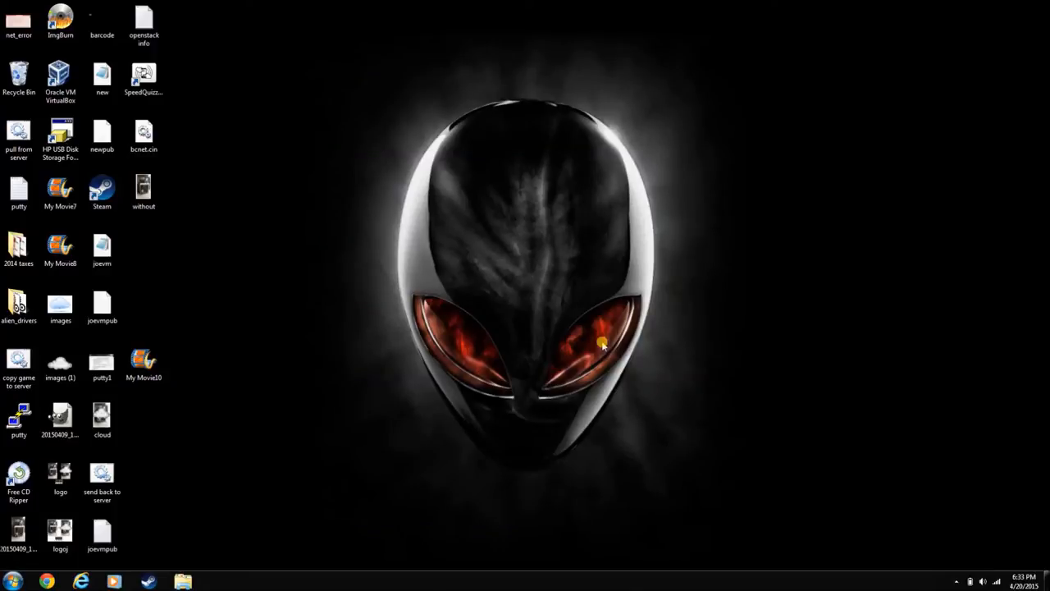
{"action": "mouse_move", "coordinate": [333, 348]}
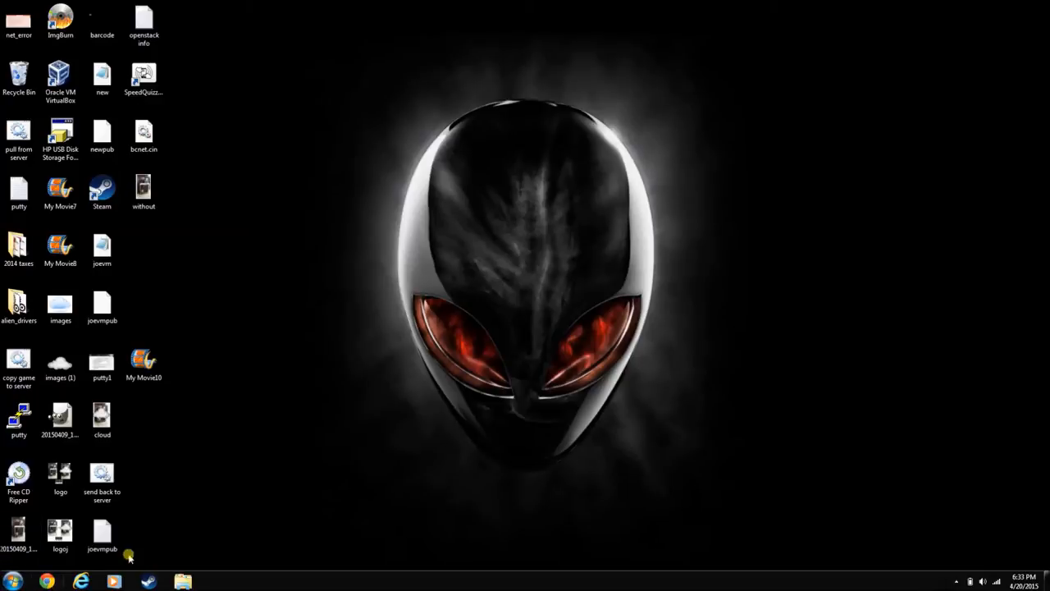
{"action": "mouse_move", "coordinate": [213, 522]}
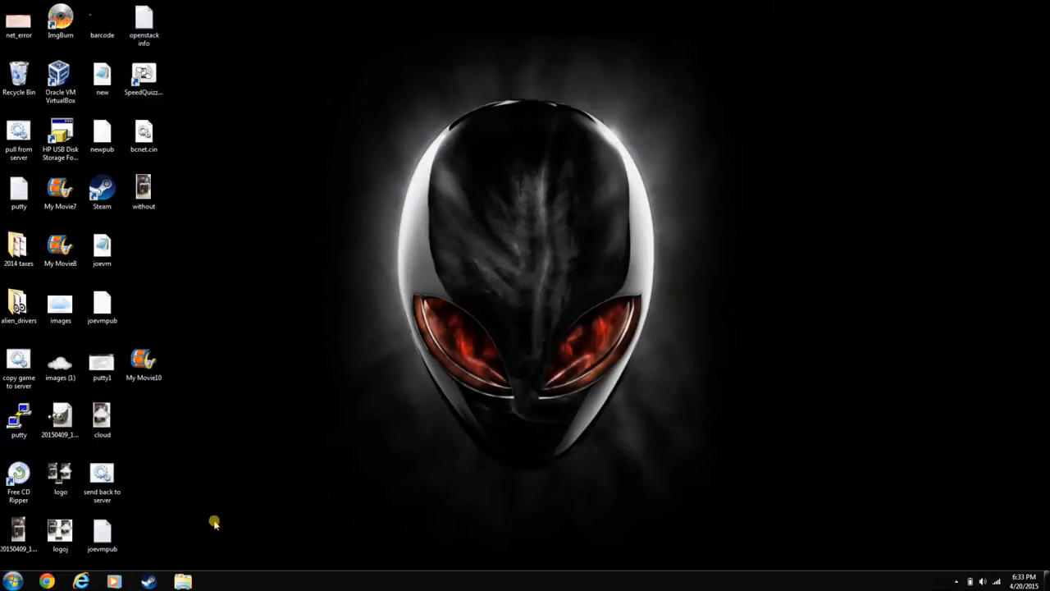
{"action": "mouse_move", "coordinate": [489, 135]}
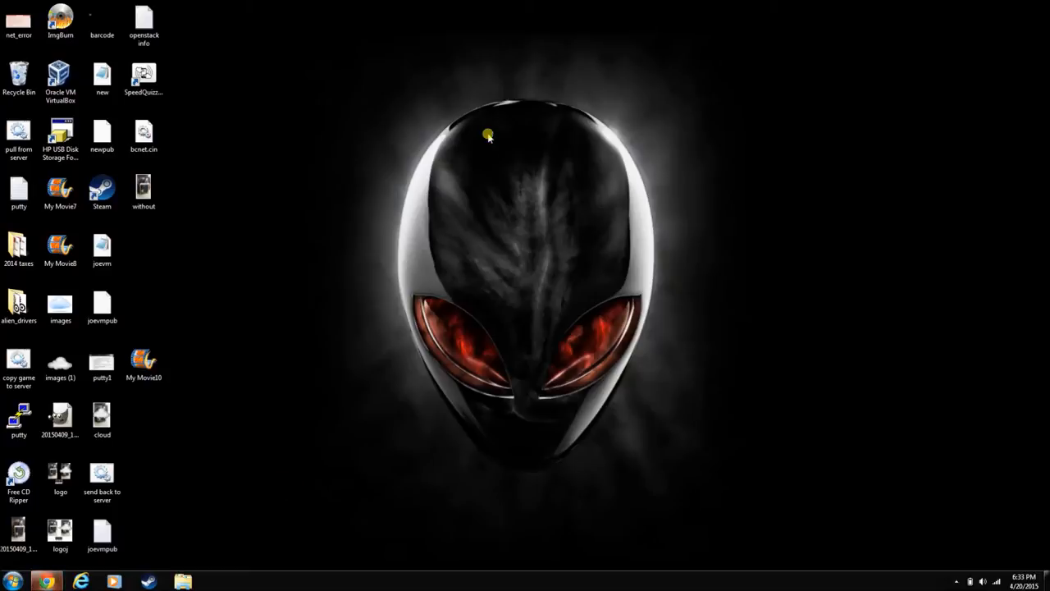
Launch PuTTY, connect to the saved server session and answer the session log prompt
{"action": "left_click", "coordinate": [46, 581]}
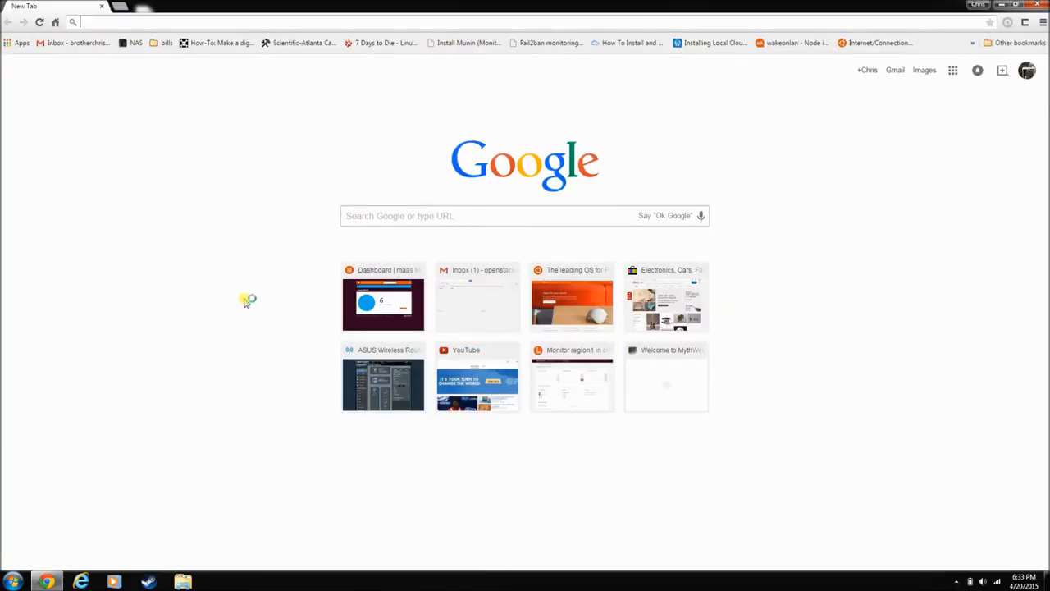
{"action": "mouse_move", "coordinate": [222, 43]}
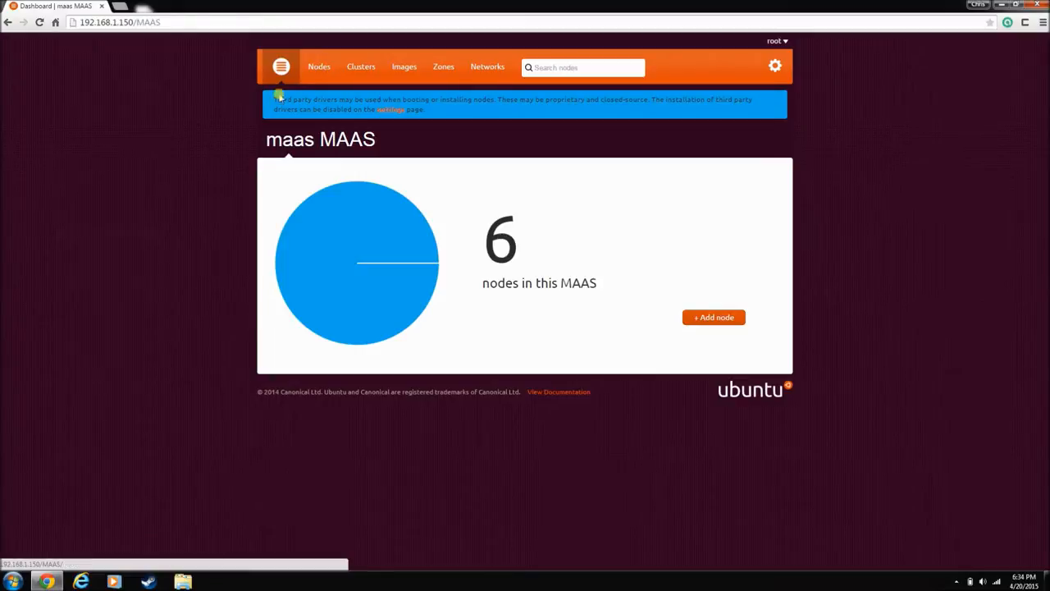
{"action": "mouse_move", "coordinate": [159, 151]}
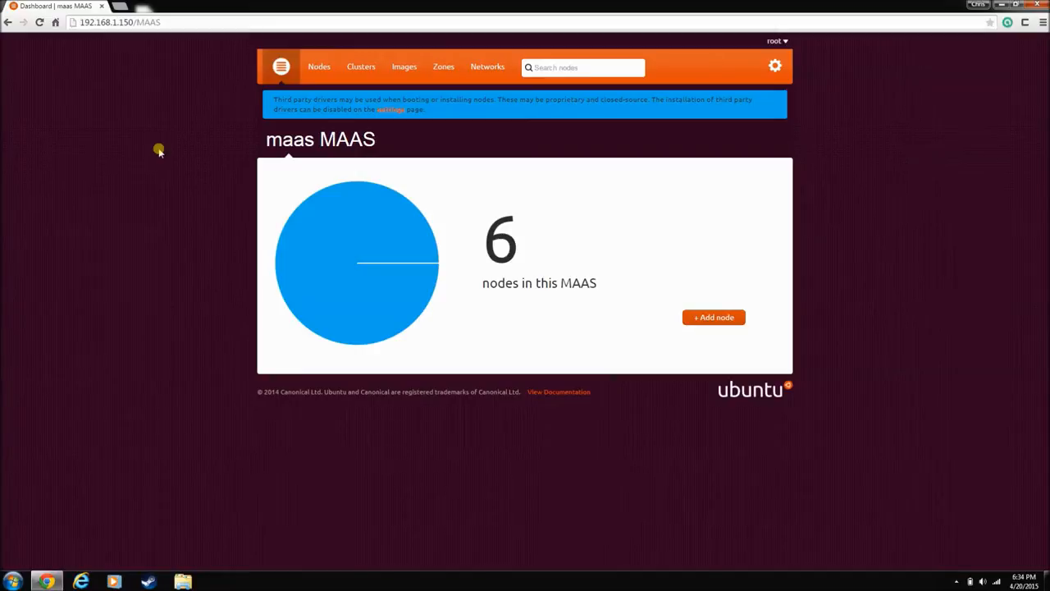
{"action": "mouse_move", "coordinate": [318, 65]}
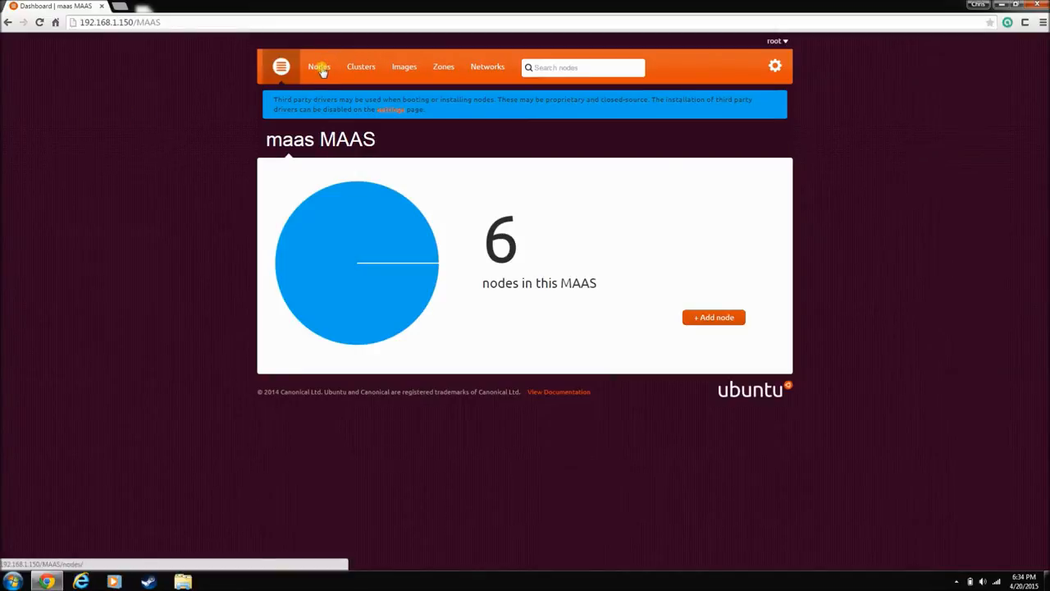
{"action": "left_click", "coordinate": [318, 65]}
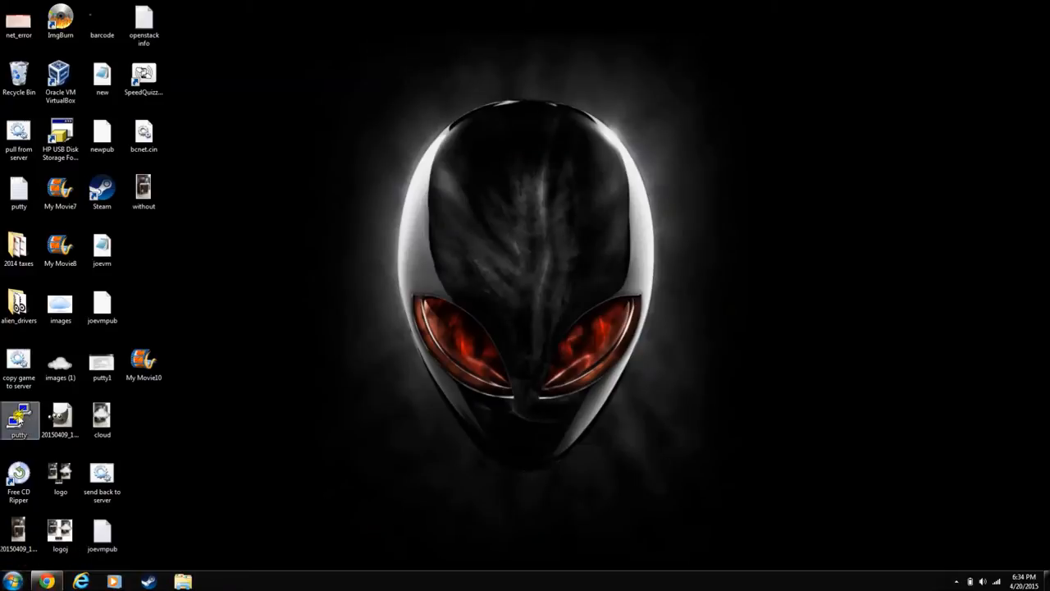
{"action": "double_click", "coordinate": [18, 417]}
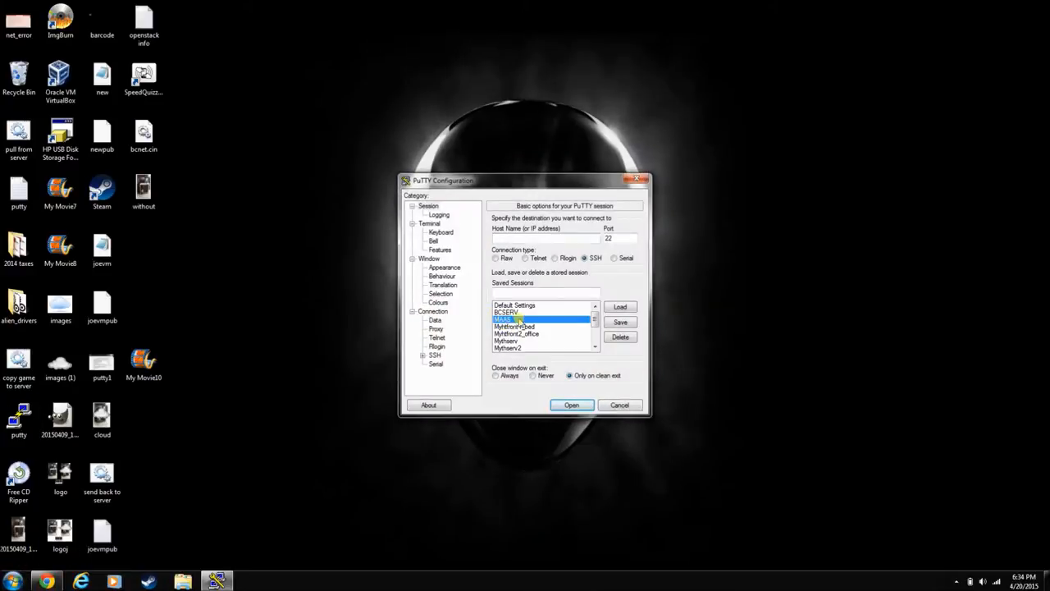
{"action": "left_click", "coordinate": [571, 404]}
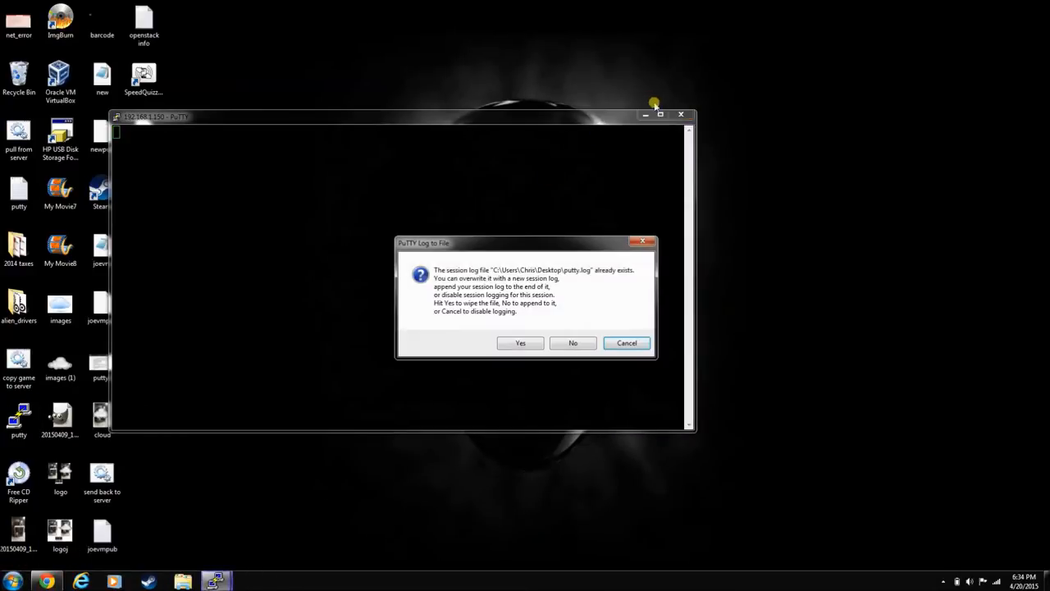
{"action": "left_click", "coordinate": [520, 343]}
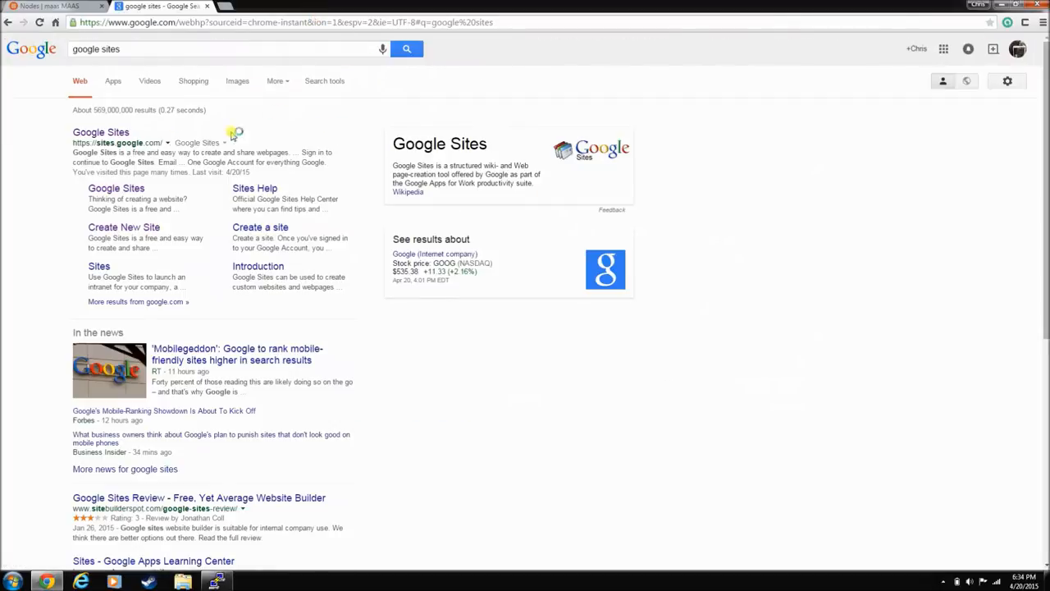
Navigate Google Sites to the 'Openstack in the basement' site's Juju gui access guide page
{"action": "left_click", "coordinate": [100, 131]}
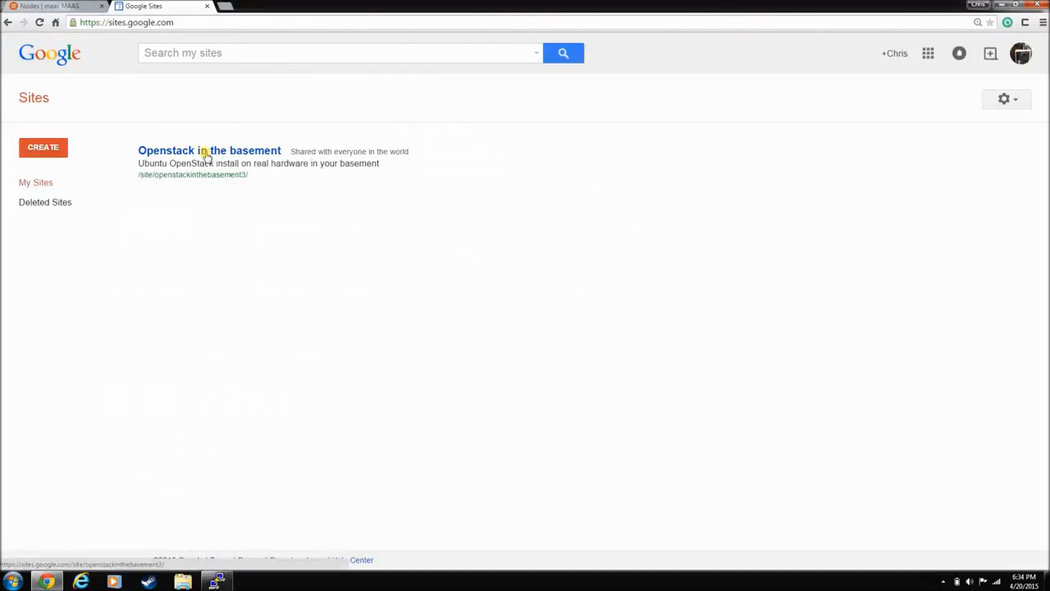
{"action": "left_click", "coordinate": [210, 151]}
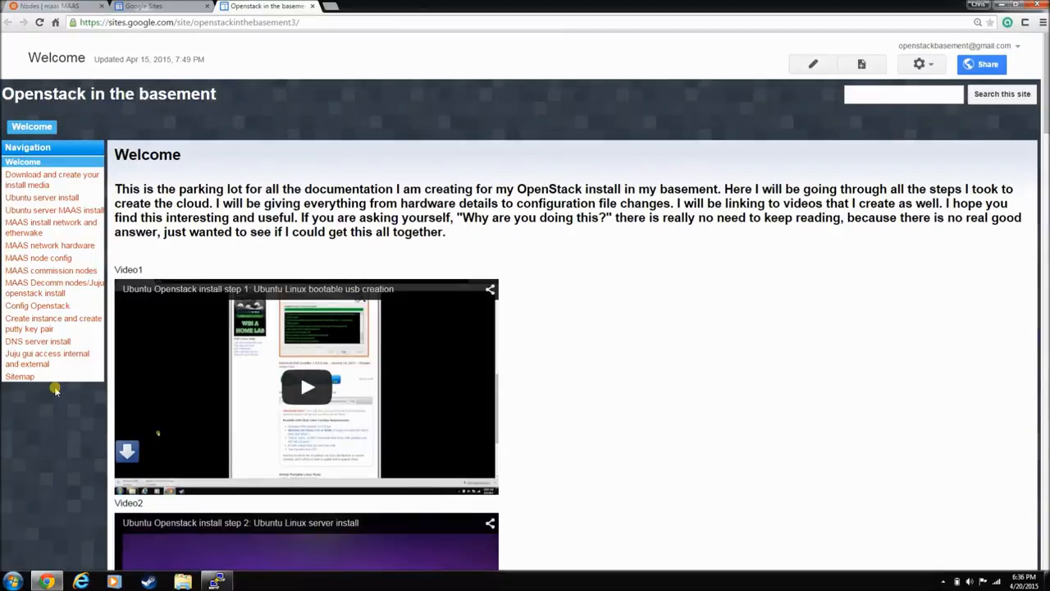
{"action": "left_click", "coordinate": [46, 358]}
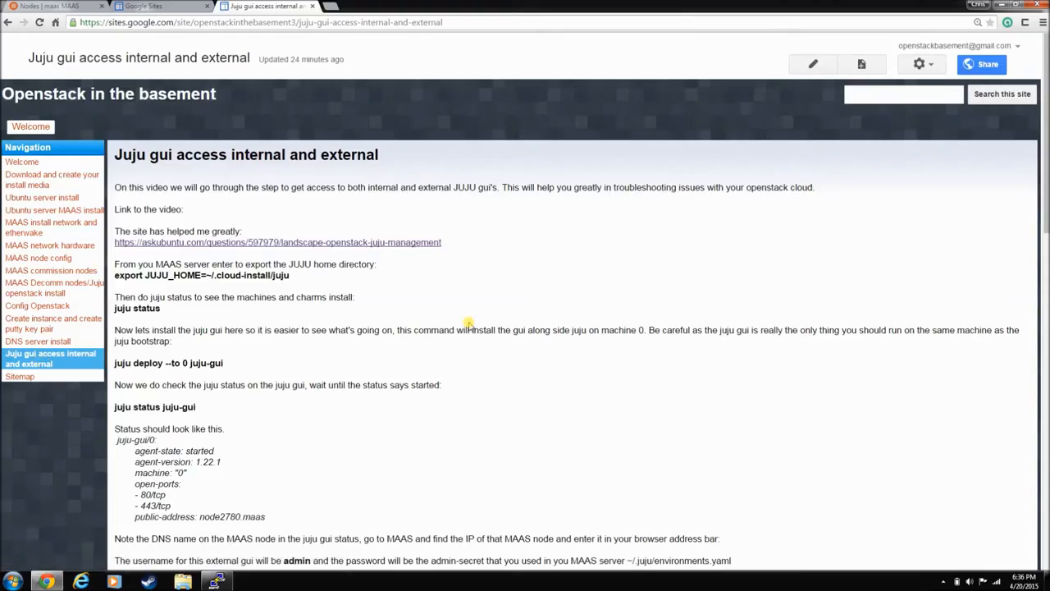
Open the guide's referenced Ask Ubuntu answer in a new browser tab
{"action": "scroll", "scroll_direction": "down", "scroll_amount": 3}
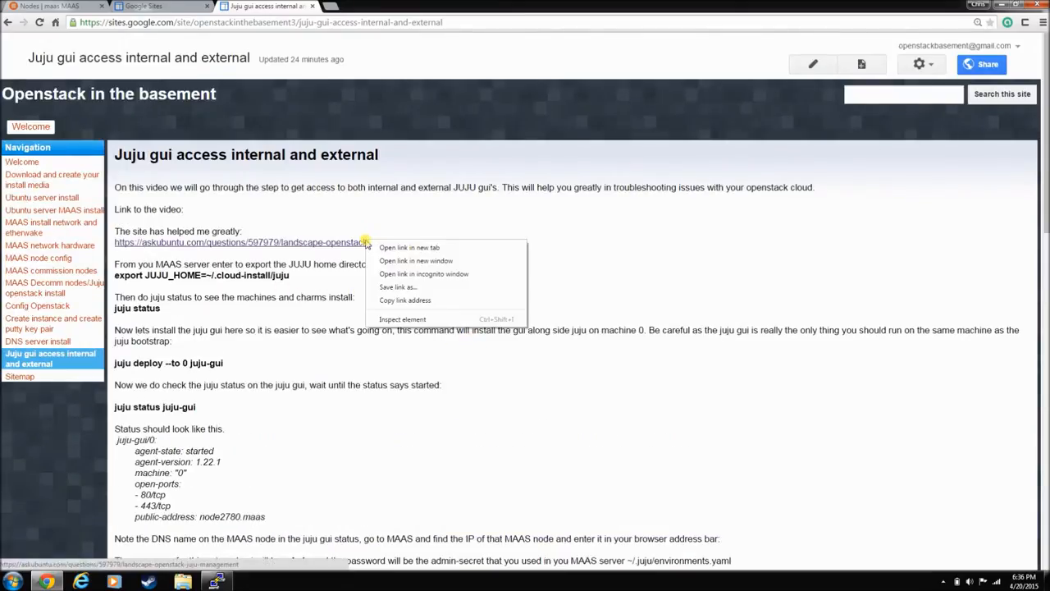
{"action": "left_click", "coordinate": [409, 247]}
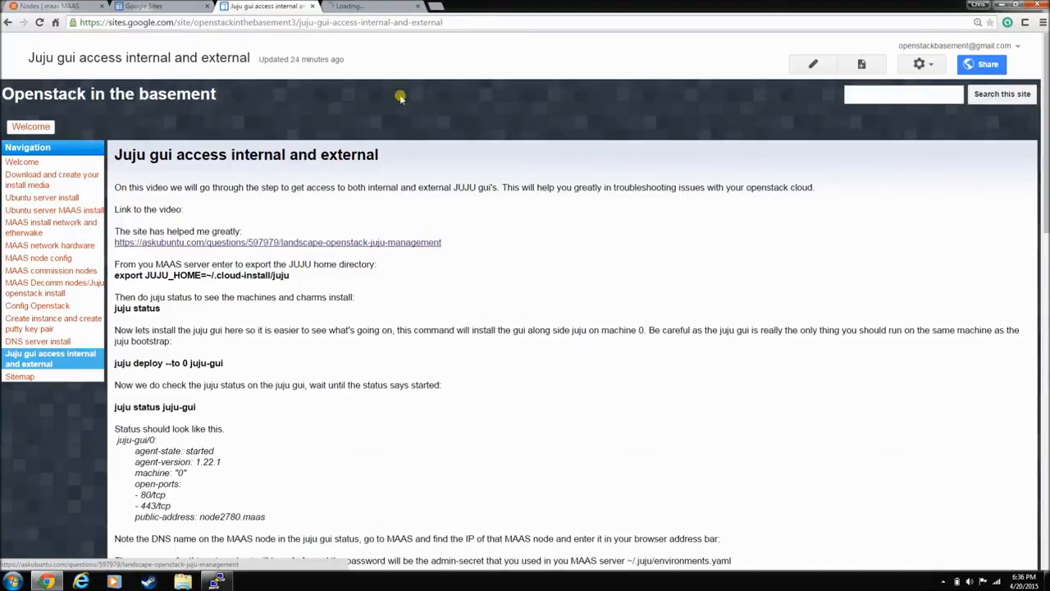
{"action": "left_click", "coordinate": [374, 7]}
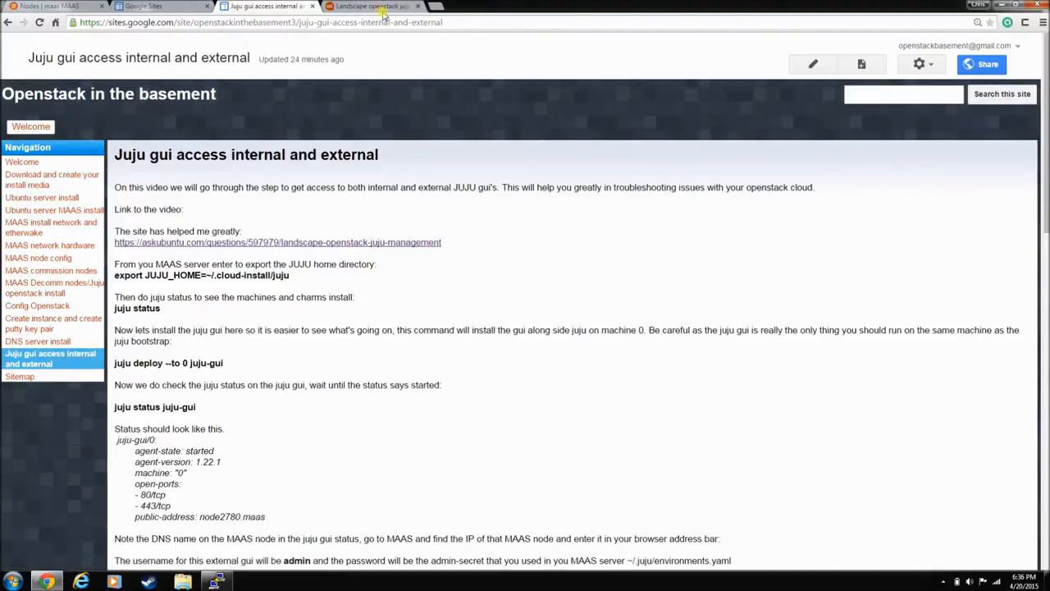
{"action": "left_click", "coordinate": [375, 7]}
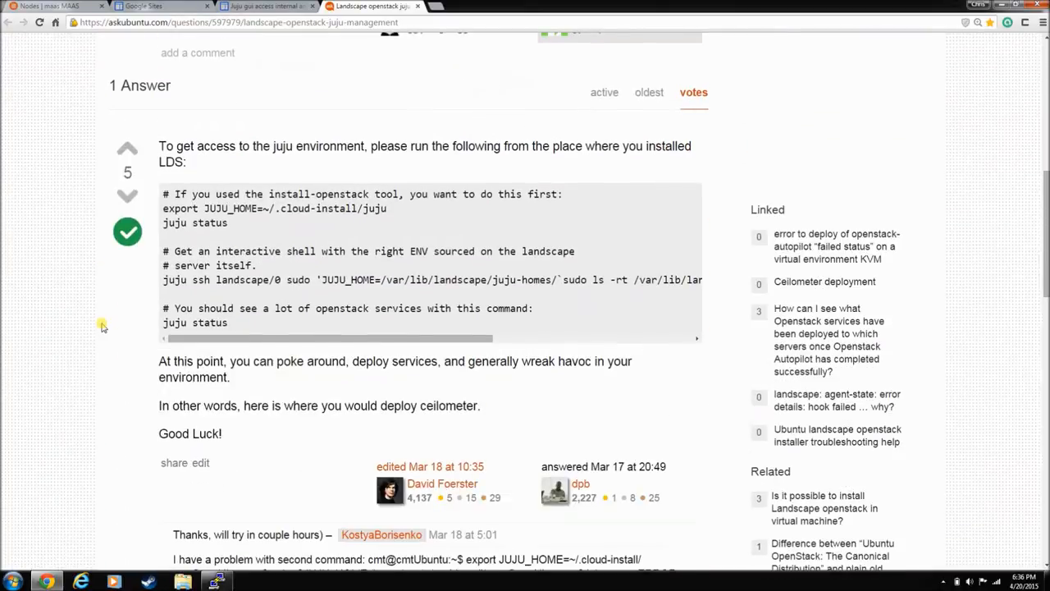
{"action": "mouse_move", "coordinate": [151, 272]}
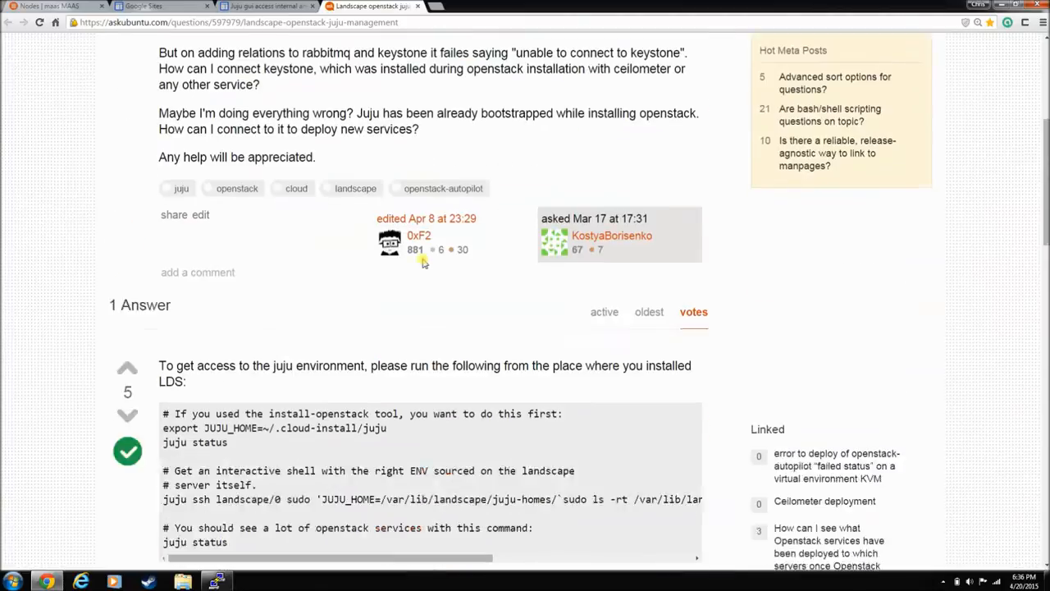
{"action": "scroll", "scroll_direction": "down", "scroll_amount": 3}
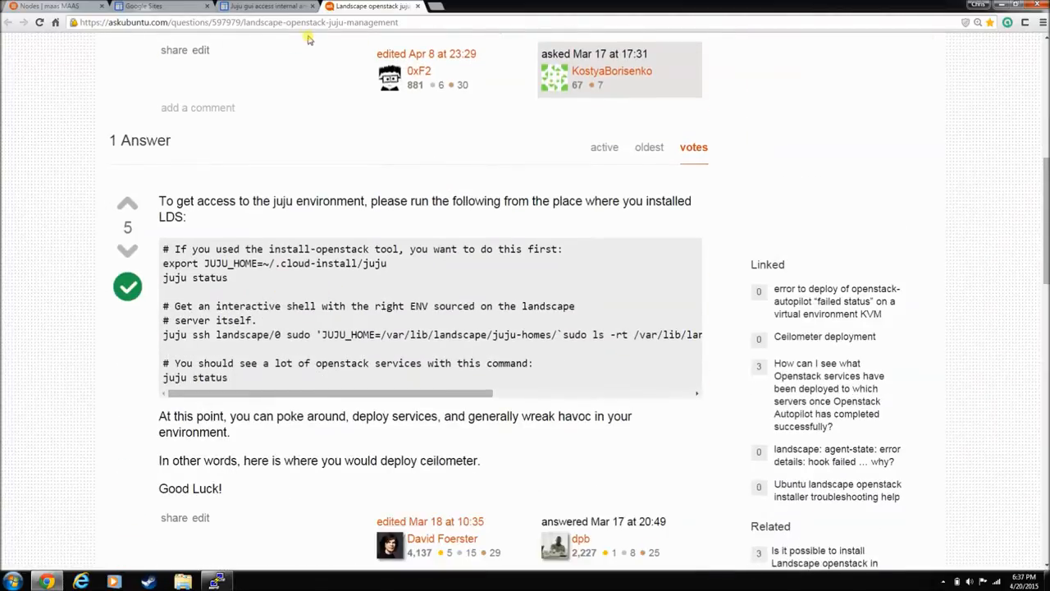
{"action": "left_click", "coordinate": [263, 7]}
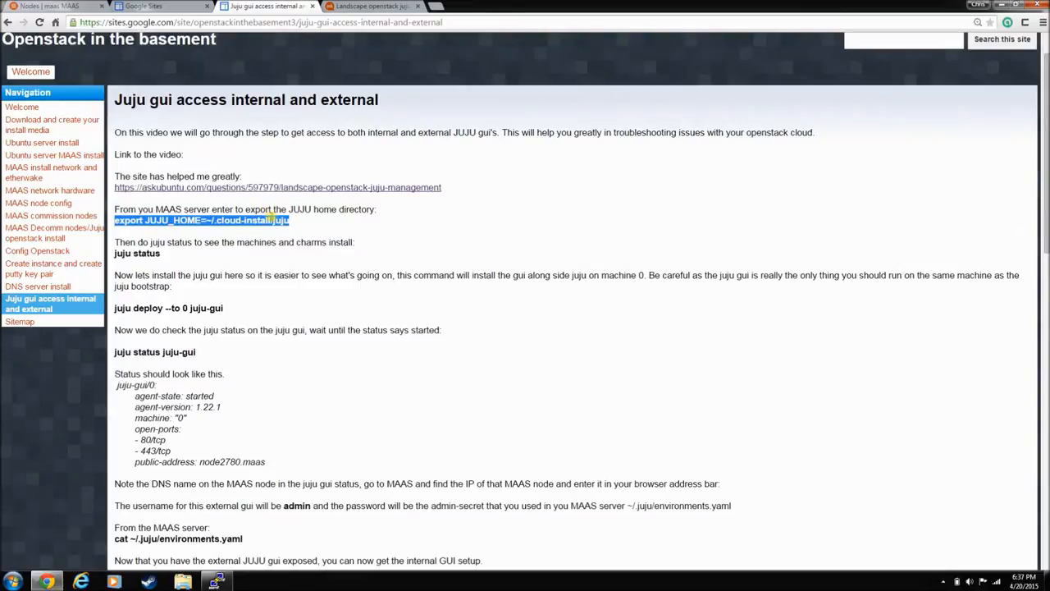
Run 'export JUJU_HOME=~/.cloud-install/juju' in the server terminal and select the guide's next command
{"action": "left_click", "coordinate": [217, 581]}
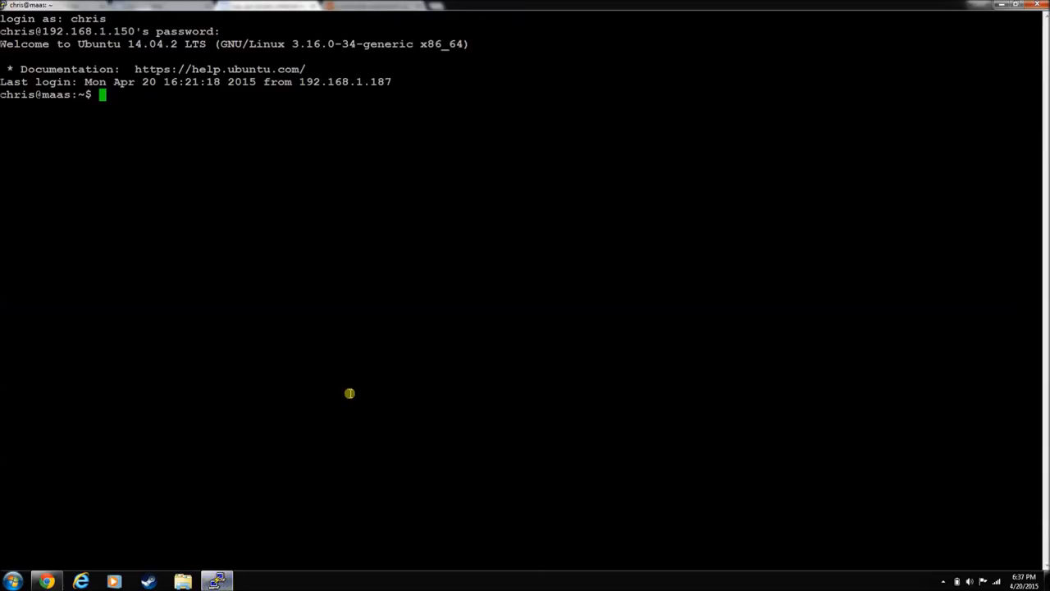
{"action": "type", "text": "export JUJU_HOME=~/.cloud-install/juju"}
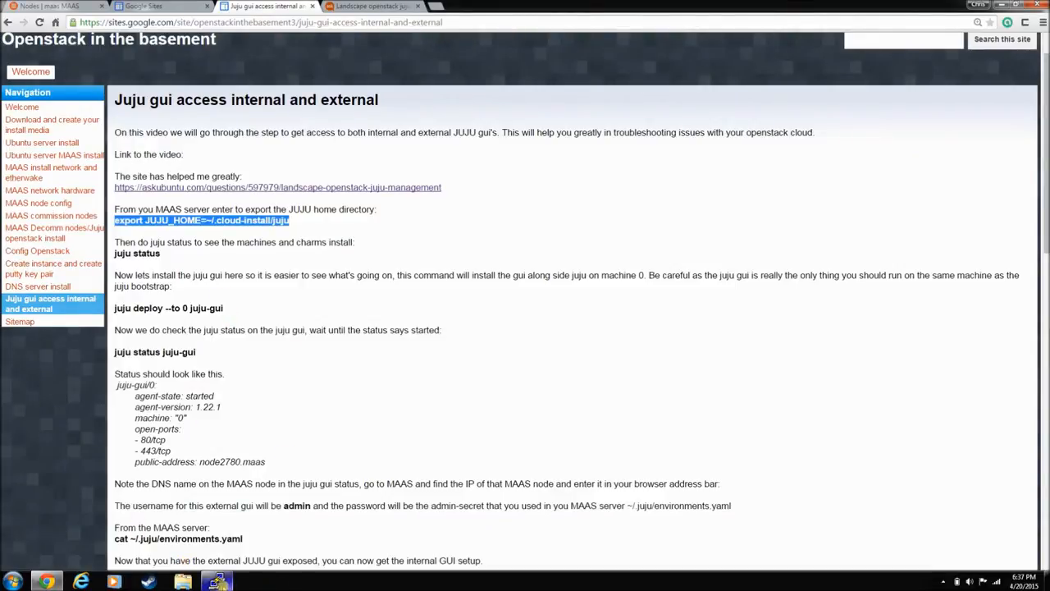
{"action": "double_click", "coordinate": [168, 308]}
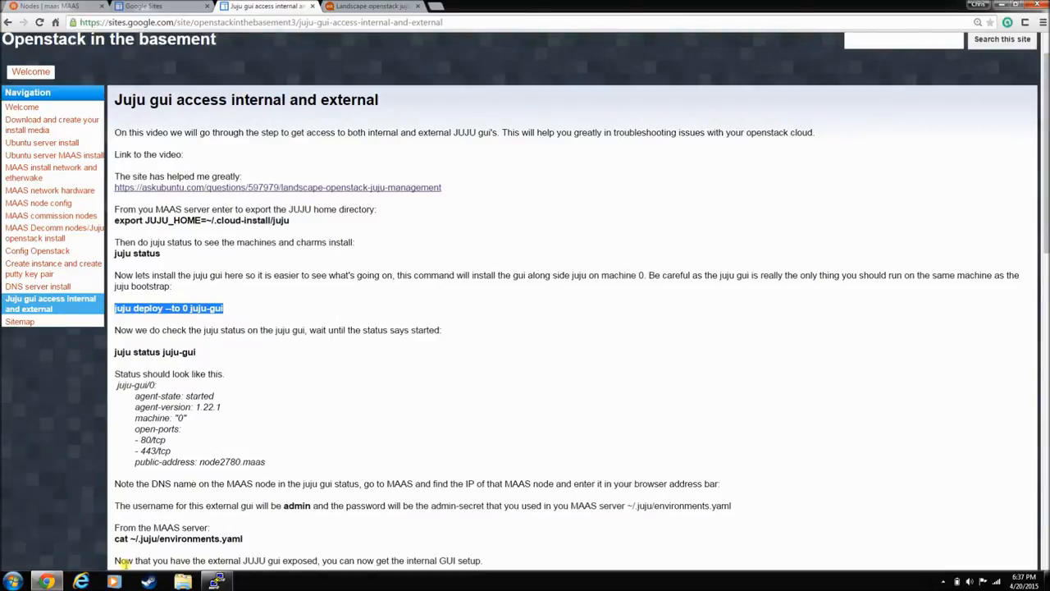
{"action": "left_click", "coordinate": [217, 580]}
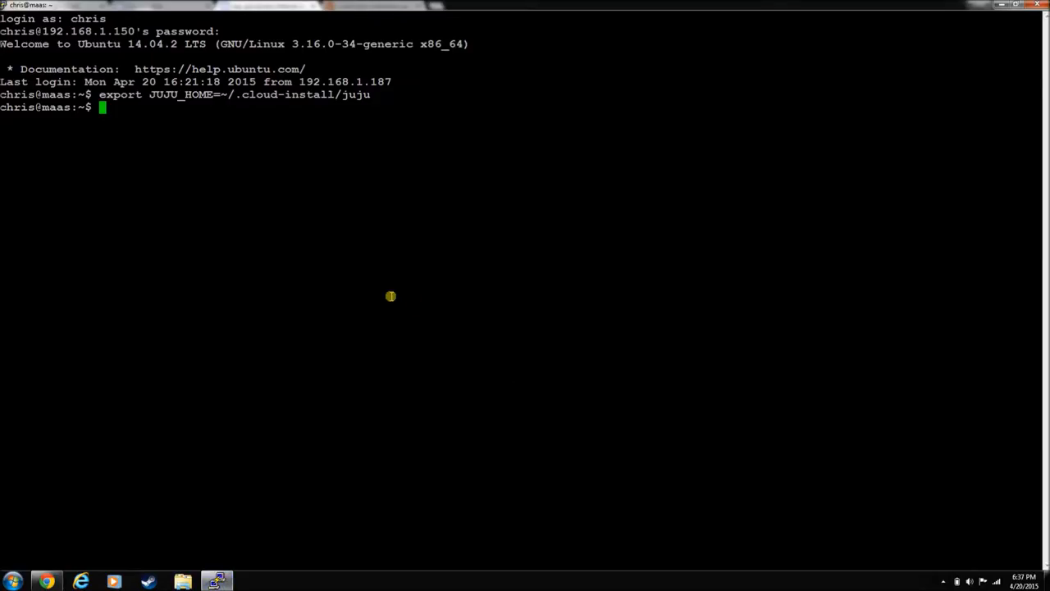
Run juju status and scroll its output to machine 0's dns-name node2780.maas
{"action": "type", "text": "juju status"}
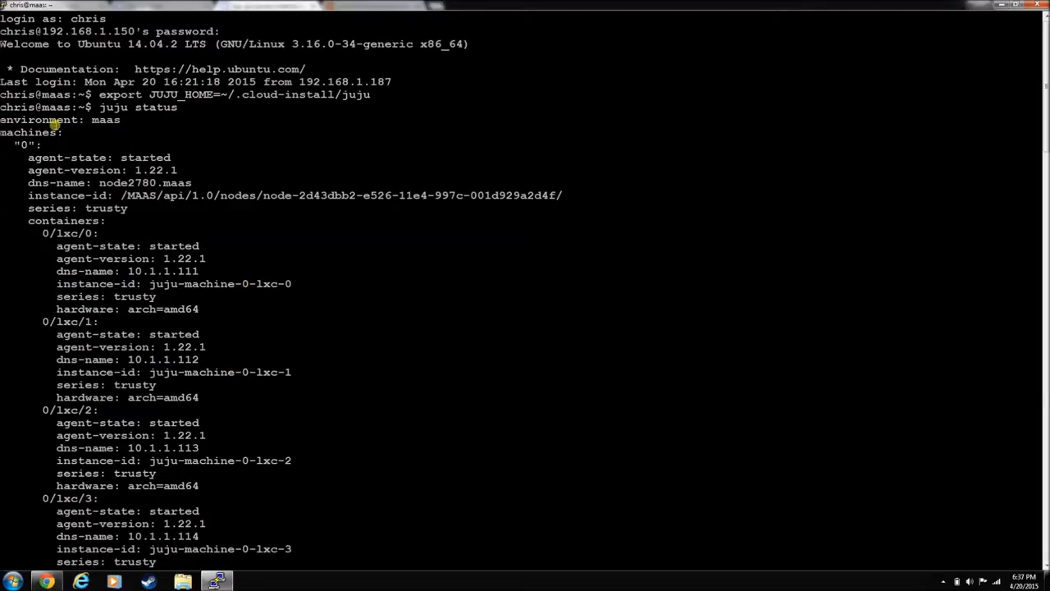
{"action": "mouse_move", "coordinate": [130, 131]}
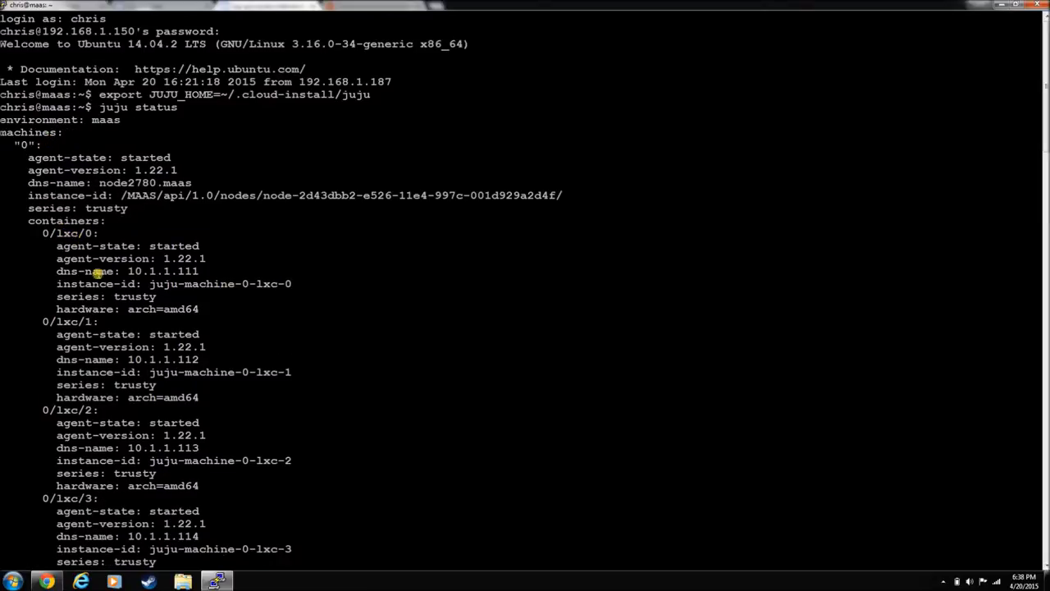
{"action": "scroll", "scroll_direction": "down", "scroll_amount": 3}
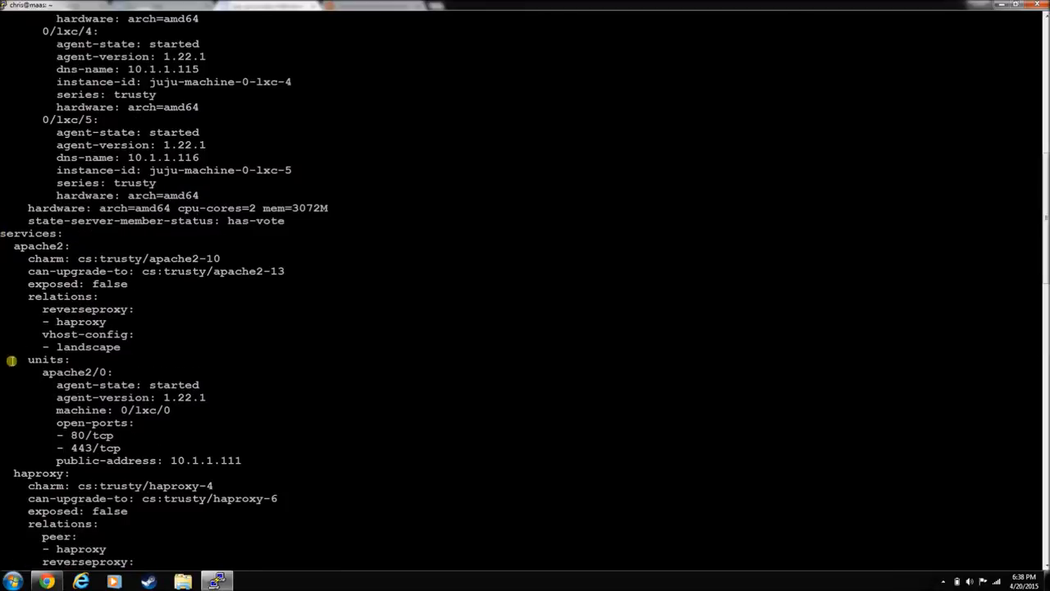
{"action": "scroll", "scroll_direction": "down", "scroll_amount": 3}
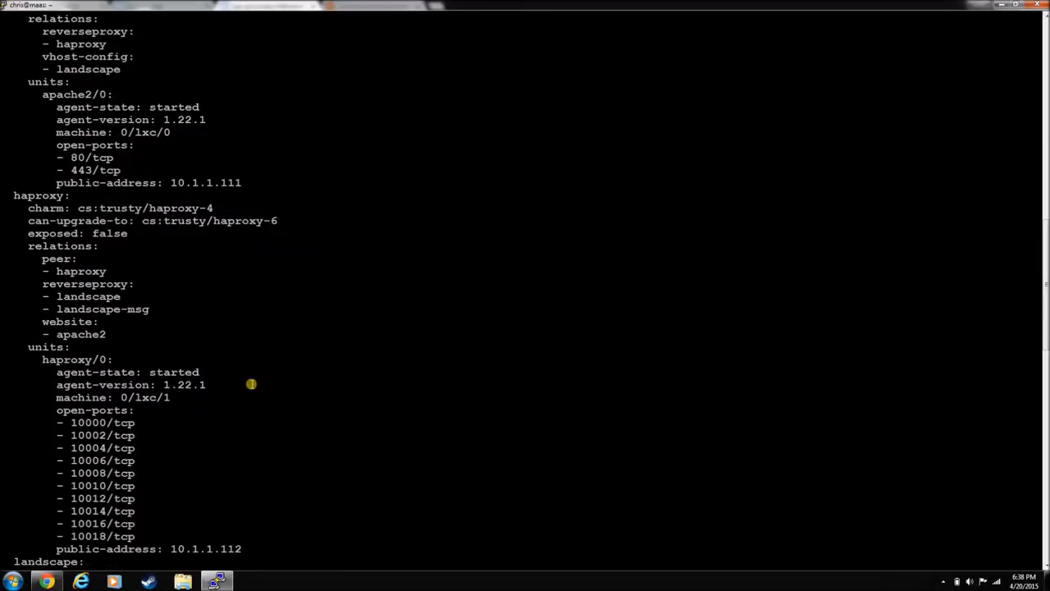
{"action": "scroll", "scroll_direction": "down", "scroll_amount": 3}
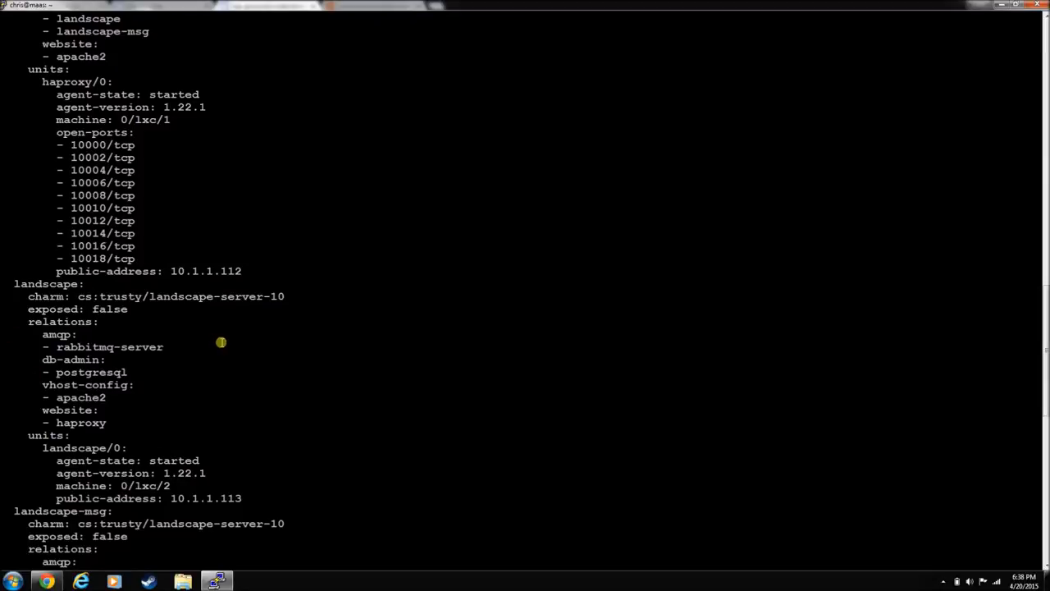
{"action": "scroll", "scroll_direction": "down", "scroll_amount": 3}
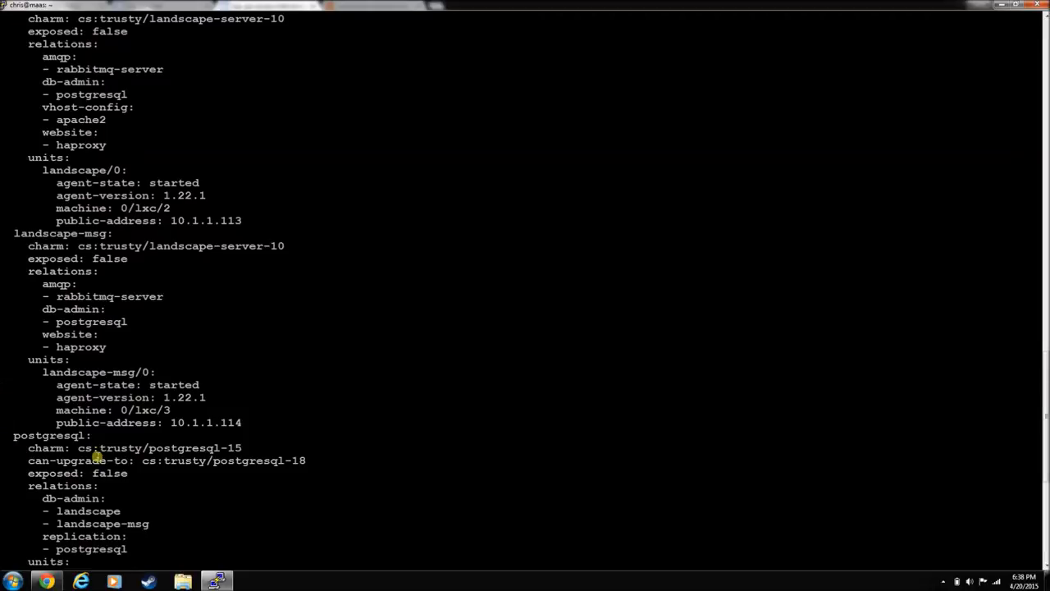
{"action": "scroll", "scroll_direction": "down", "scroll_amount": 3}
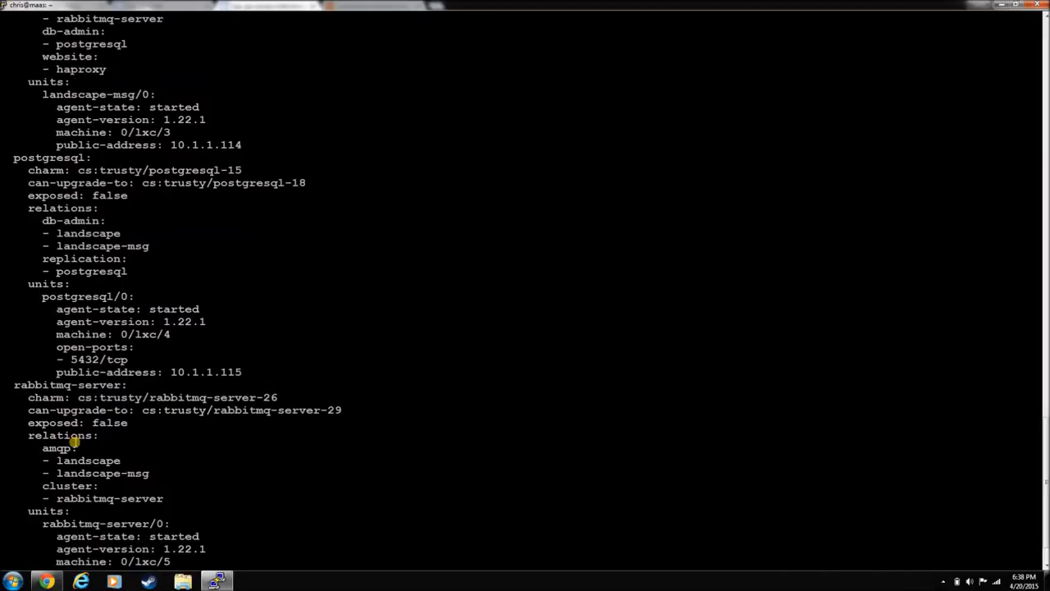
{"action": "scroll", "scroll_direction": "down", "scroll_amount": 3}
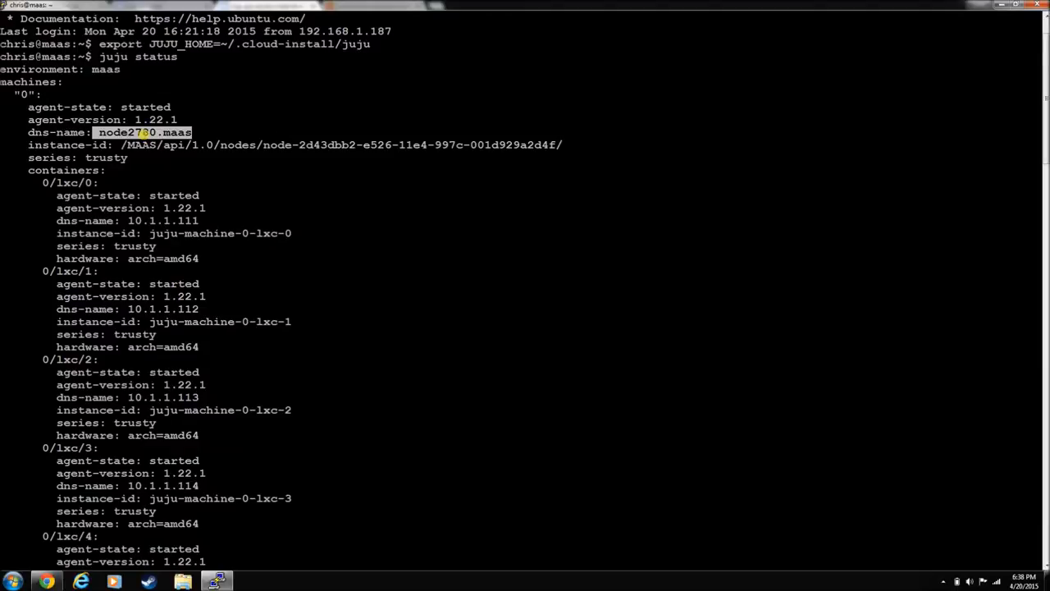
{"action": "scroll", "scroll_direction": "down", "scroll_amount": 3}
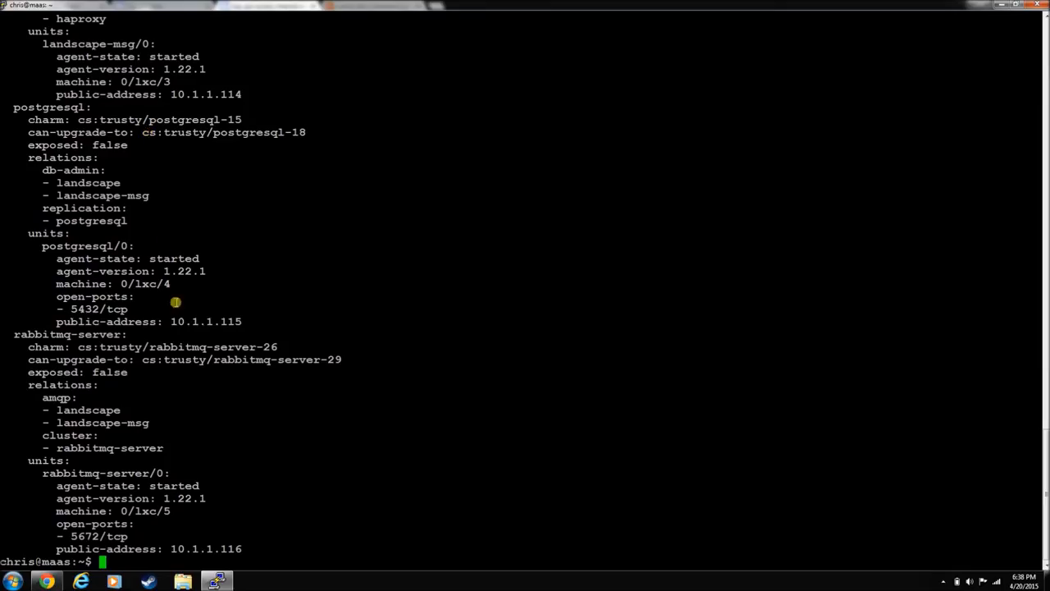
{"action": "mouse_move", "coordinate": [177, 371]}
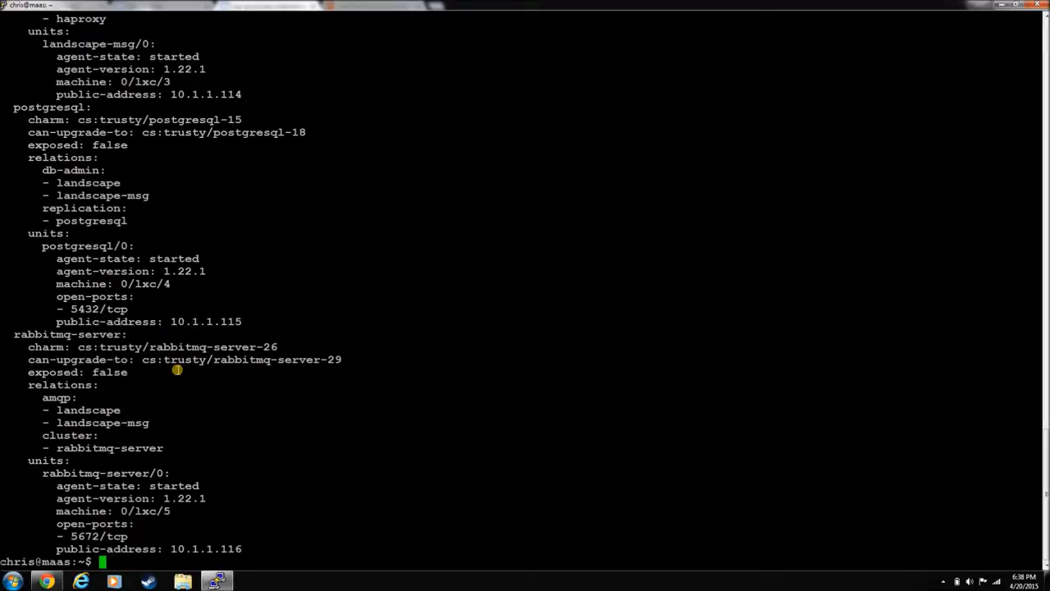
{"action": "type", "text": "node2780.maas"}
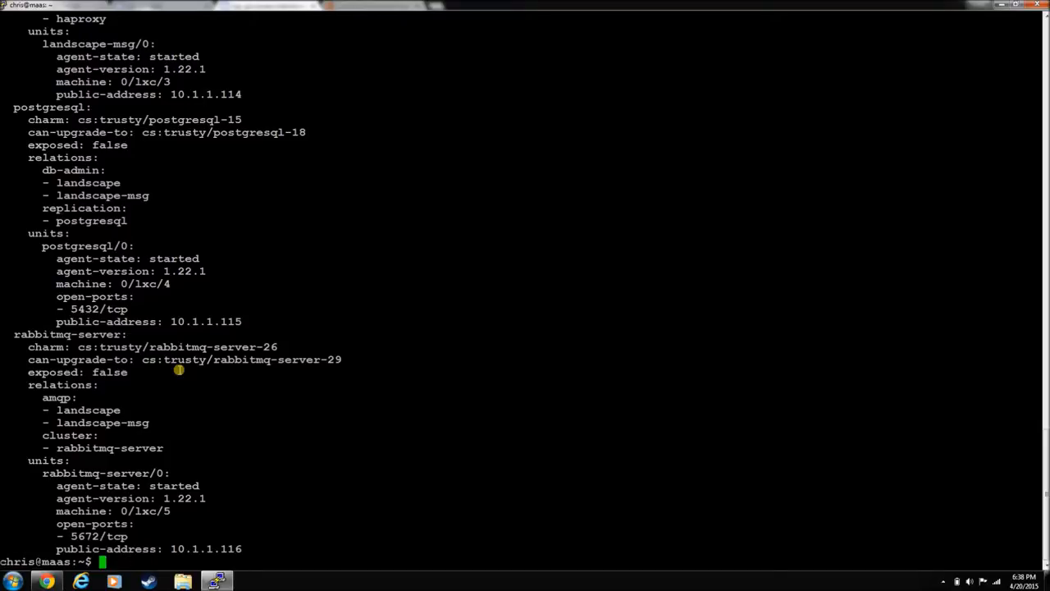
{"action": "left_click", "coordinate": [266, 6]}
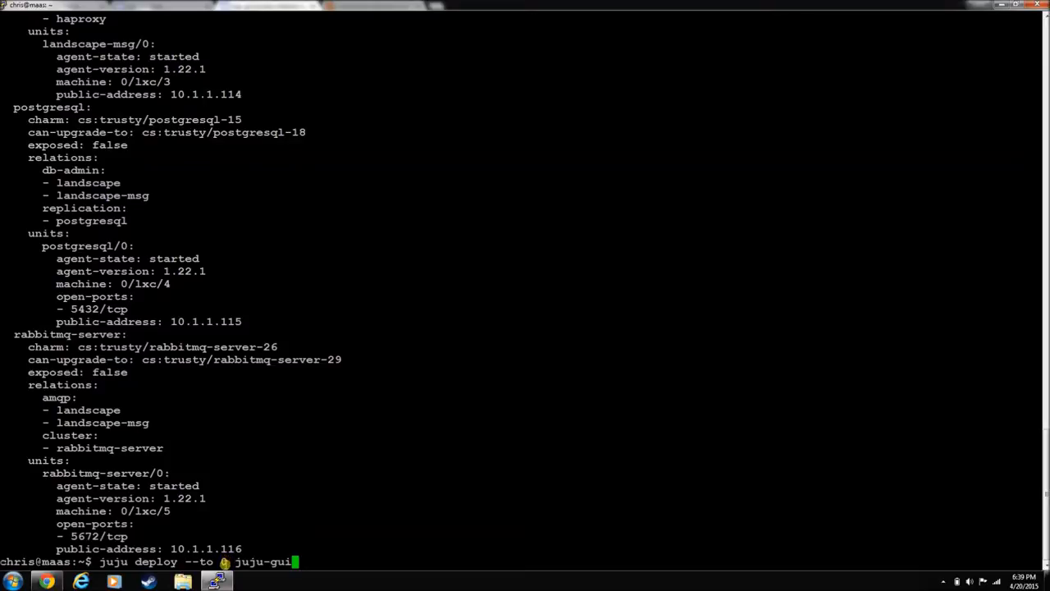
Run 'juju deploy --to 0 juju-gui' then check progress with 'juju status juju-gui'
{"action": "type", "text": "0"}
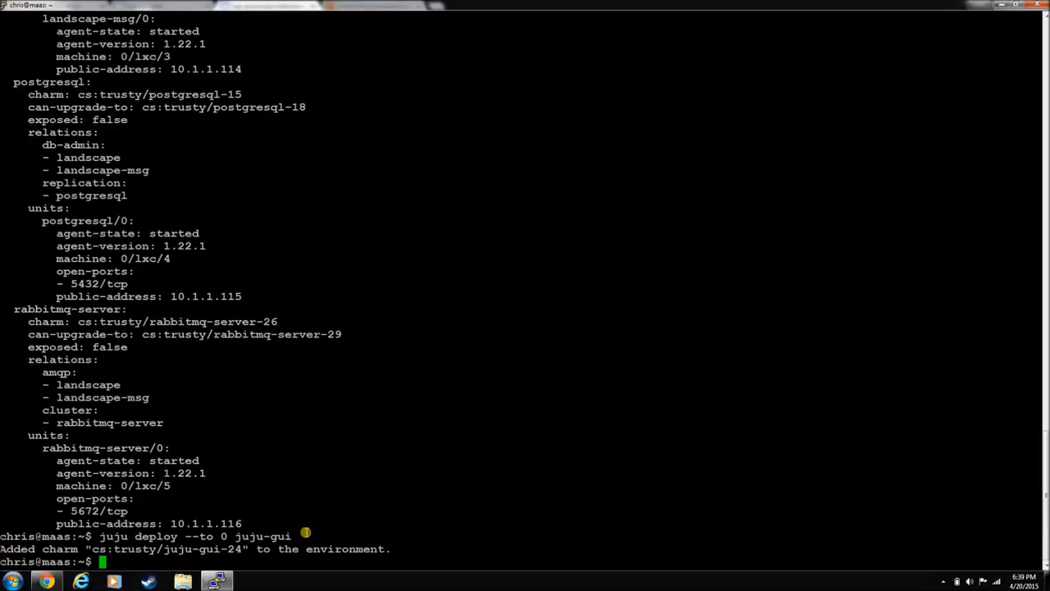
{"action": "type", "text": "juju"}
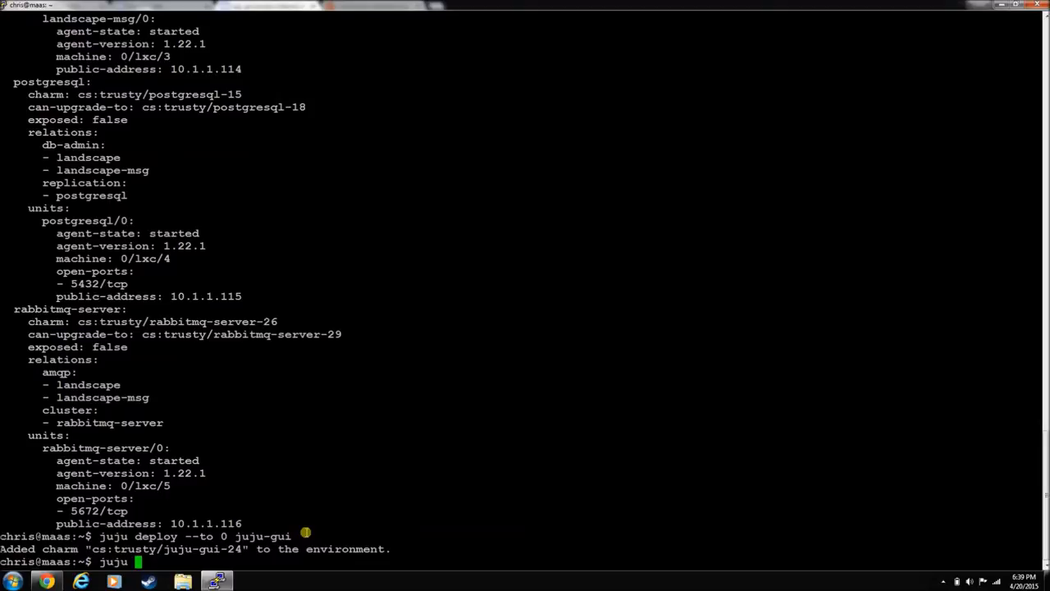
{"action": "type", "text": "status juju-gui"}
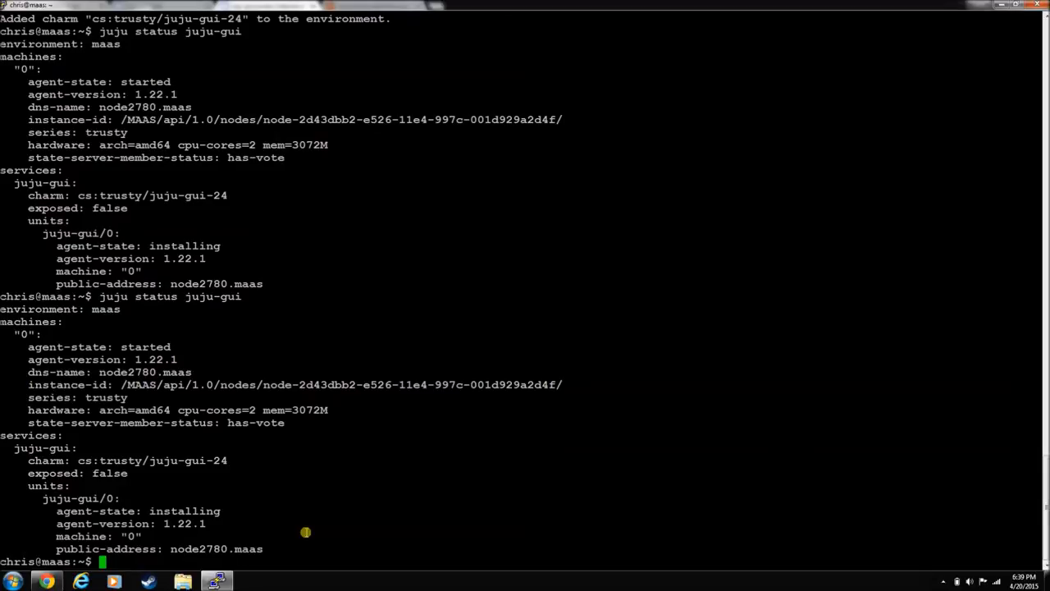
{"action": "mouse_move", "coordinate": [236, 545]}
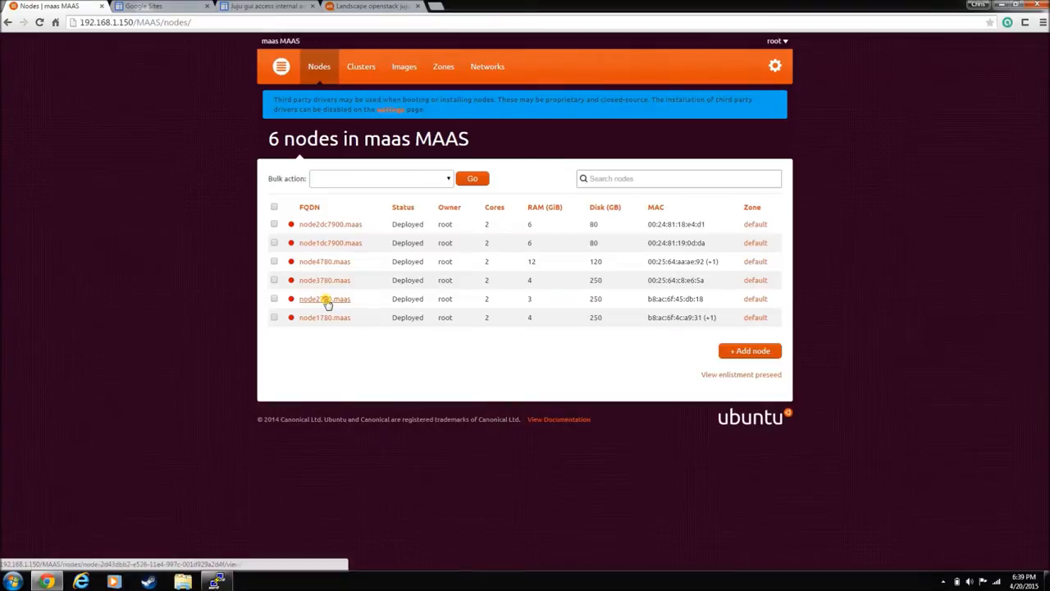
View node2780.maas in MAAS, copy its IP 10.1.1.151 and browse to it in a new tab
{"action": "left_click", "coordinate": [325, 299]}
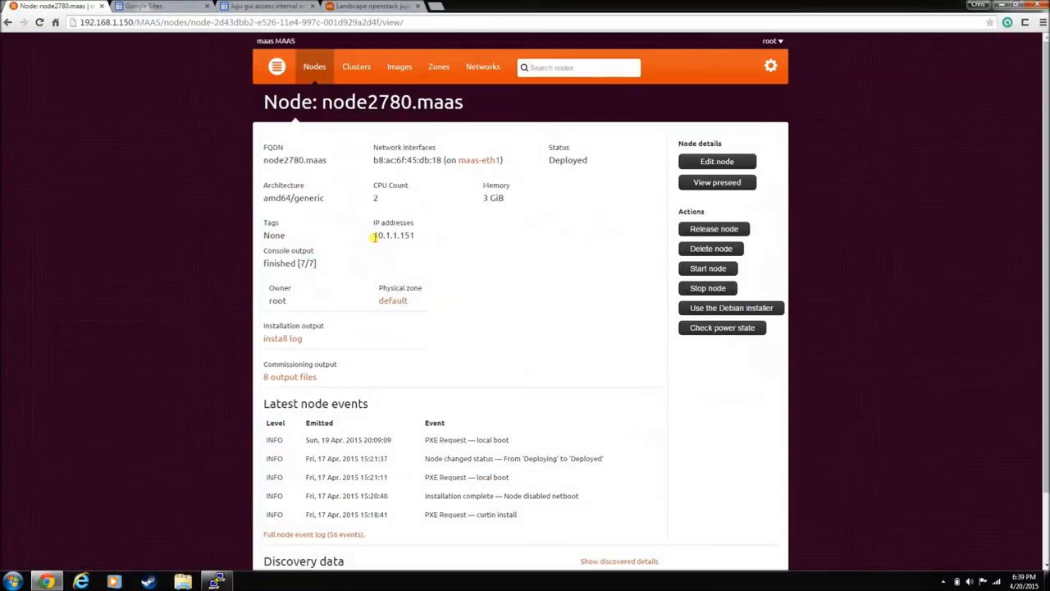
{"action": "double_click", "coordinate": [394, 236]}
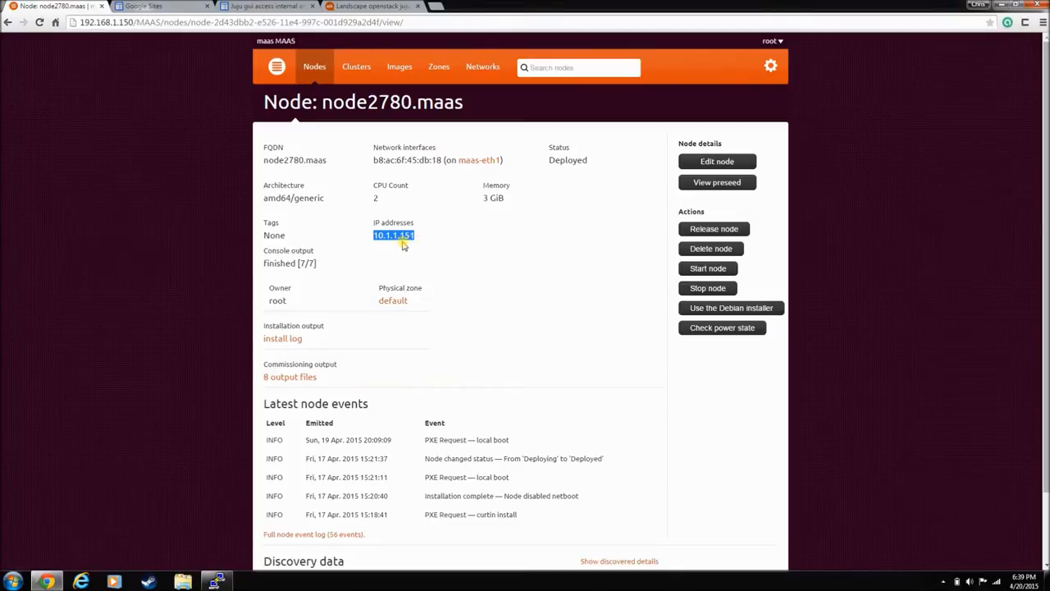
{"action": "mouse_move", "coordinate": [282, 535]}
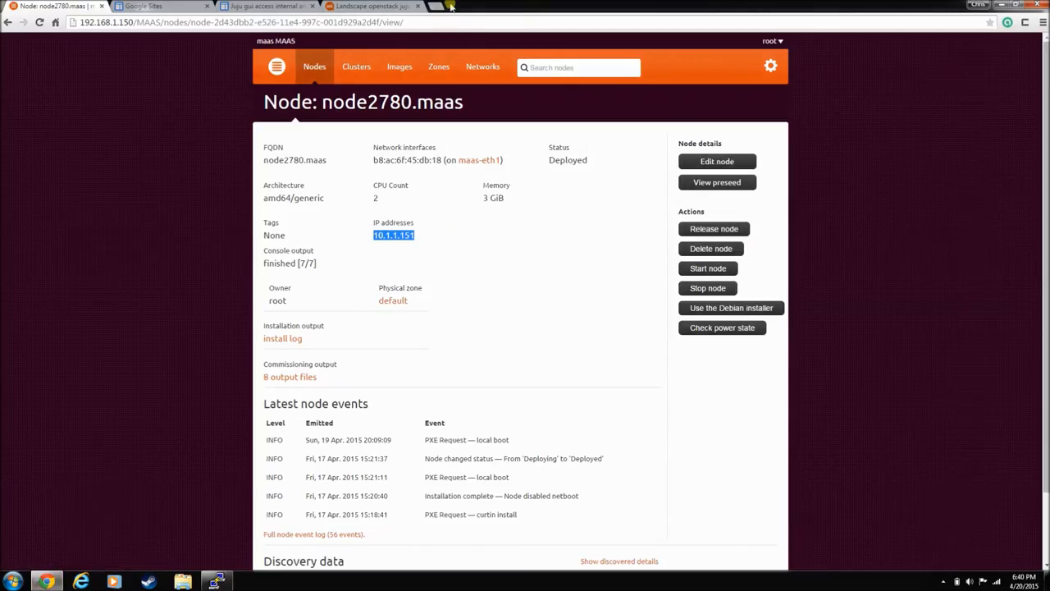
{"action": "left_click", "coordinate": [450, 6]}
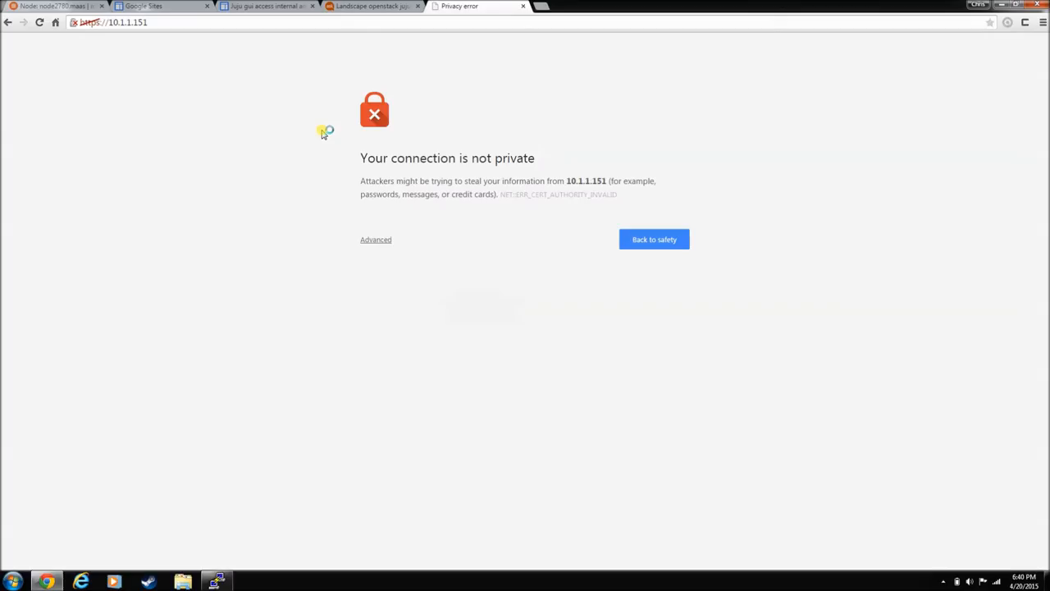
Proceed past the privacy warning to 10.1.1.151 and log in to Juju GUI as admin
{"action": "left_click", "coordinate": [375, 239]}
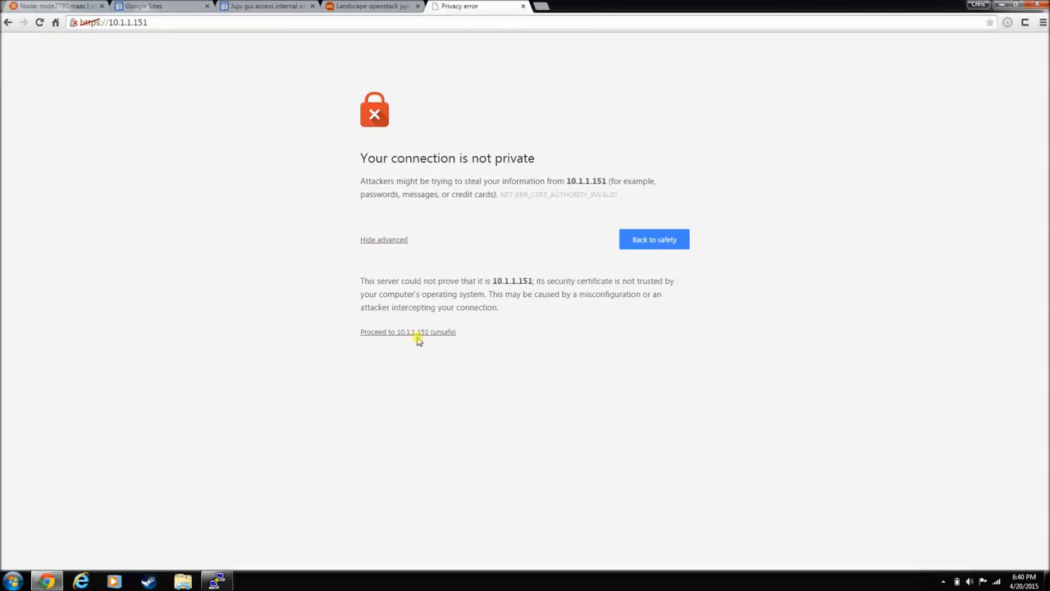
{"action": "left_click", "coordinate": [407, 331]}
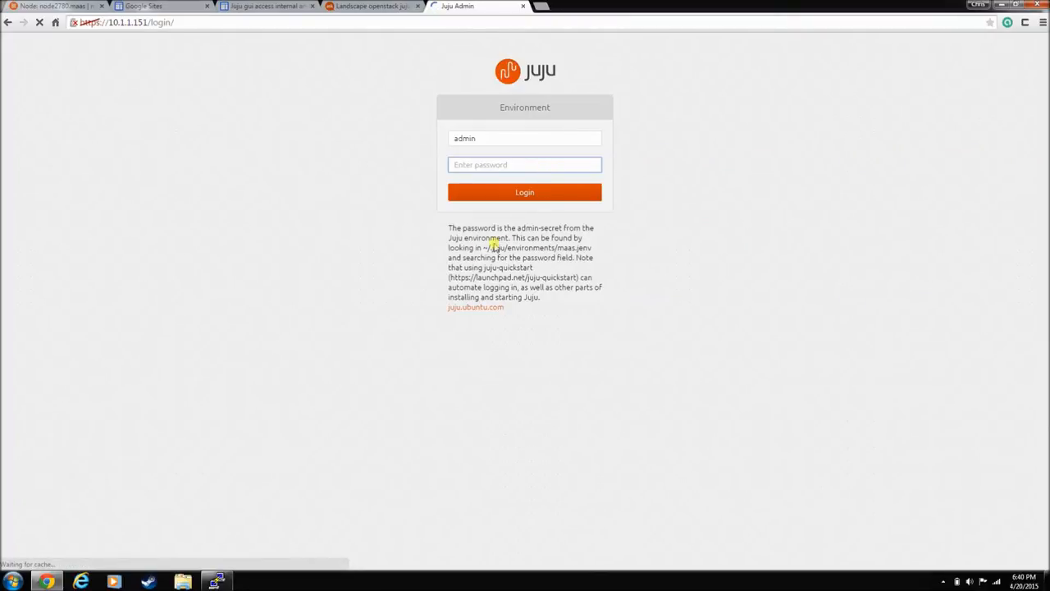
{"action": "mouse_move", "coordinate": [632, 275]}
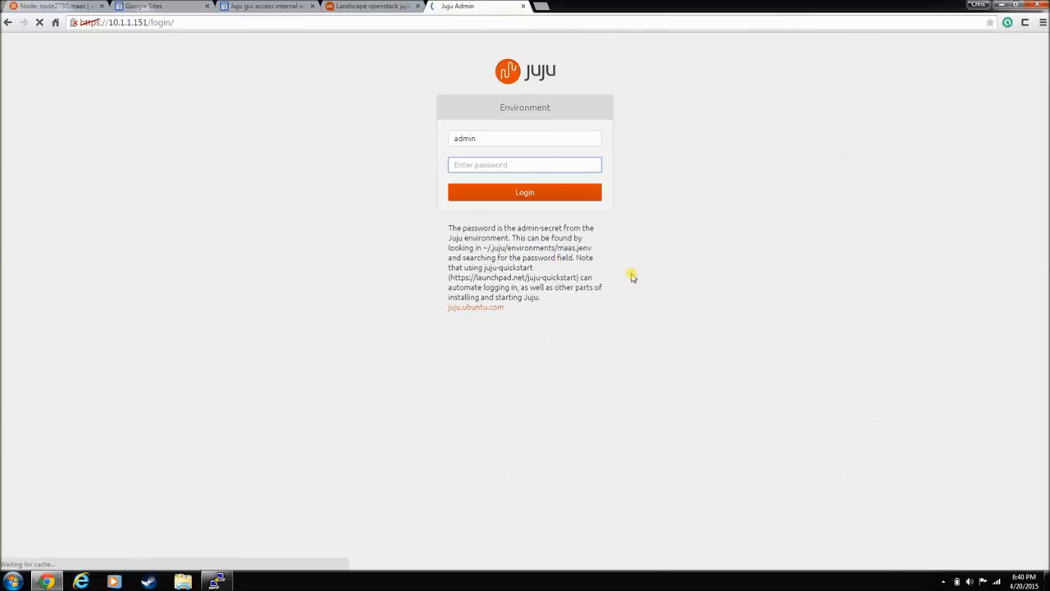
{"action": "type", "text": "••••••"}
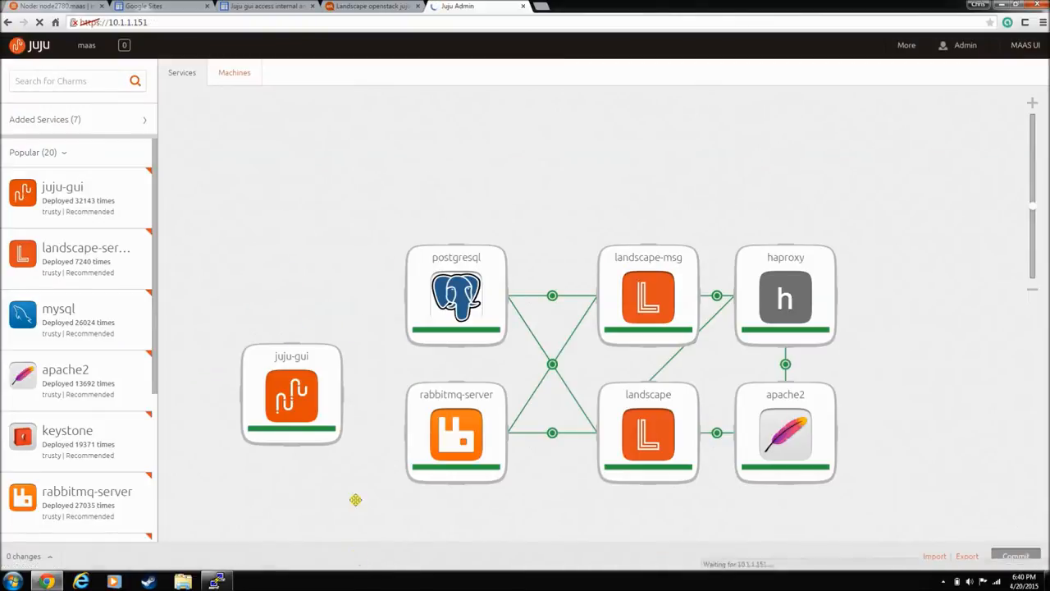
{"action": "left_click", "coordinate": [217, 581]}
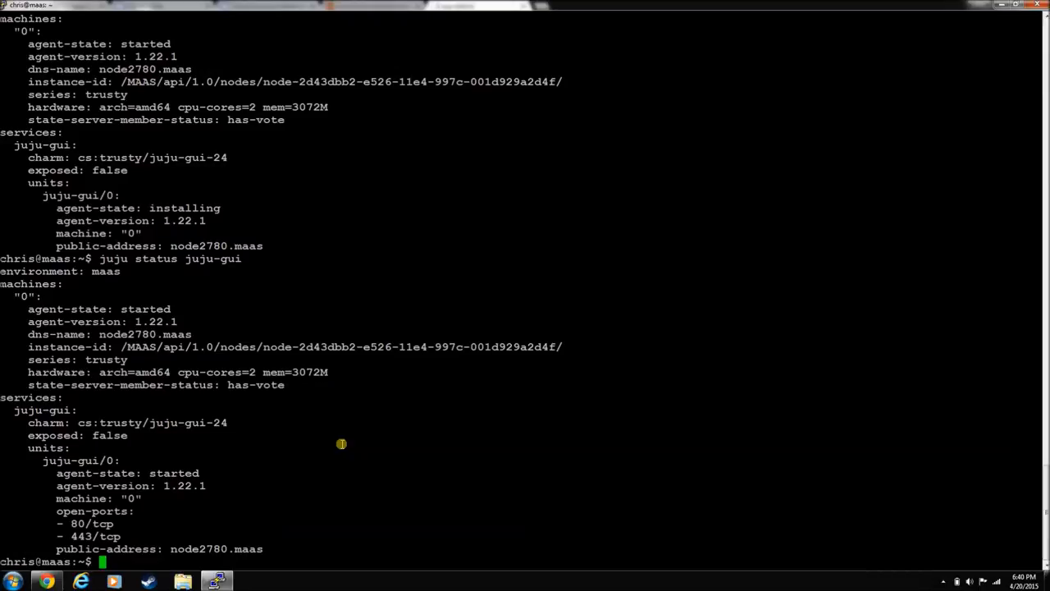
List the home directory, cd into .juju and cat environments.yaml to read the admin-secret
{"action": "type", "text": "ll"}
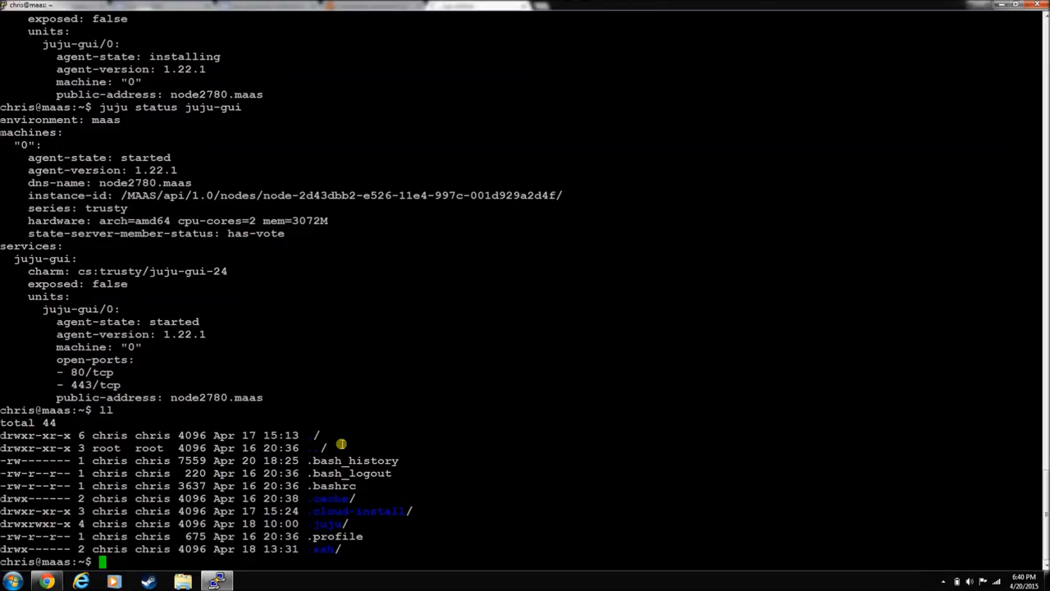
{"action": "type", "text": "cd .juju"}
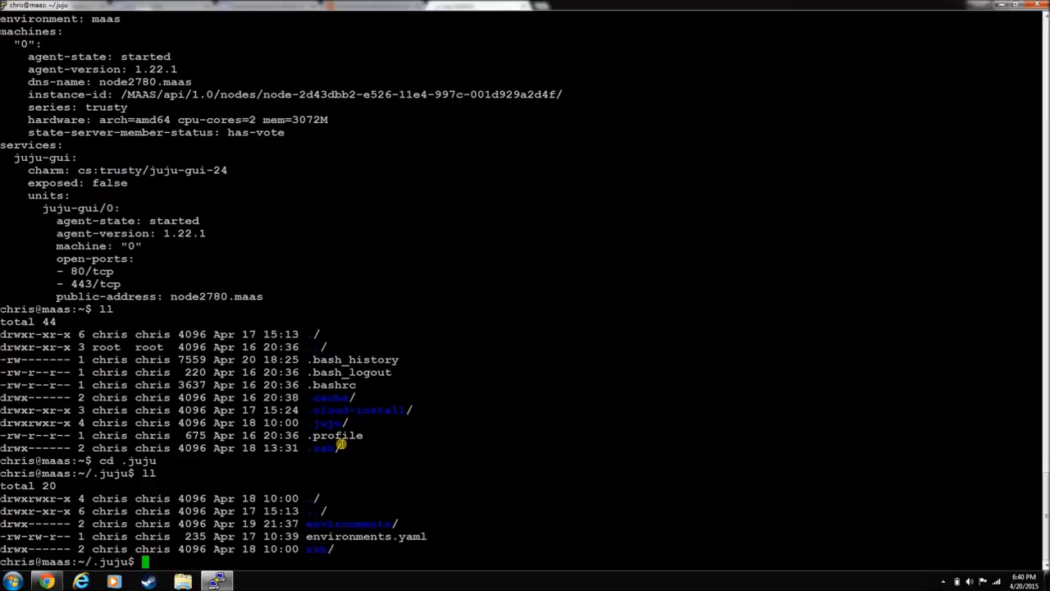
{"action": "type", "text": "cat"}
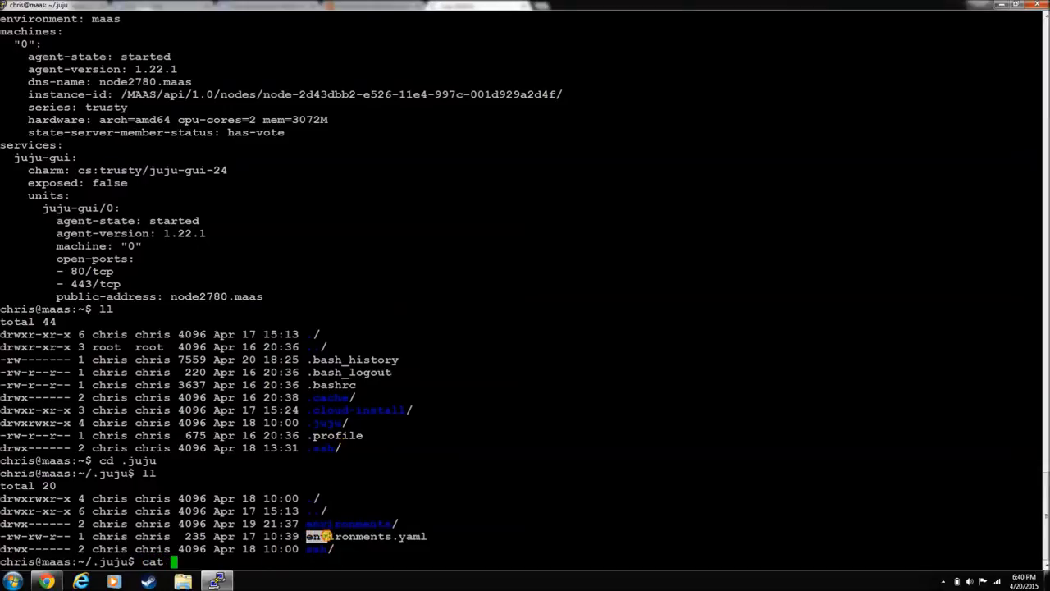
{"action": "type", "text": "environments.yaml"}
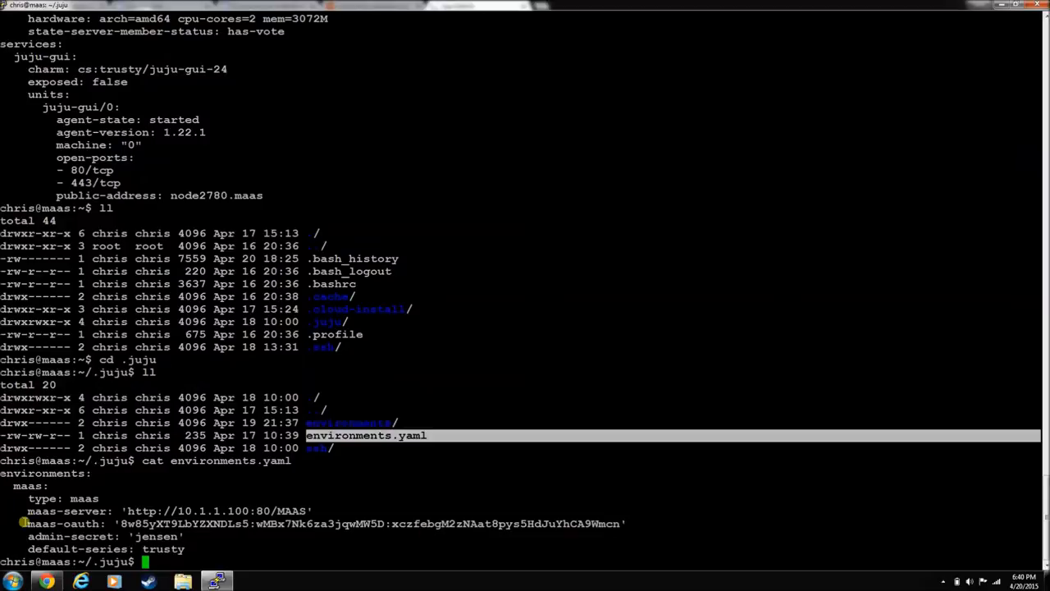
{"action": "double_click", "coordinate": [154, 535]}
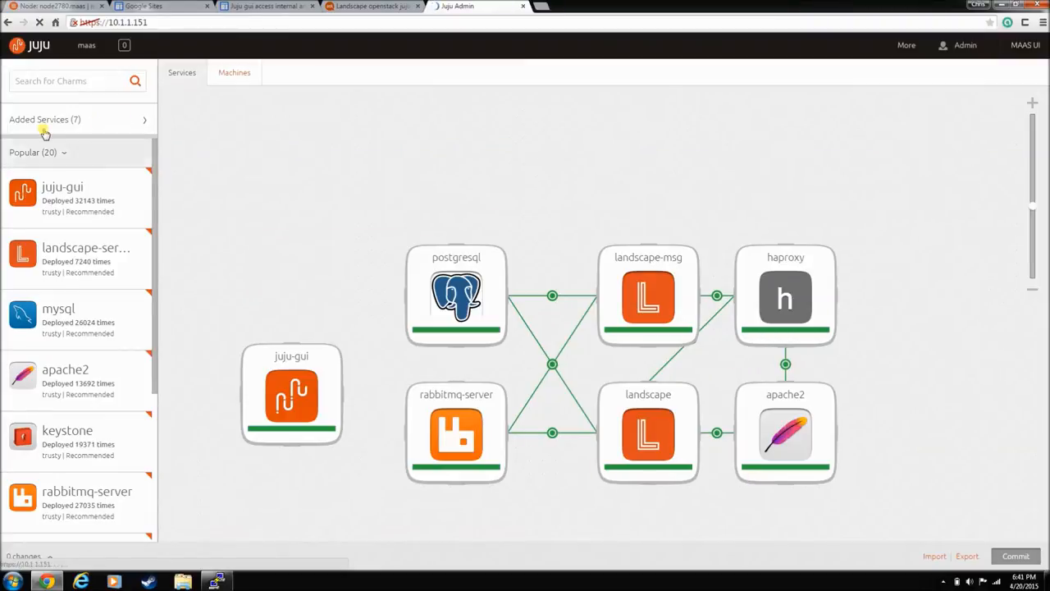
Expand Added Services, open the landscape service inspector and expand its 1 running units list
{"action": "left_click", "coordinate": [144, 120]}
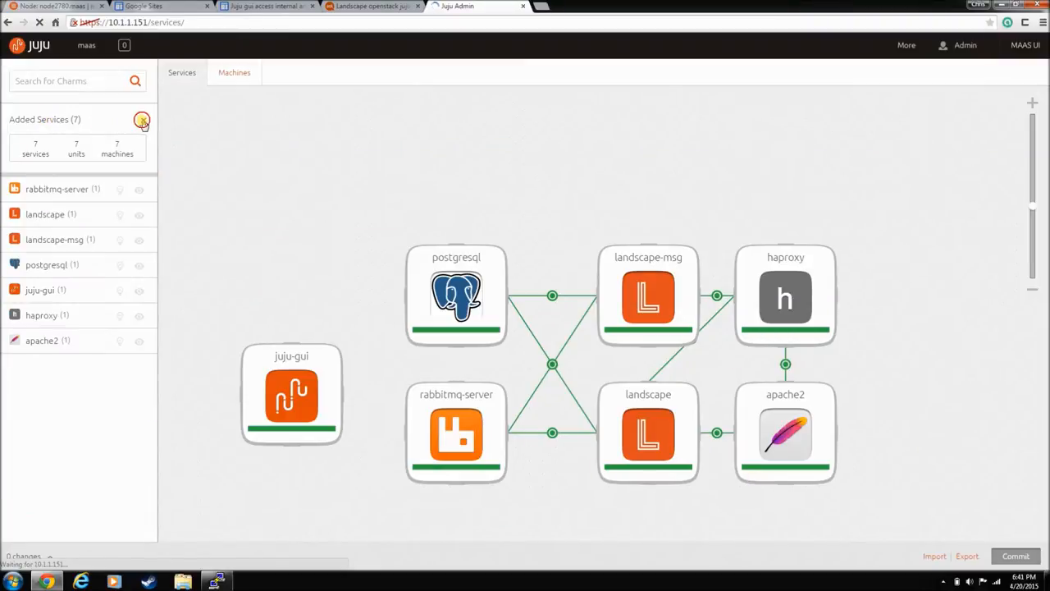
{"action": "left_click", "coordinate": [142, 120]}
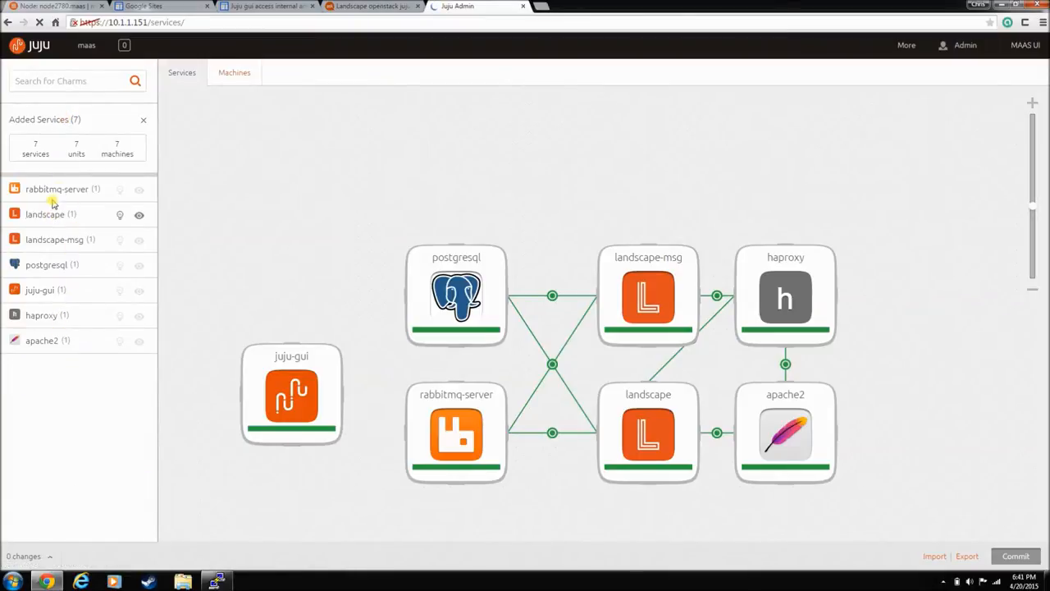
{"action": "left_click", "coordinate": [46, 213]}
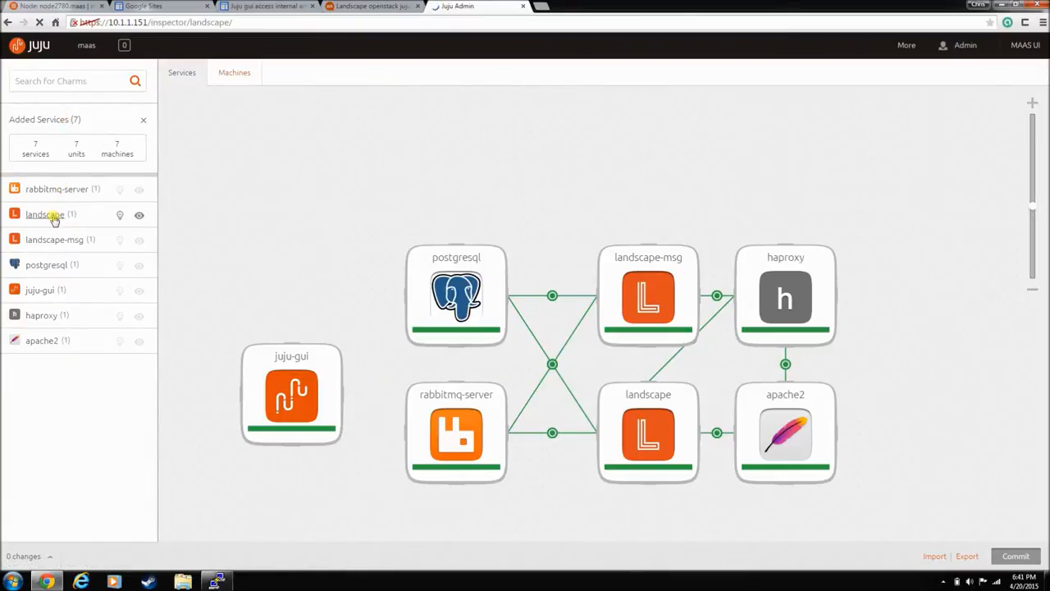
{"action": "left_click", "coordinate": [44, 213]}
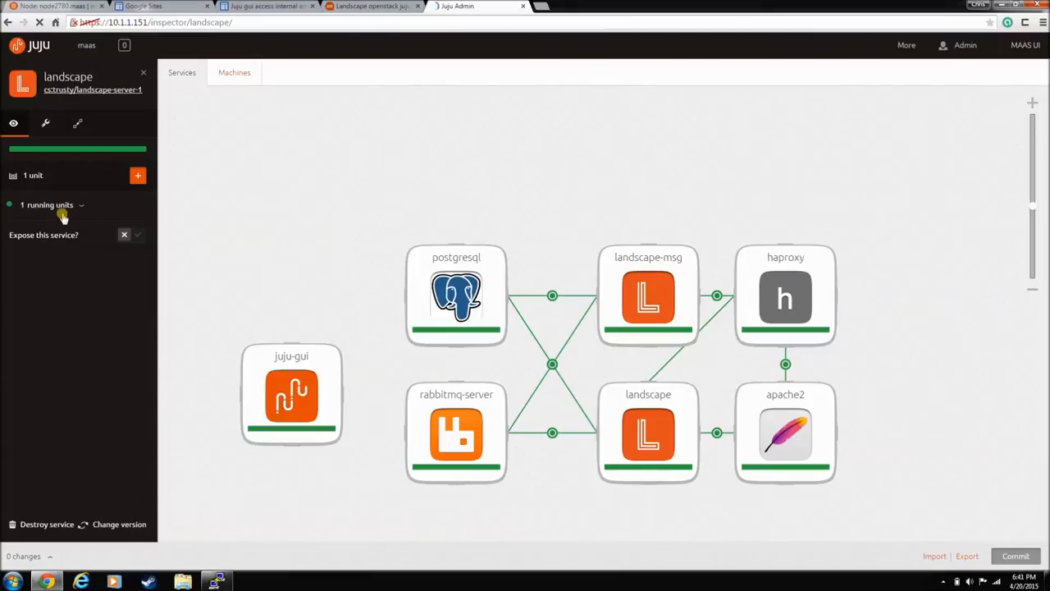
{"action": "left_click", "coordinate": [47, 204]}
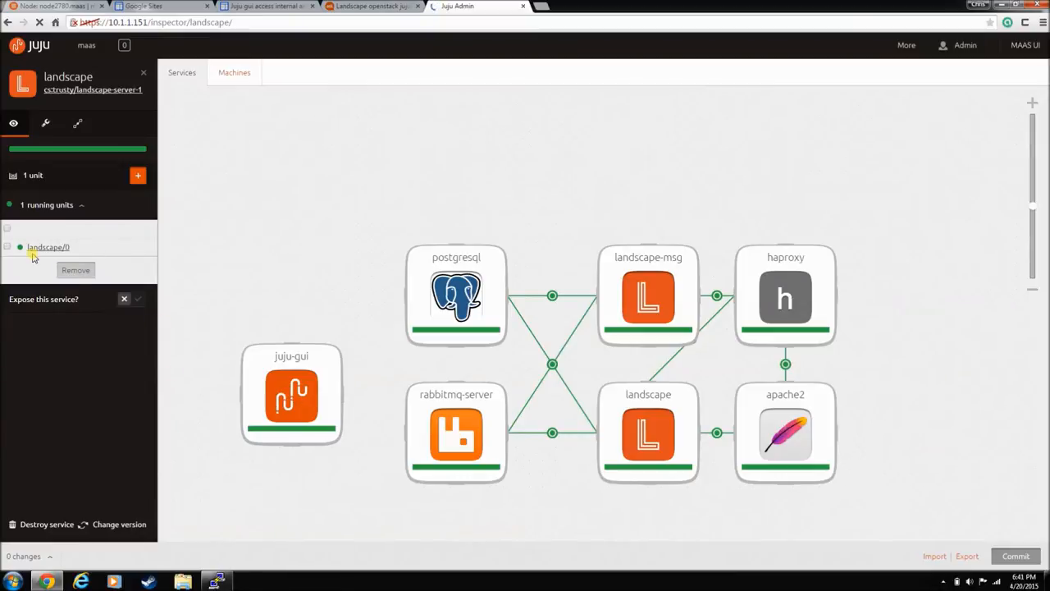
View landscape/0's unit relations, then close the unit details over the Machines view
{"action": "left_click", "coordinate": [47, 246]}
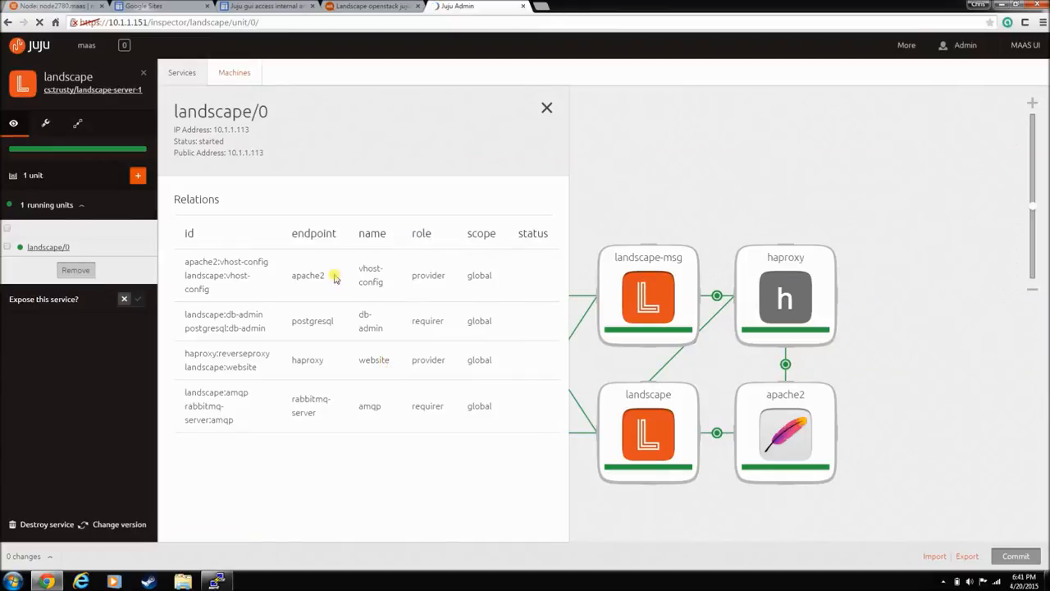
{"action": "mouse_move", "coordinate": [259, 133]}
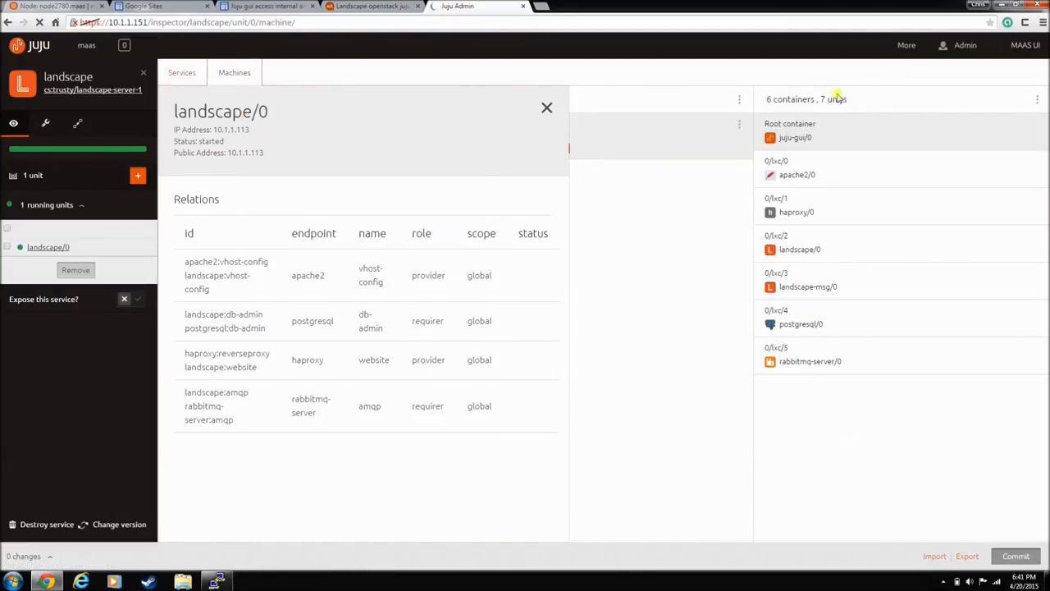
{"action": "left_click", "coordinate": [548, 108]}
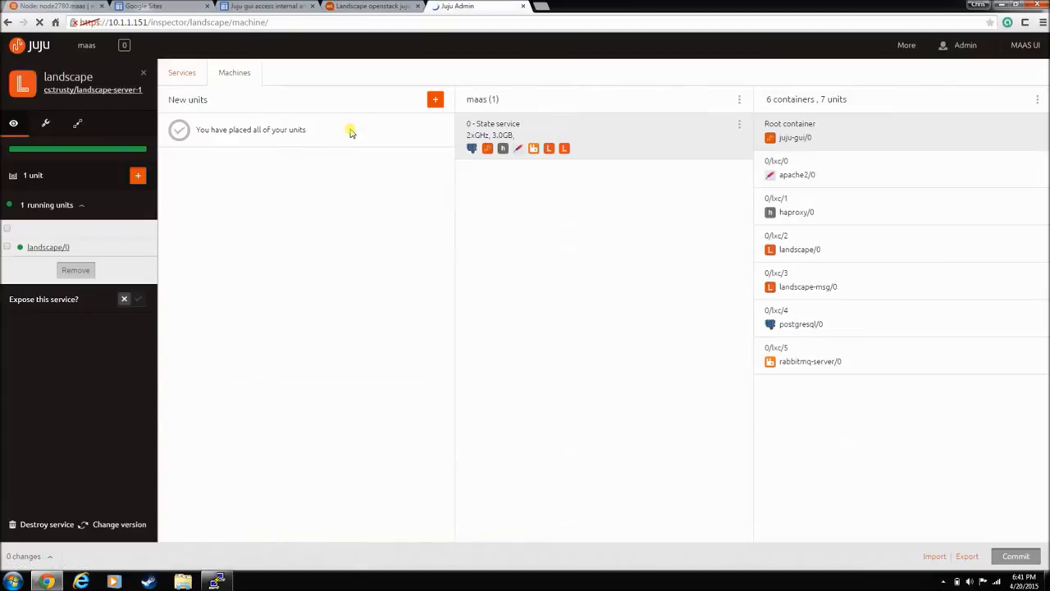
{"action": "mouse_move", "coordinate": [705, 135]}
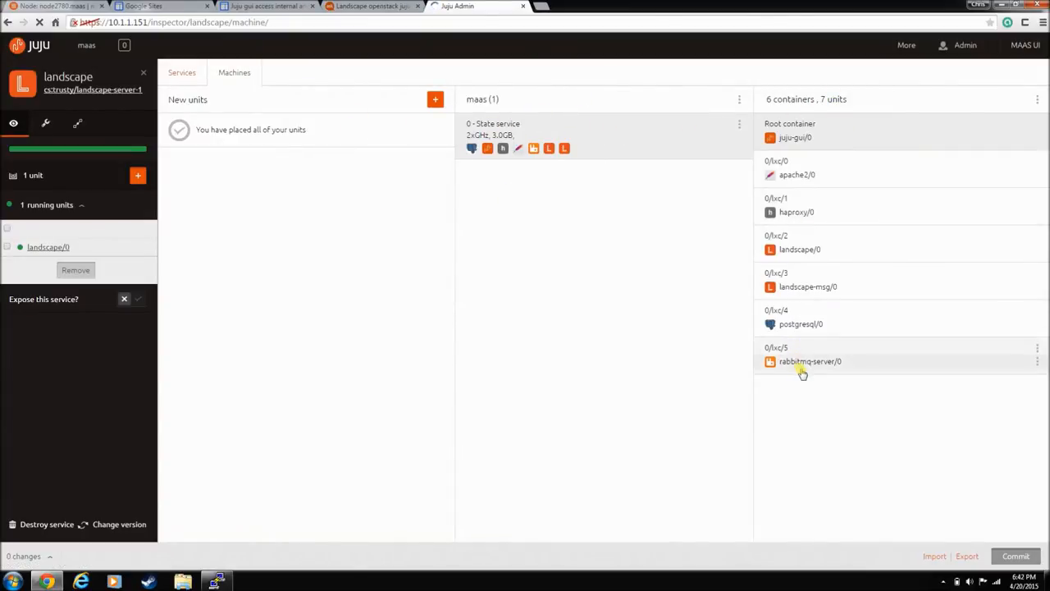
{"action": "mouse_move", "coordinate": [827, 112]}
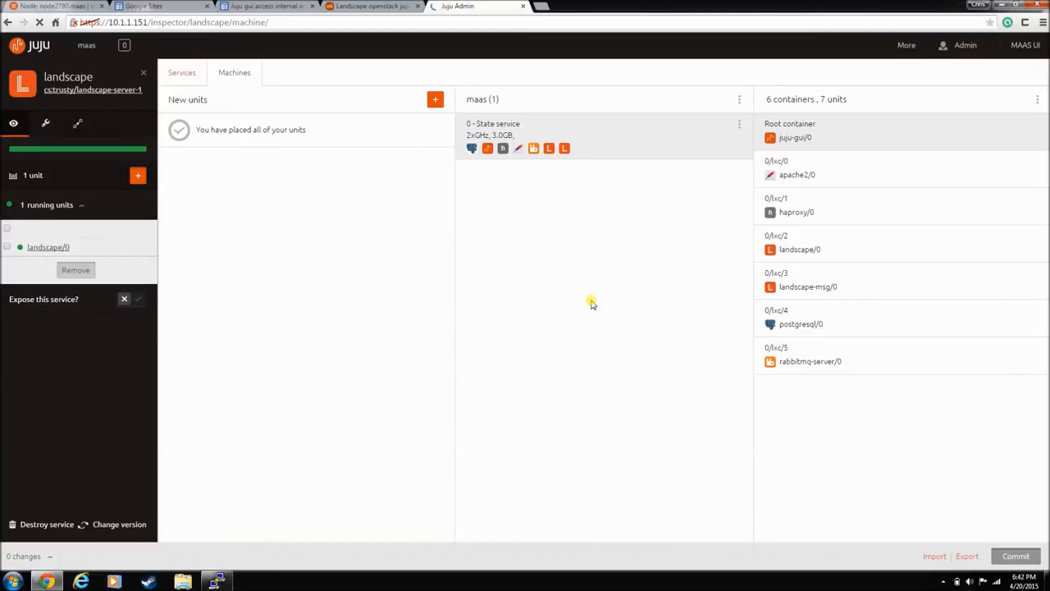
{"action": "mouse_move", "coordinate": [523, 307]}
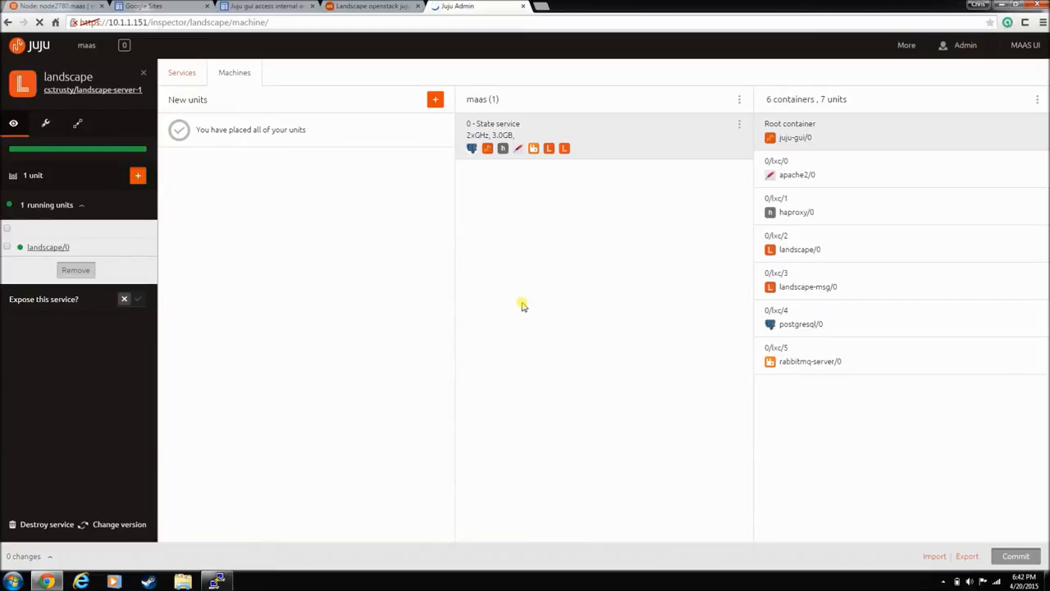
{"action": "mouse_move", "coordinate": [305, 112]}
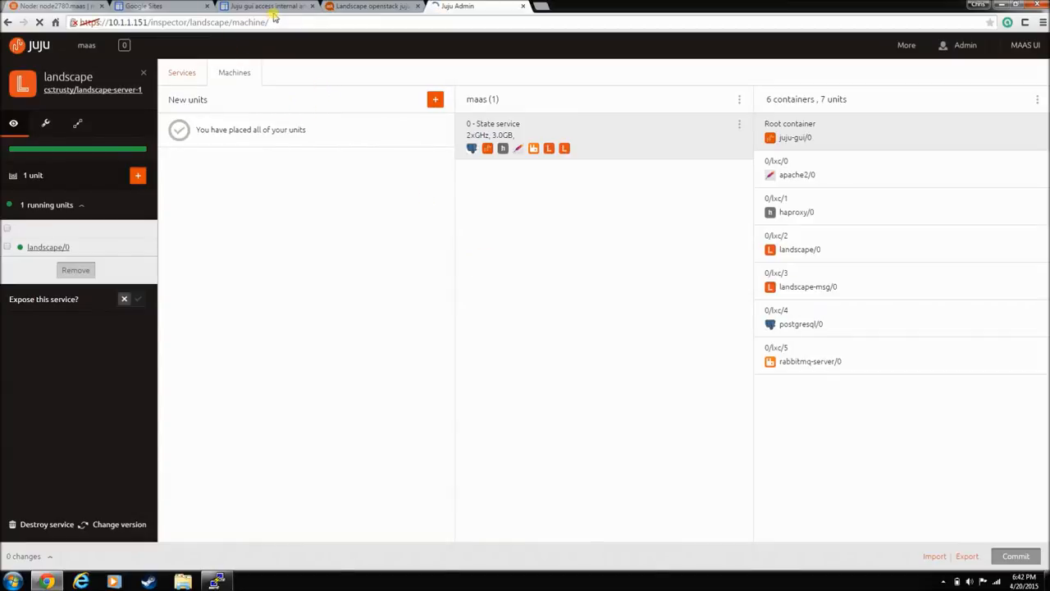
From the tutorial page, reopen the Ask Ubuntu troubleshooting answer in a new tab
{"action": "left_click", "coordinate": [262, 7]}
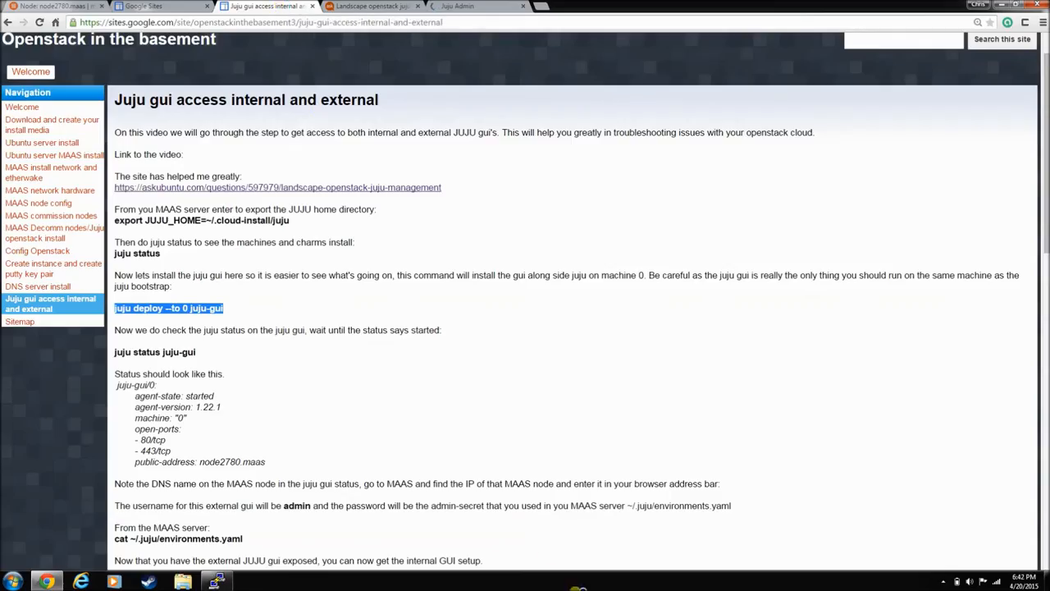
{"action": "scroll", "scroll_direction": "down", "scroll_amount": 3}
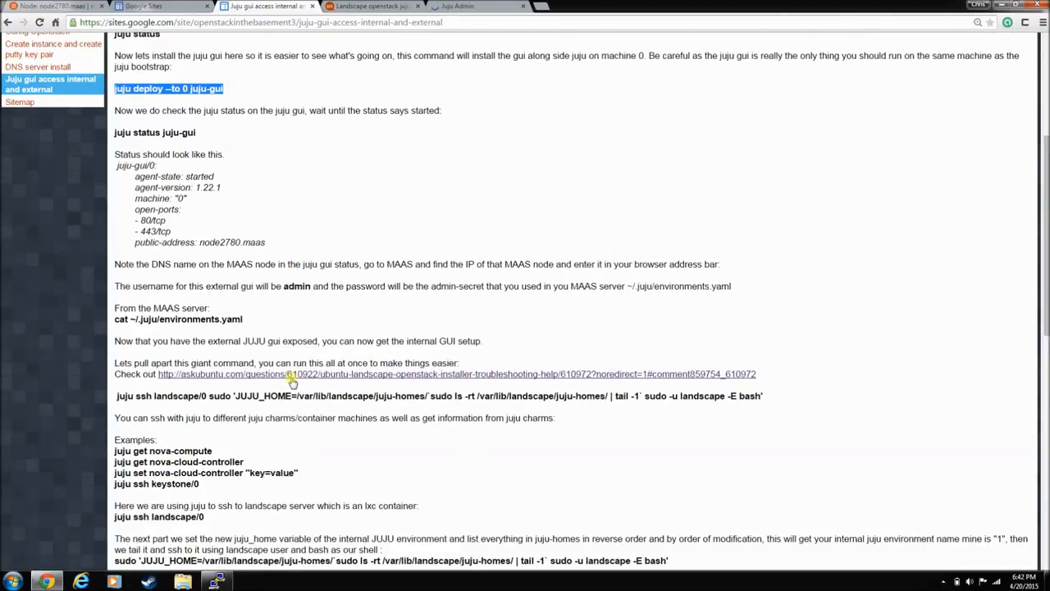
{"action": "scroll", "scroll_direction": "down", "scroll_amount": 3}
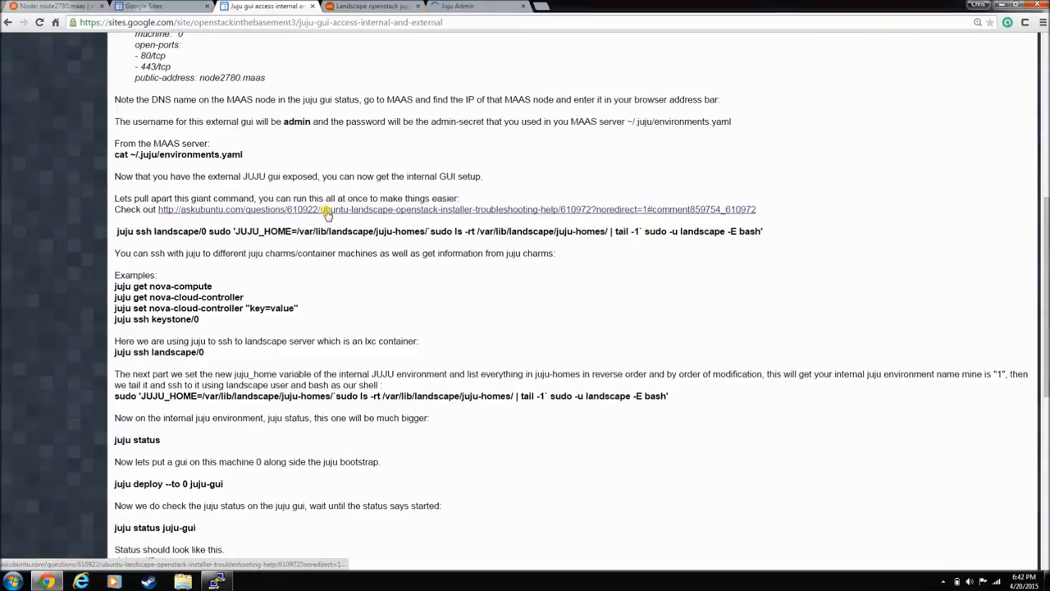
{"action": "right_click", "coordinate": [328, 210]}
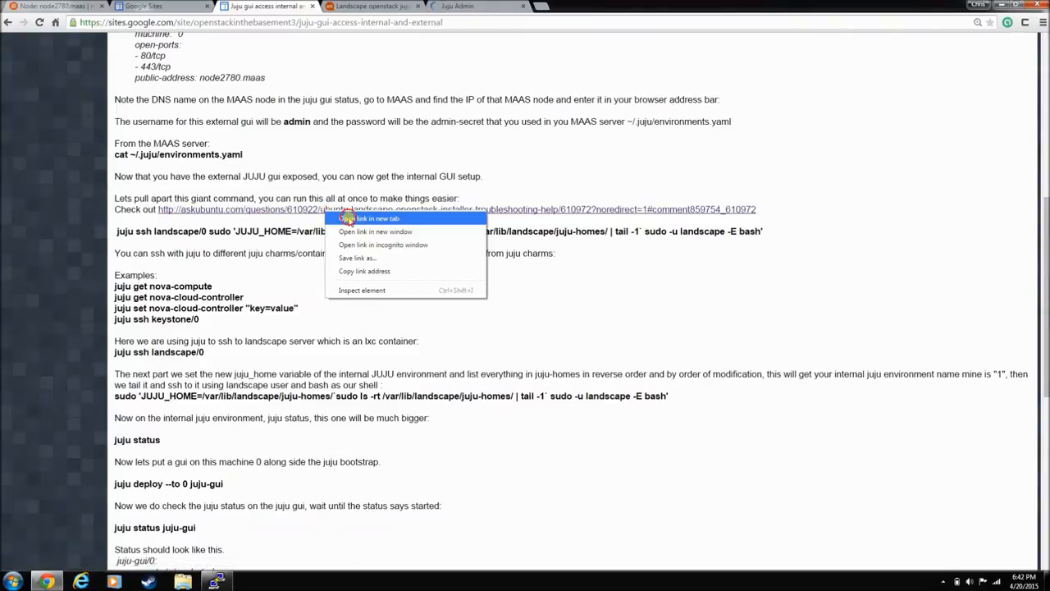
{"action": "left_click", "coordinate": [371, 218]}
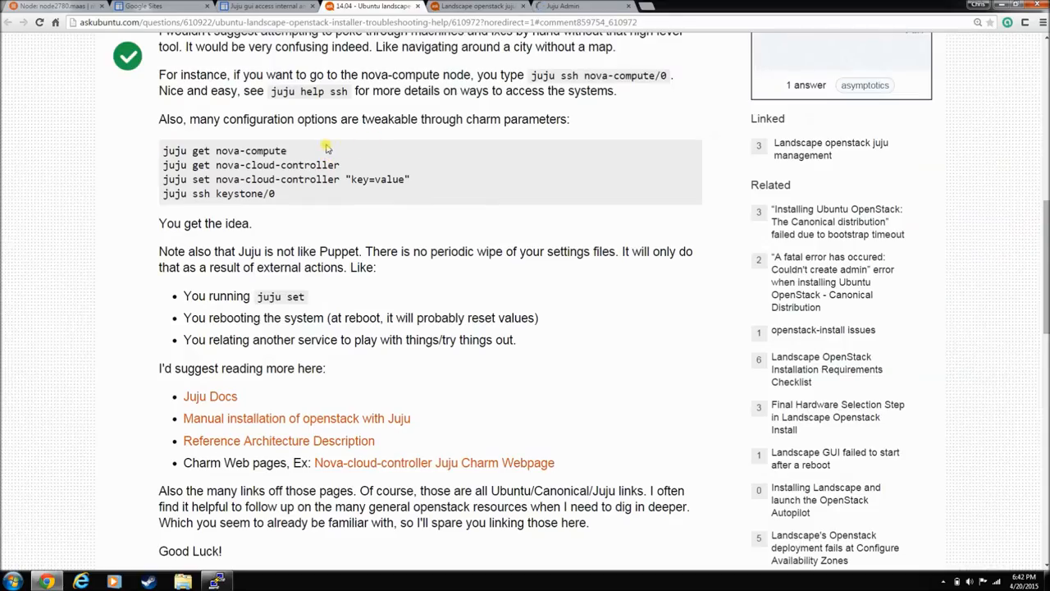
Back on the tutorial, select keystone/0 in the guide text and return to the Juju GUI
{"action": "left_click", "coordinate": [266, 7]}
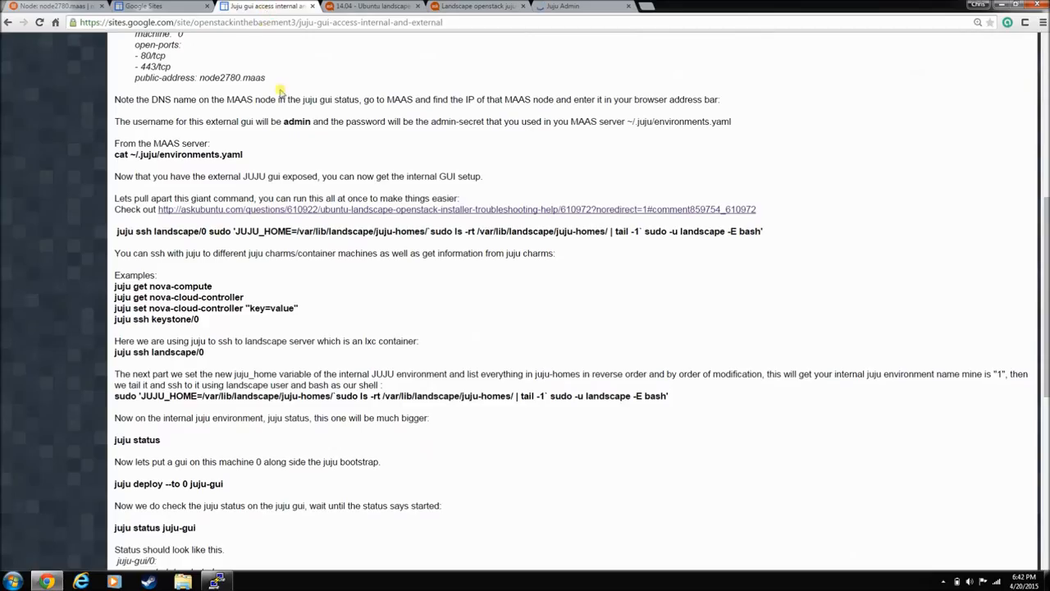
{"action": "scroll", "scroll_direction": "down", "scroll_amount": 3}
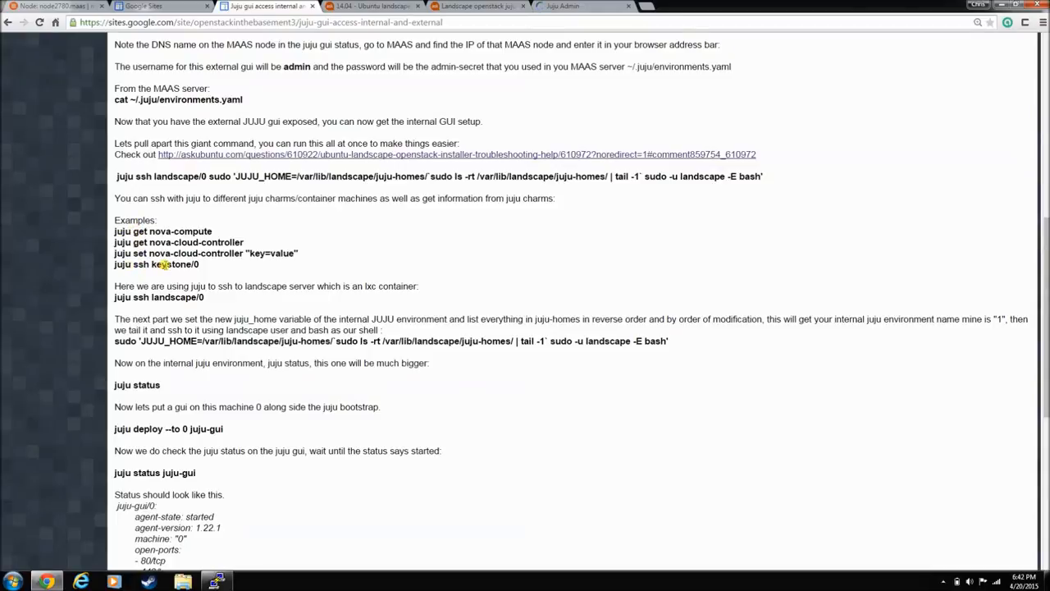
{"action": "double_click", "coordinate": [168, 264]}
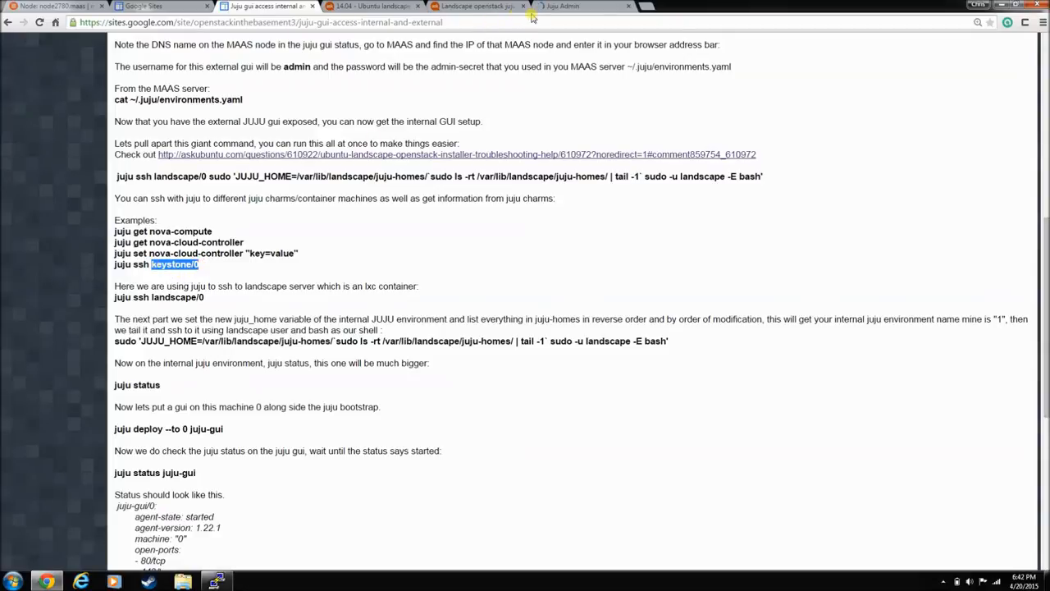
{"action": "left_click", "coordinate": [562, 7]}
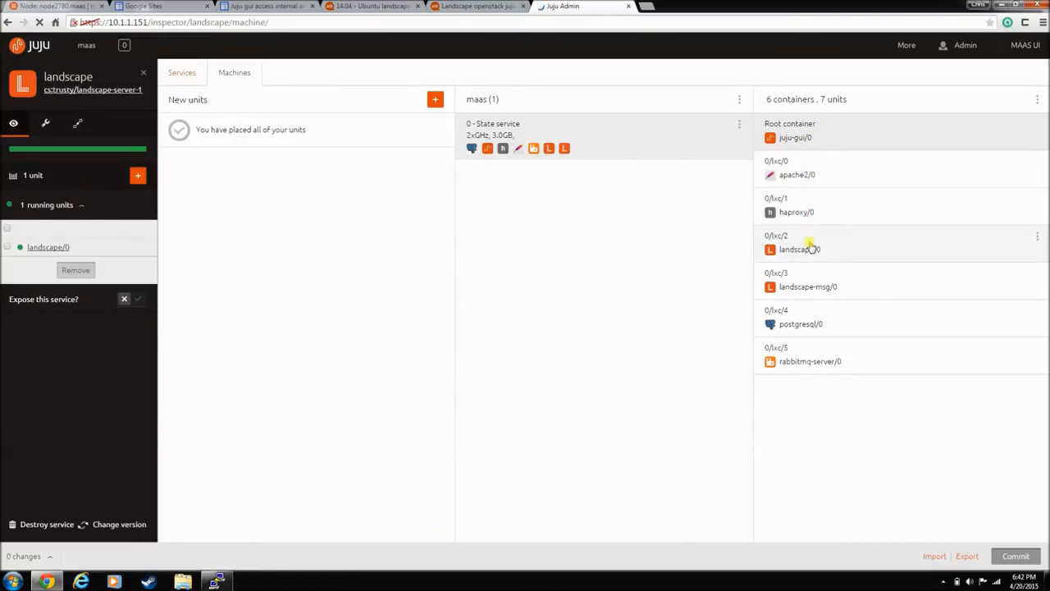
{"action": "mouse_move", "coordinate": [830, 324]}
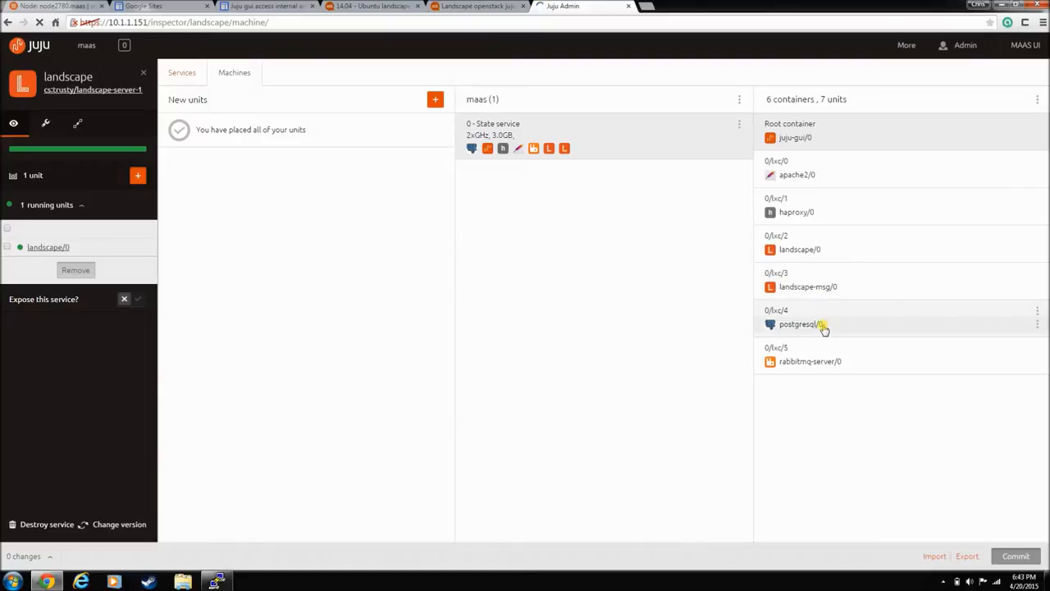
{"action": "mouse_move", "coordinate": [837, 380]}
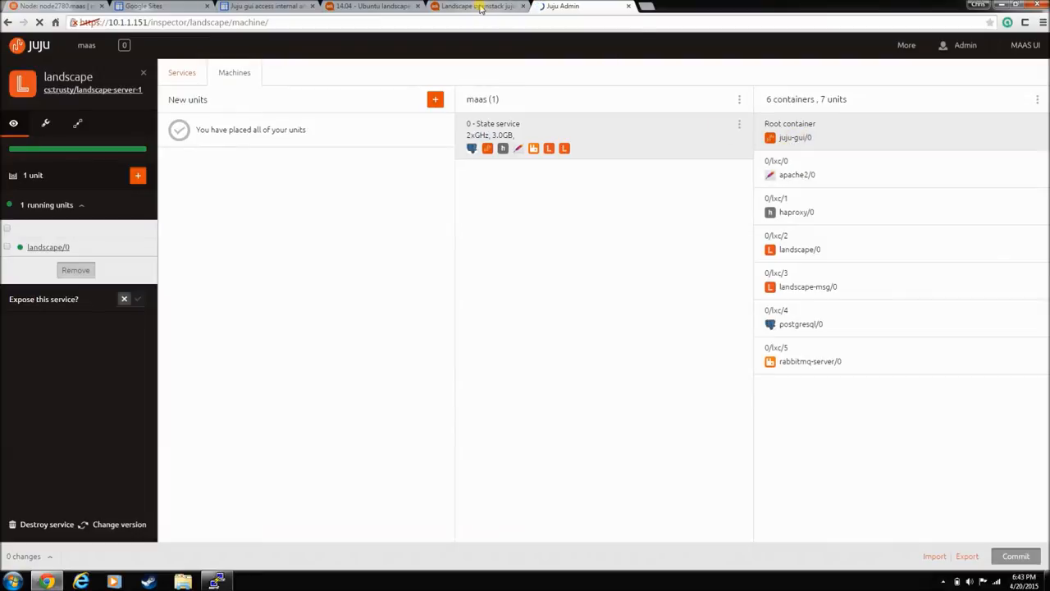
{"action": "left_click", "coordinate": [266, 6]}
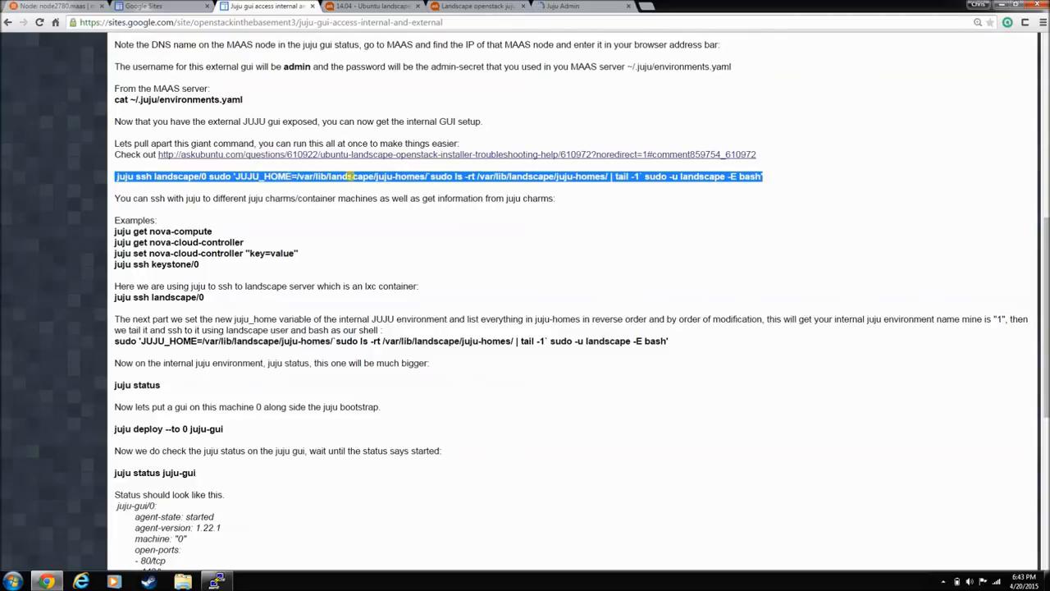
{"action": "mouse_move", "coordinate": [599, 182]}
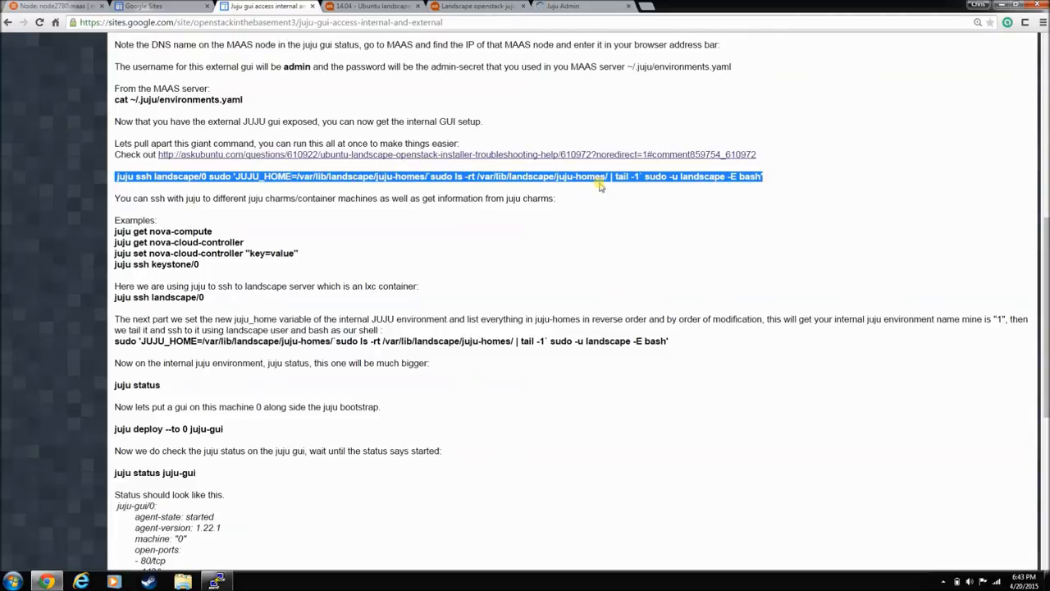
{"action": "mouse_move", "coordinate": [671, 177]}
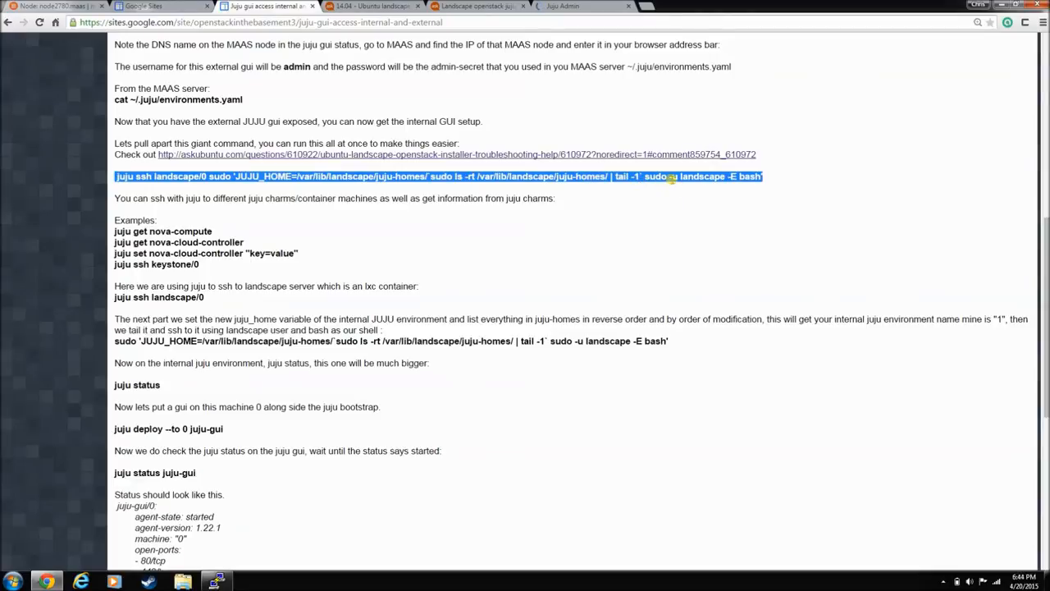
{"action": "mouse_move", "coordinate": [732, 178]}
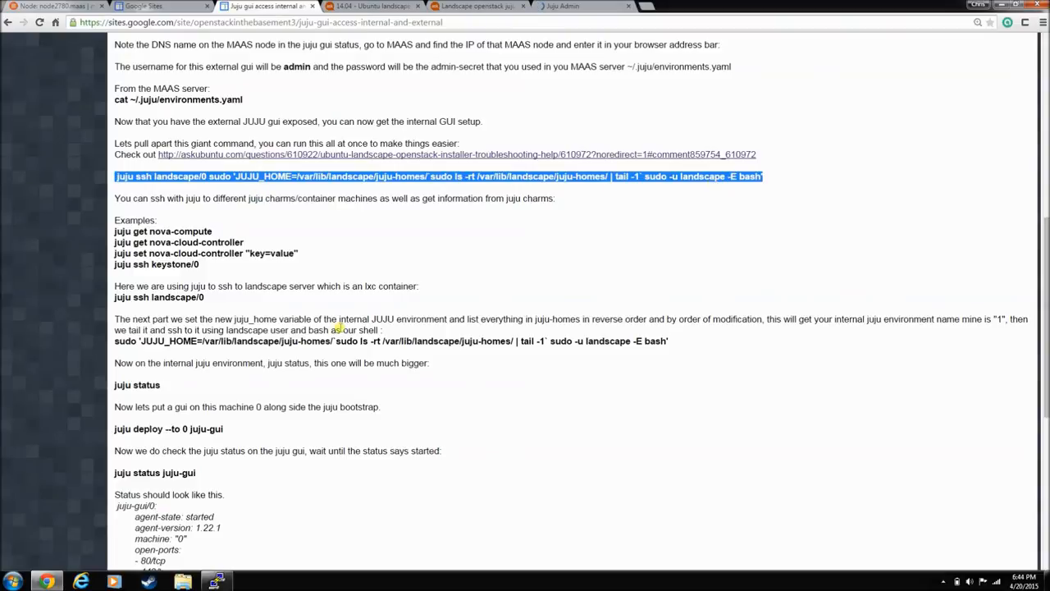
{"action": "scroll", "scroll_direction": "down", "scroll_amount": 3}
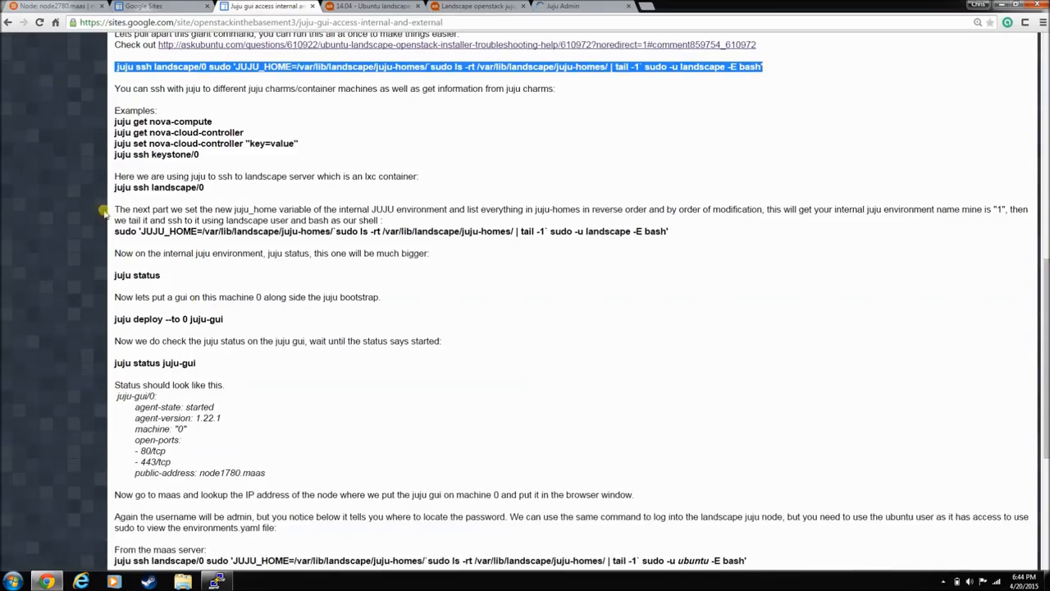
{"action": "scroll", "scroll_direction": "down", "scroll_amount": 3}
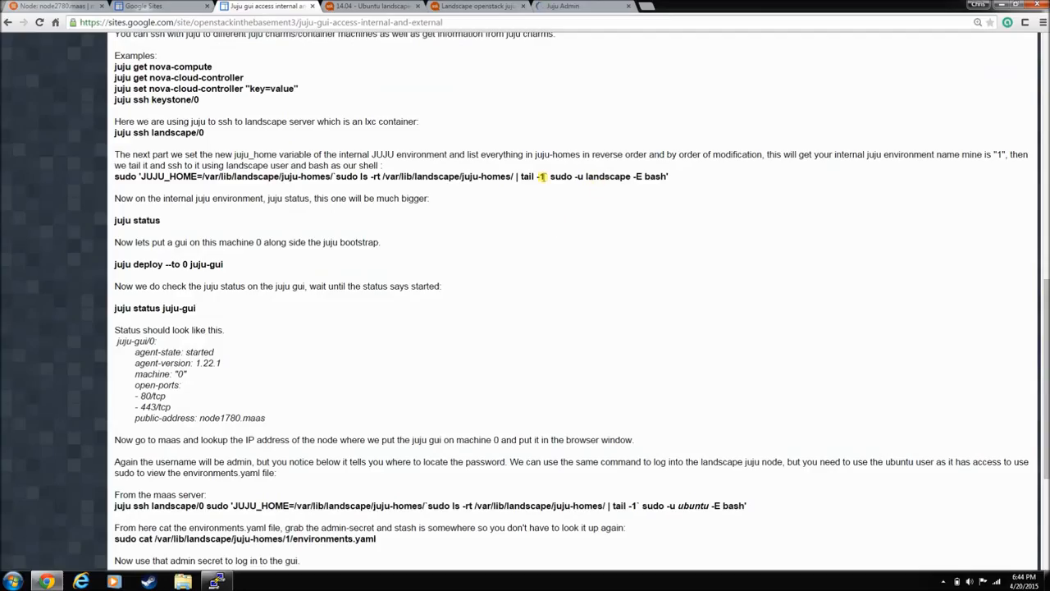
{"action": "mouse_move", "coordinate": [246, 286]}
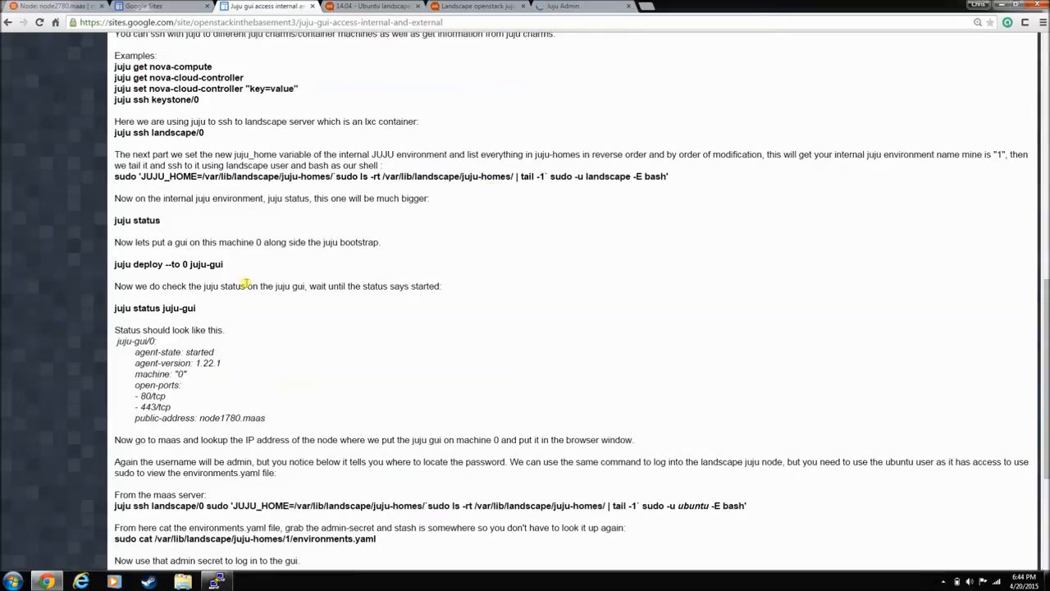
{"action": "mouse_move", "coordinate": [446, 190]}
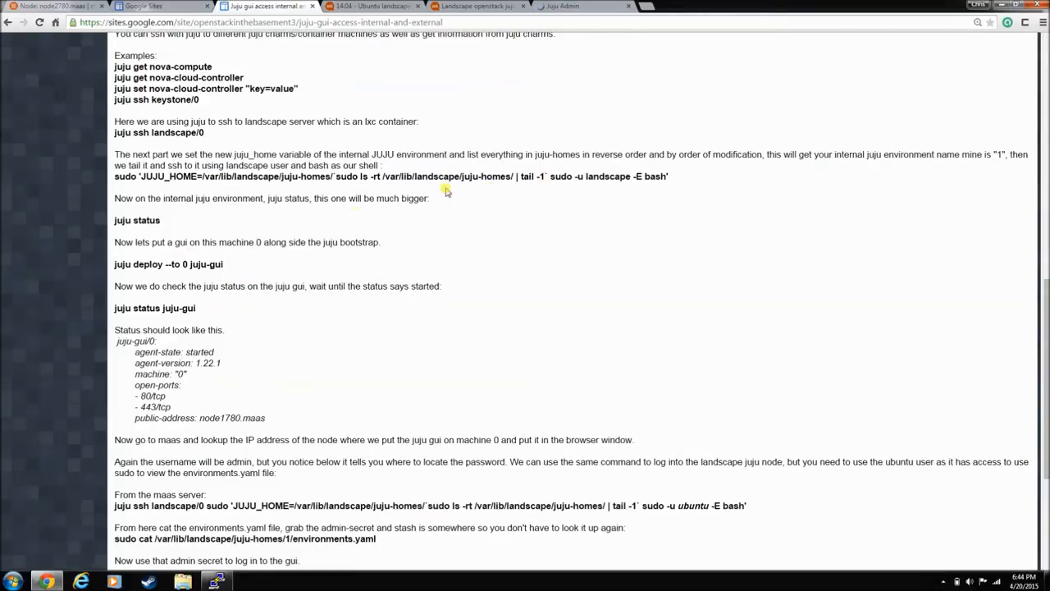
{"action": "mouse_move", "coordinate": [402, 344]}
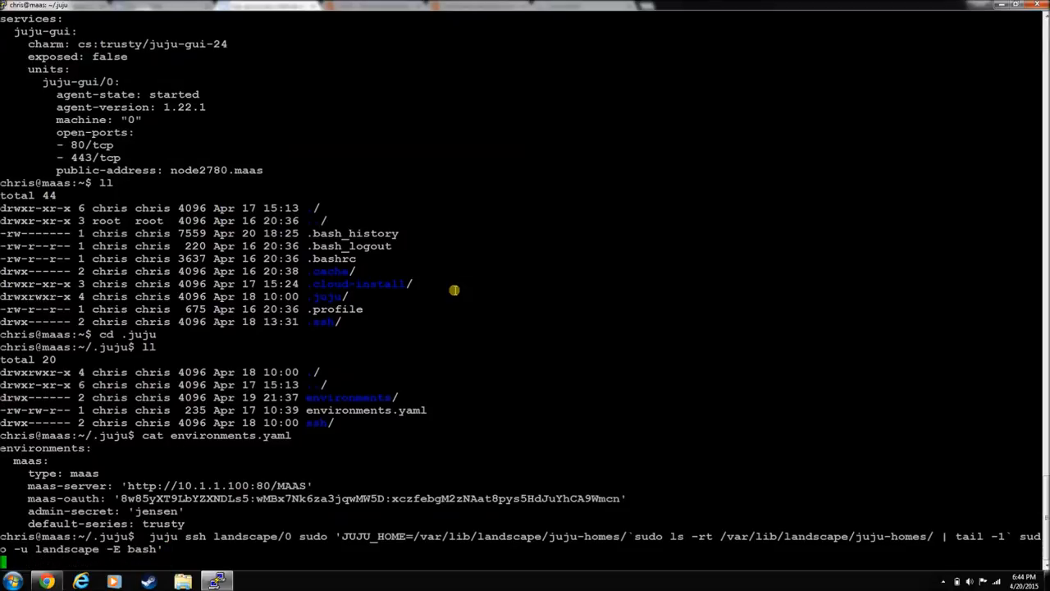
Log into the landscape/0 container with juju ssh and enter juju status
{"action": "key", "text": "Return"}
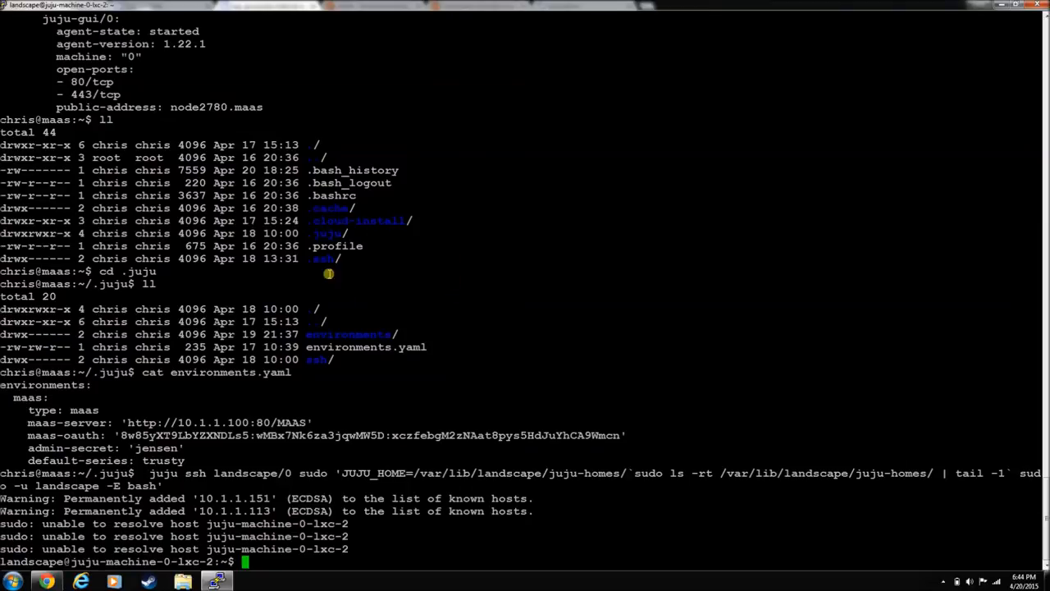
{"action": "mouse_move", "coordinate": [297, 217]}
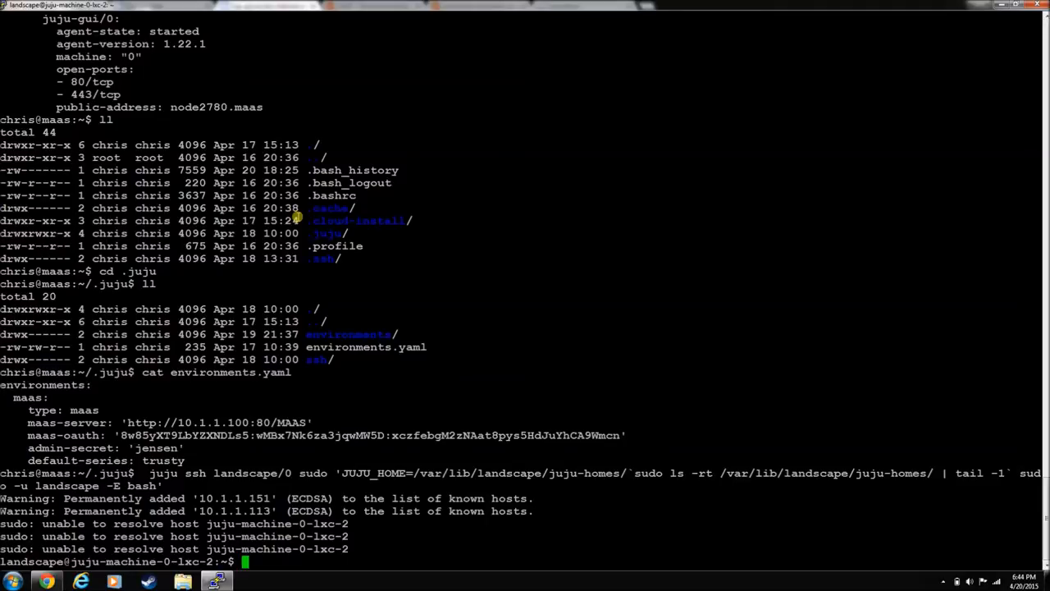
{"action": "type", "text": "j"}
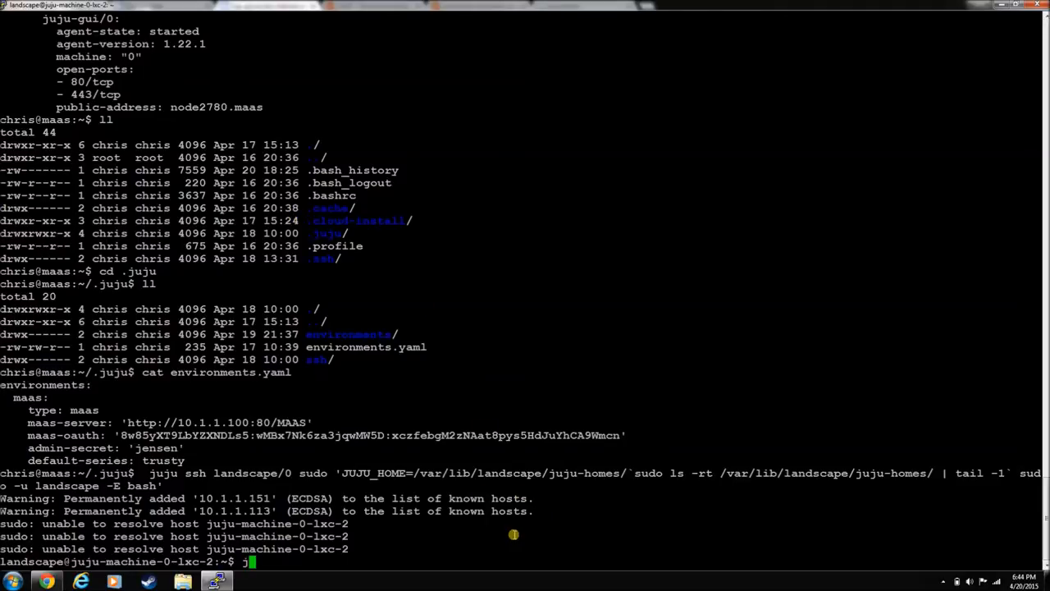
{"action": "type", "text": "uju status"}
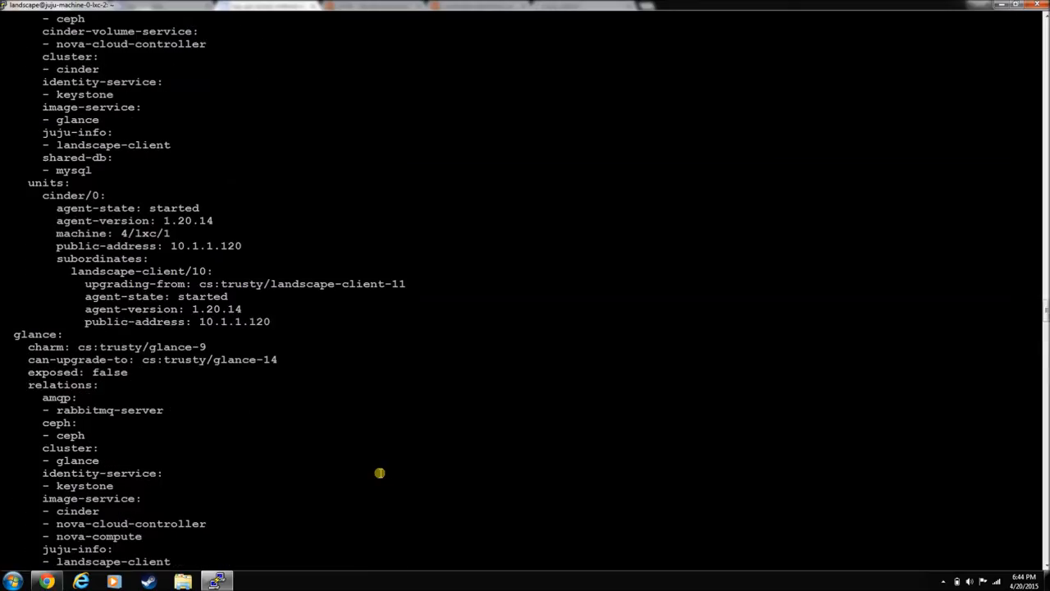
Review the status output, then enter juju deploy --to 0 juju-gui
{"action": "scroll", "scroll_direction": "down", "scroll_amount": 3}
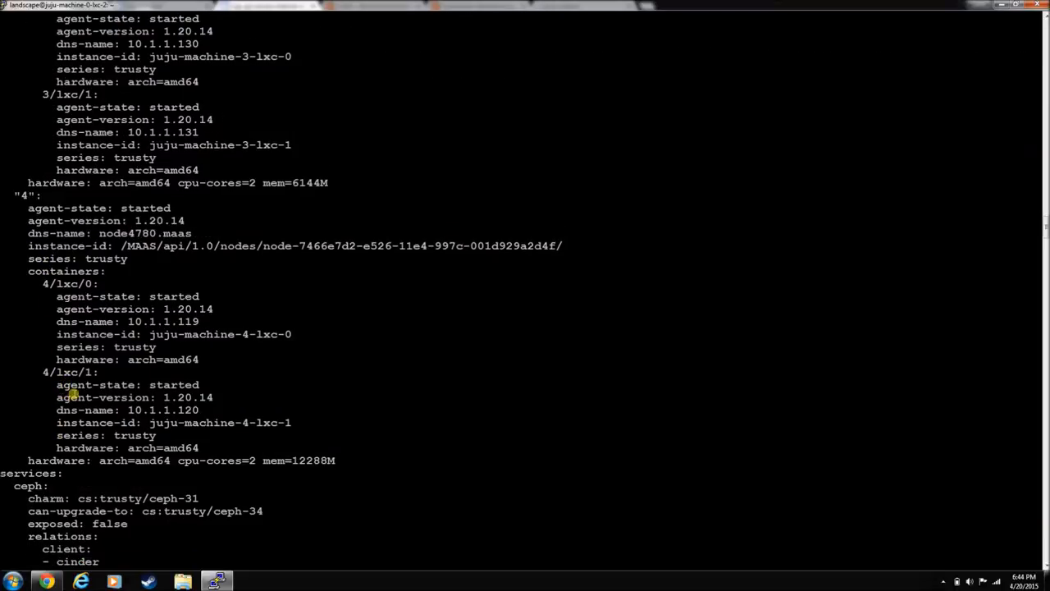
{"action": "scroll", "scroll_direction": "down", "scroll_amount": 3}
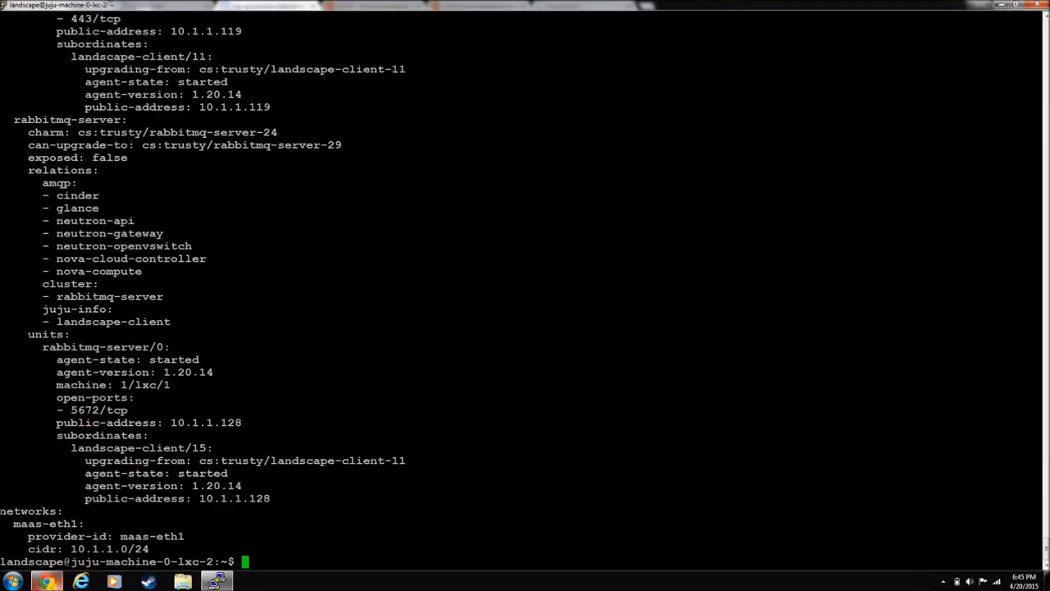
{"action": "left_click", "coordinate": [269, 7]}
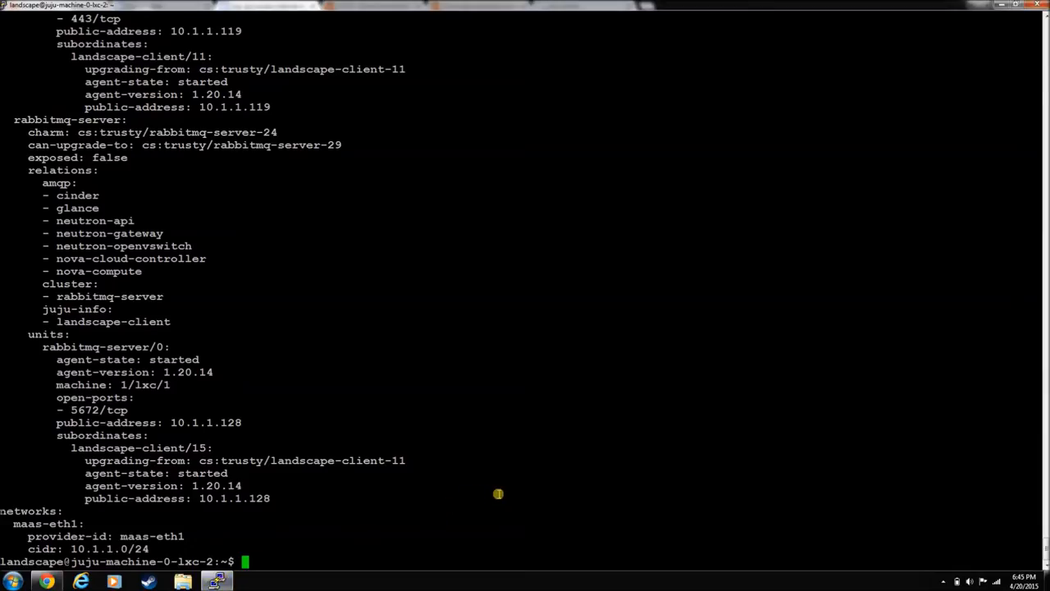
{"action": "type", "text": "juju deploy --to 0 juju-gui"}
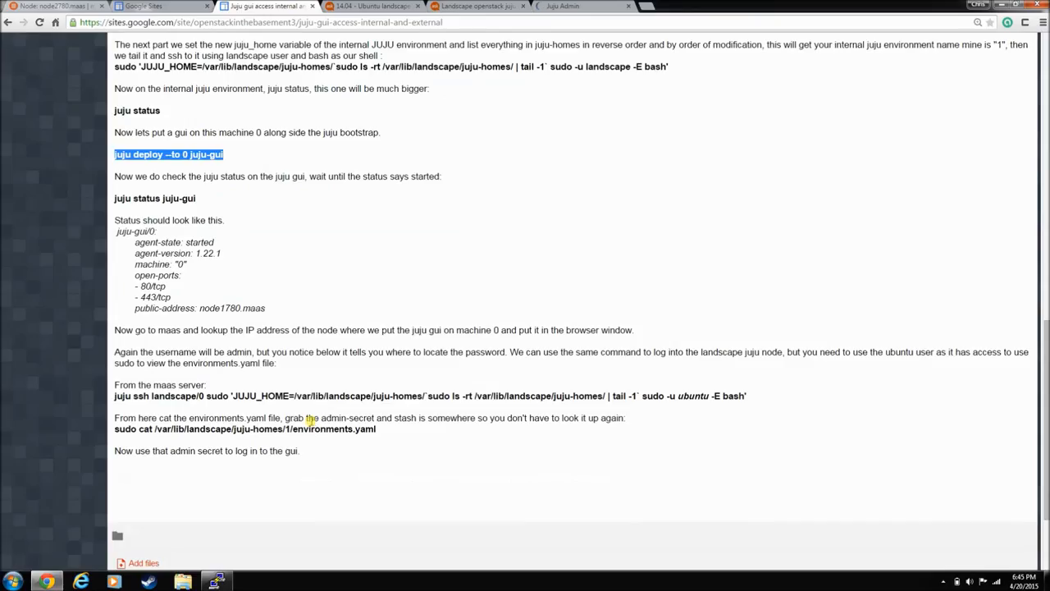
Scroll the guide to the juju status juju-gui and environments.yaml admin-secret steps
{"action": "scroll", "scroll_direction": "down", "scroll_amount": 3}
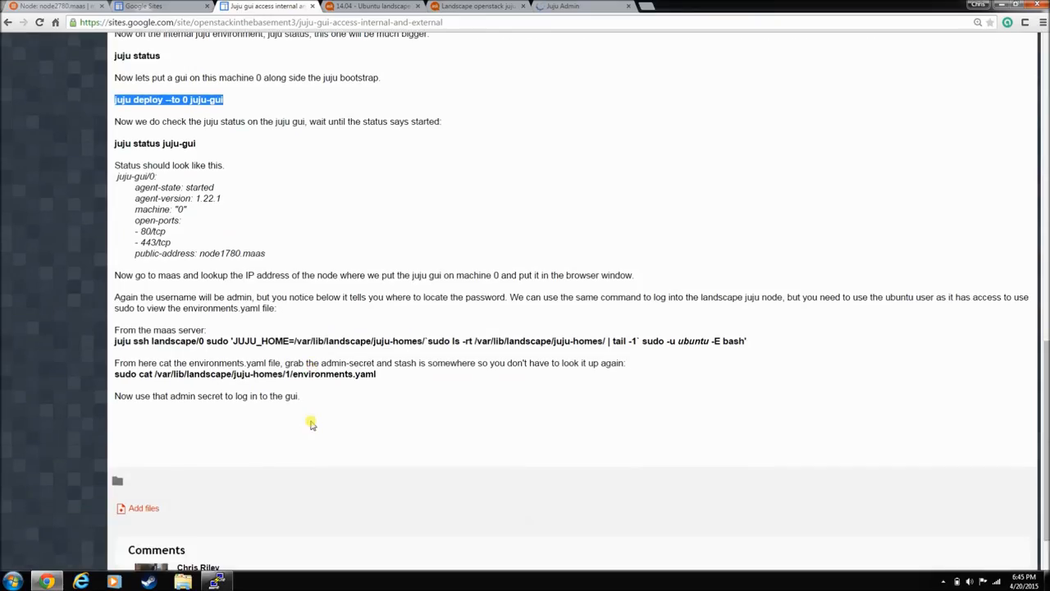
{"action": "scroll", "scroll_direction": "down", "scroll_amount": 3}
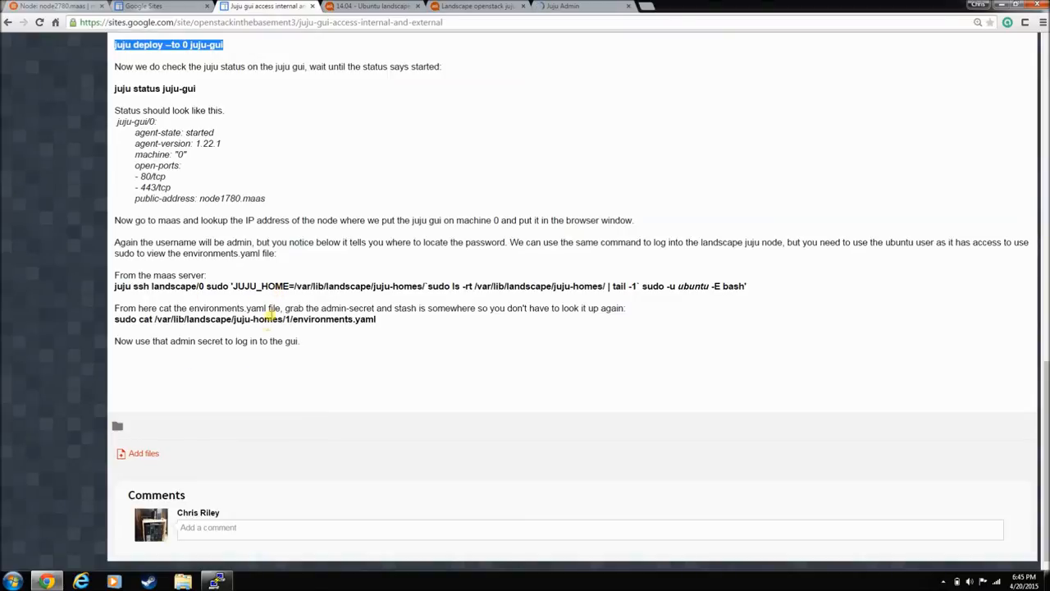
{"action": "mouse_move", "coordinate": [221, 515]}
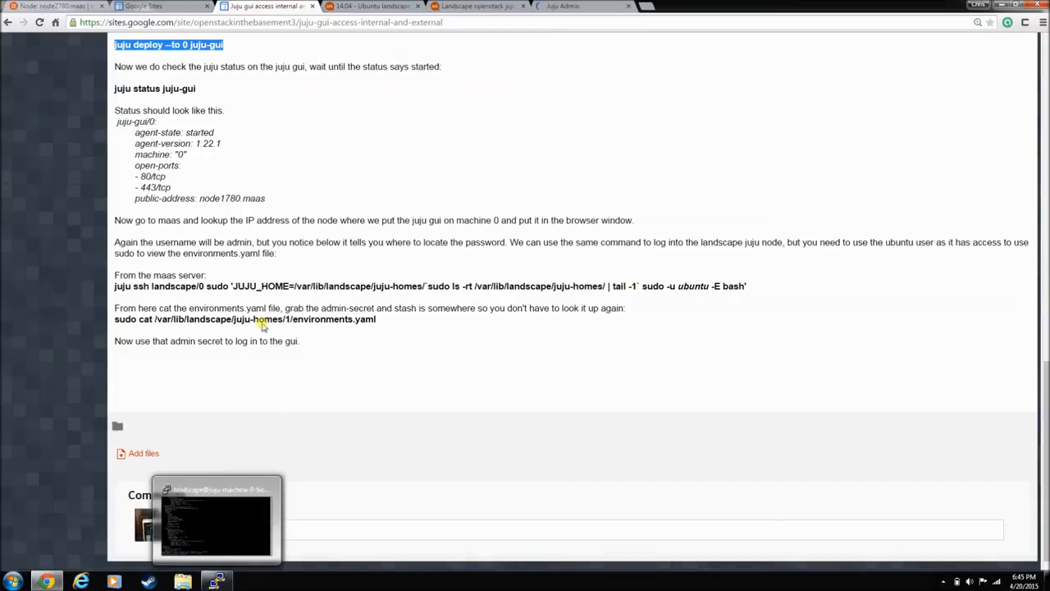
In PuTTY, run juju status juju-gui to confirm juju-gui/0 started on node1780.maas
{"action": "left_click", "coordinate": [217, 522]}
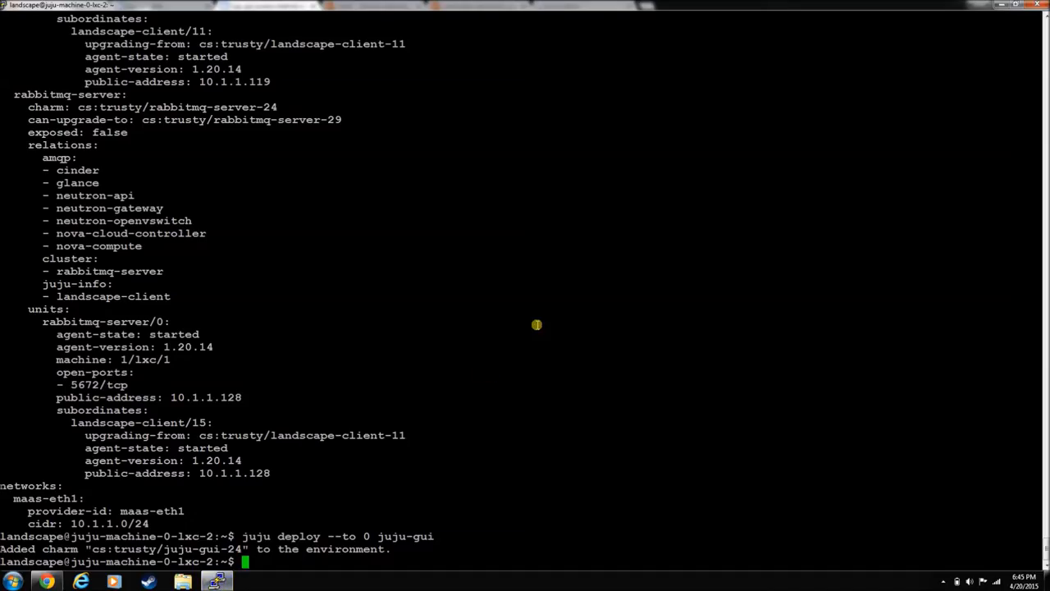
{"action": "type", "text": "juju"}
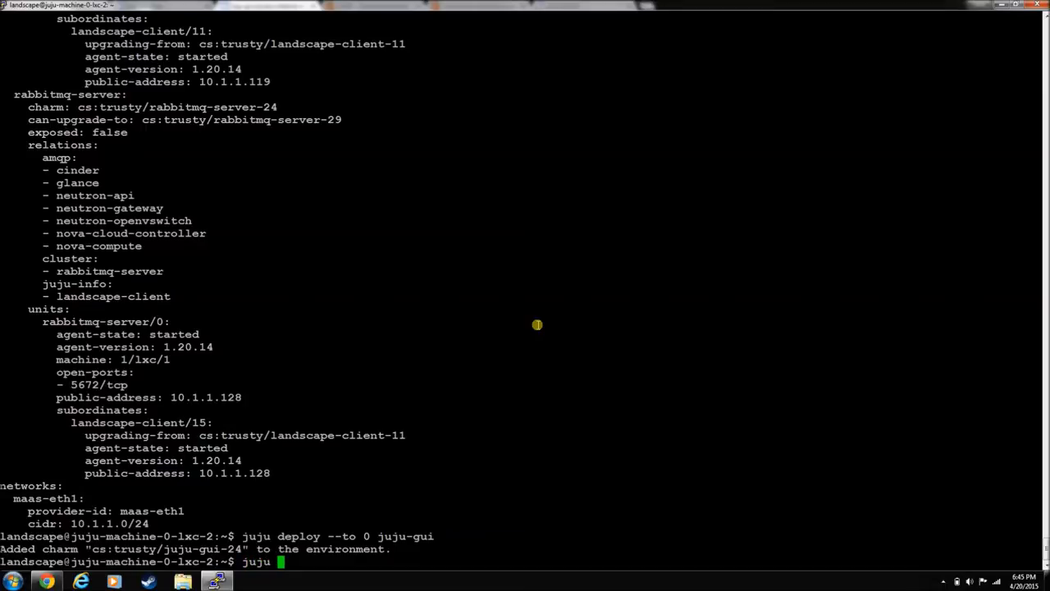
{"action": "type", "text": "status -"}
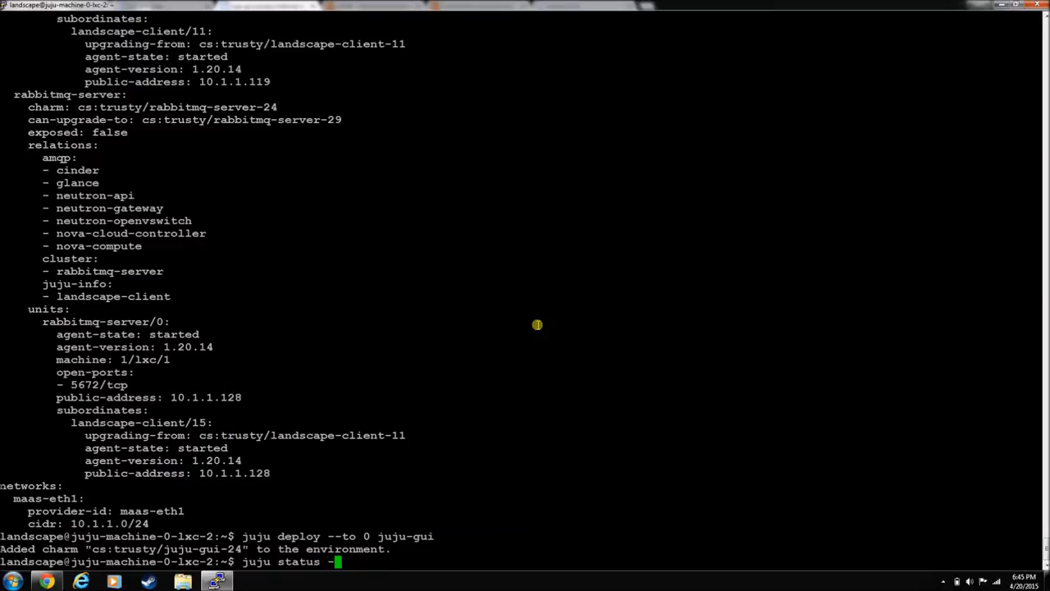
{"action": "type", "text": "juju-gui"}
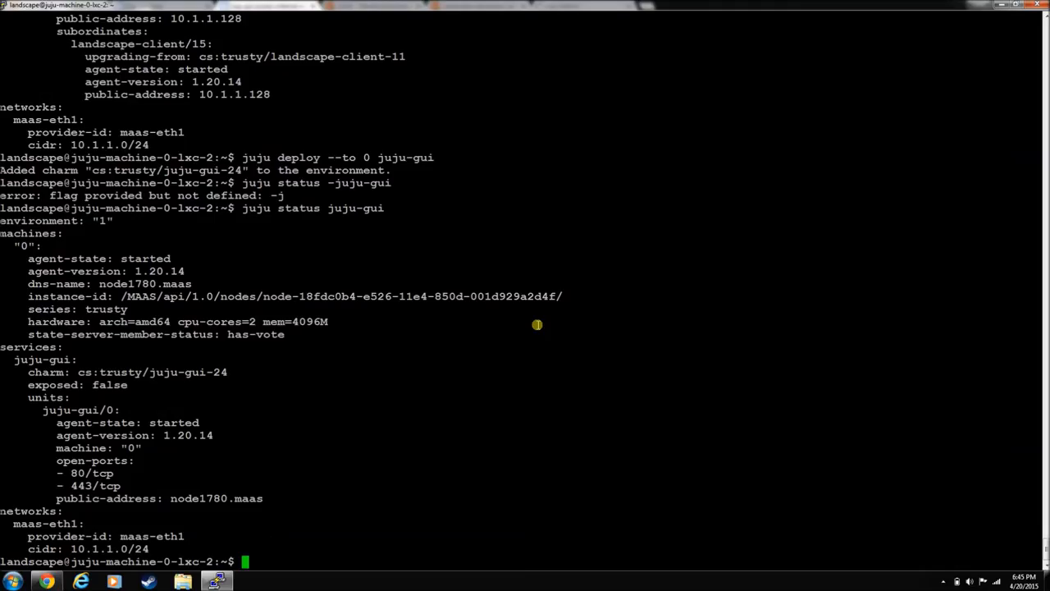
{"action": "mouse_move", "coordinate": [195, 410]}
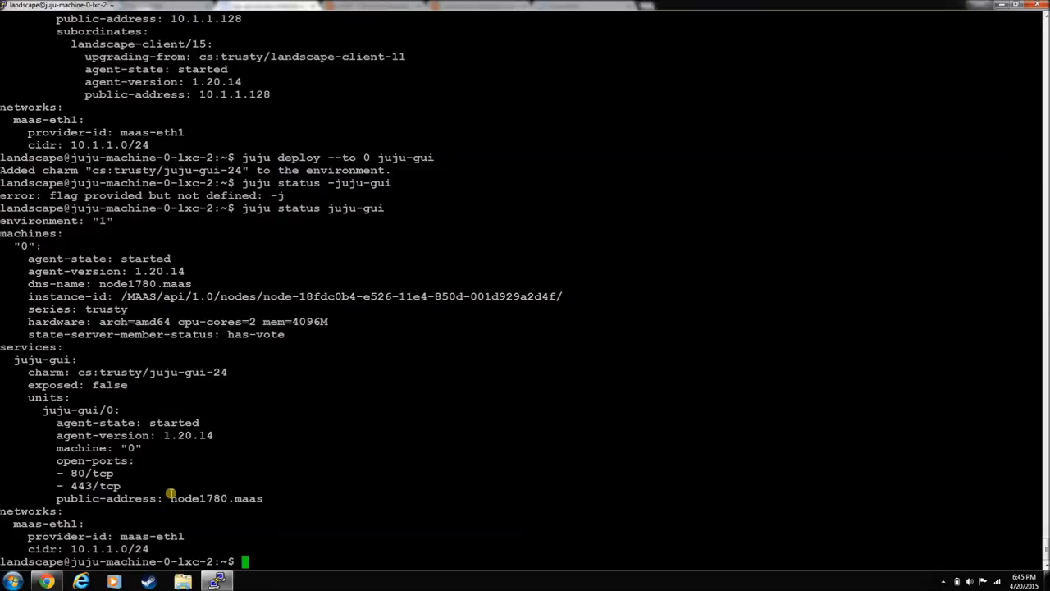
{"action": "mouse_move", "coordinate": [220, 502]}
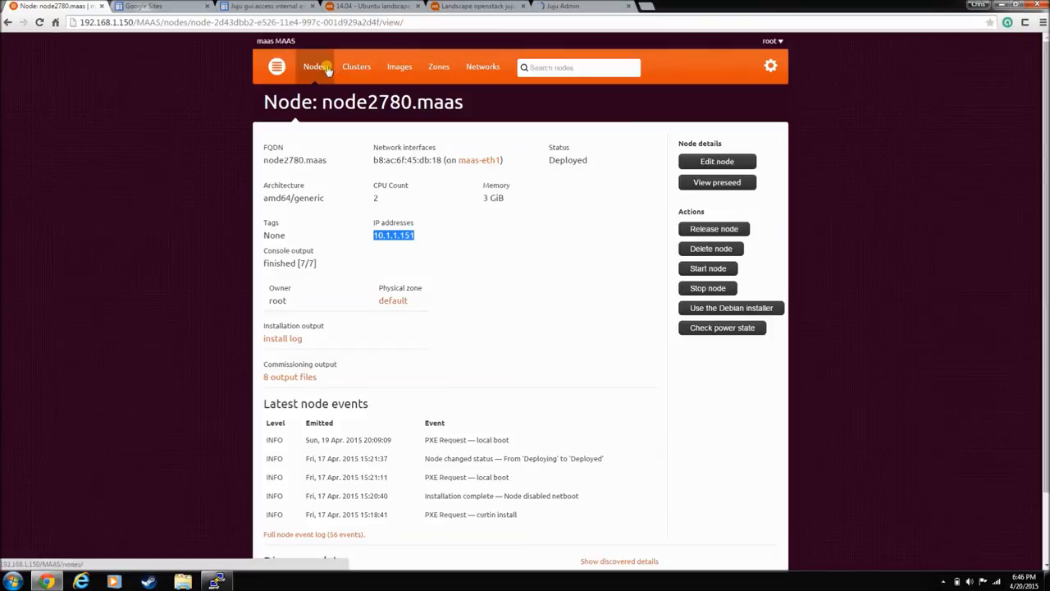
In MAAS, look up node1780.maas in the Nodes list and view its IP 10.1.1.152
{"action": "left_click", "coordinate": [315, 66]}
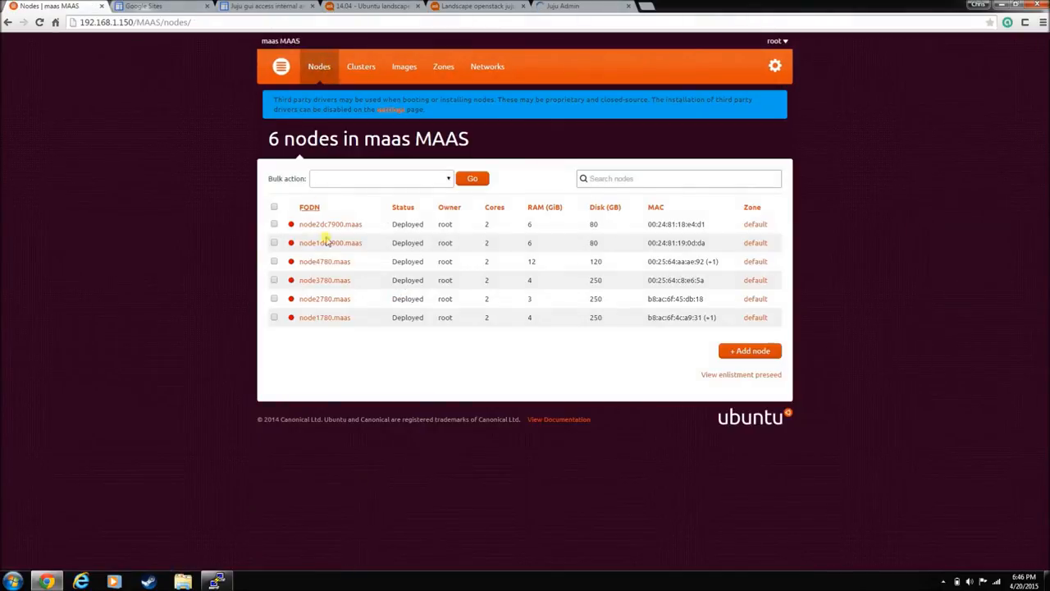
{"action": "left_click", "coordinate": [325, 318]}
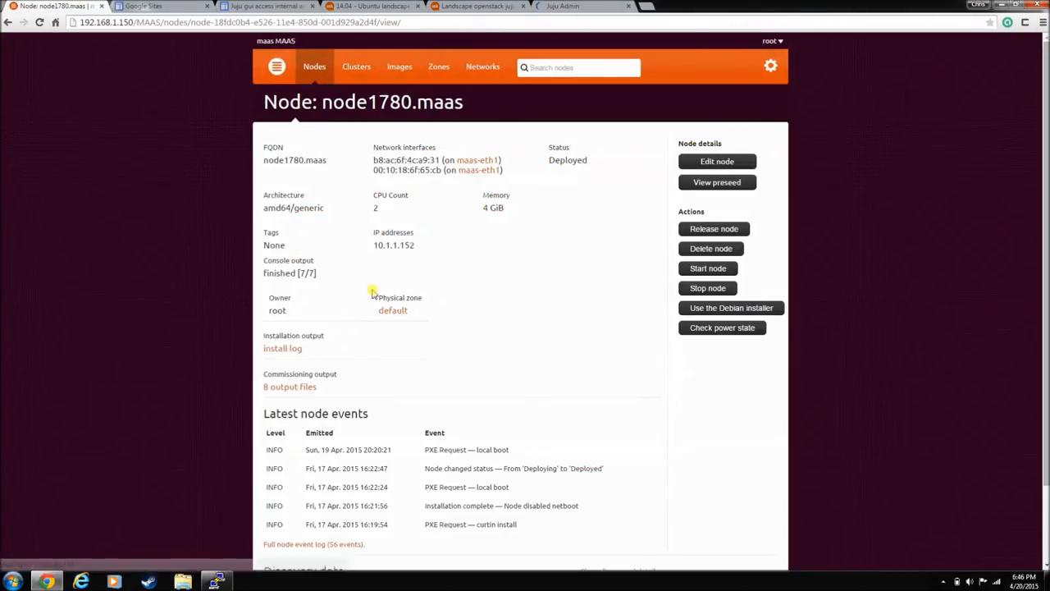
{"action": "mouse_move", "coordinate": [433, 325]}
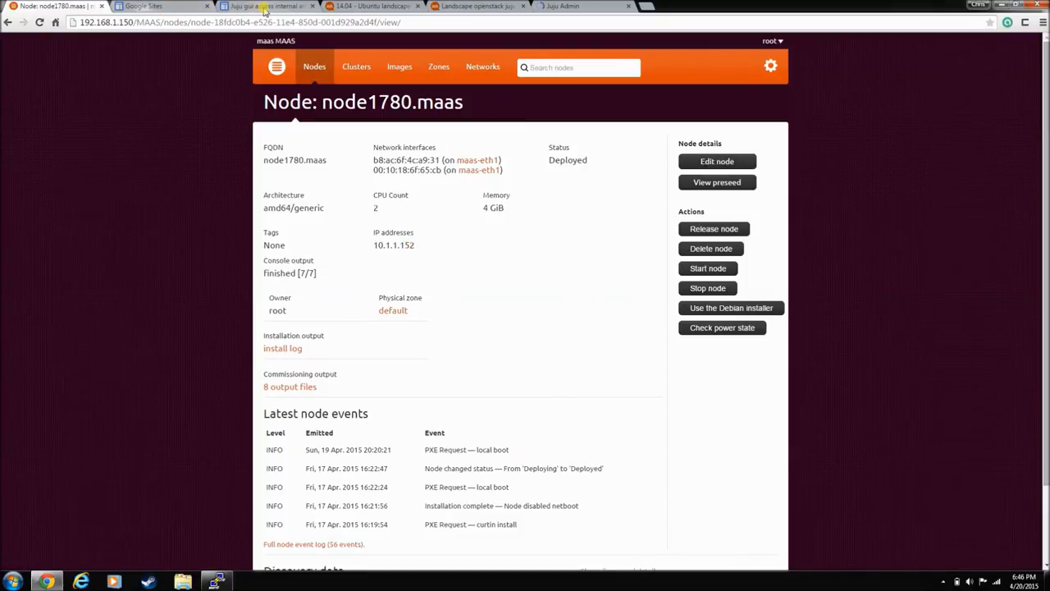
{"action": "left_click", "coordinate": [262, 6]}
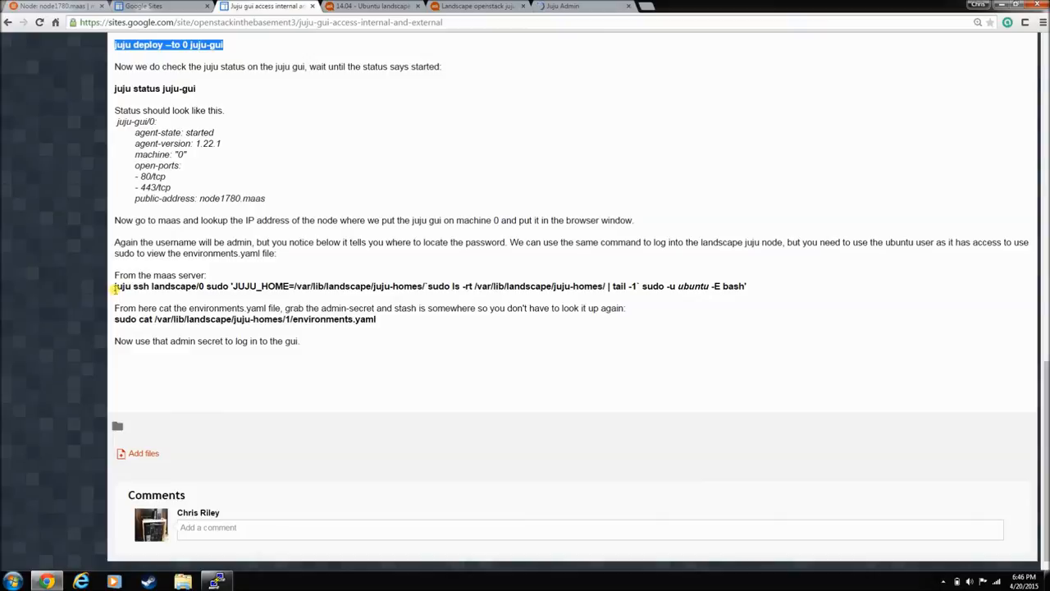
{"action": "mouse_move", "coordinate": [320, 282]}
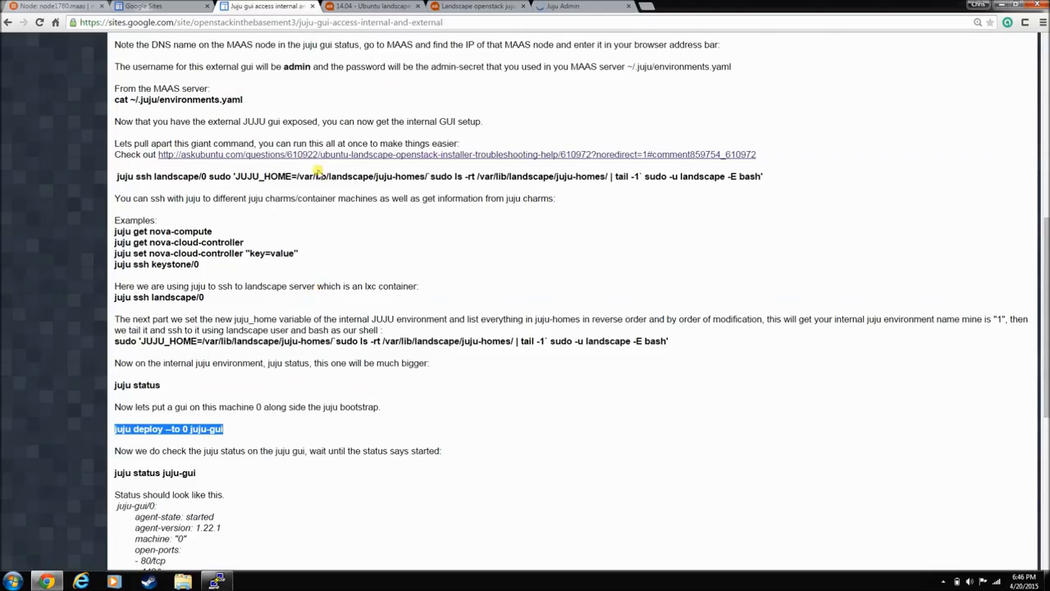
{"action": "mouse_move", "coordinate": [191, 177]}
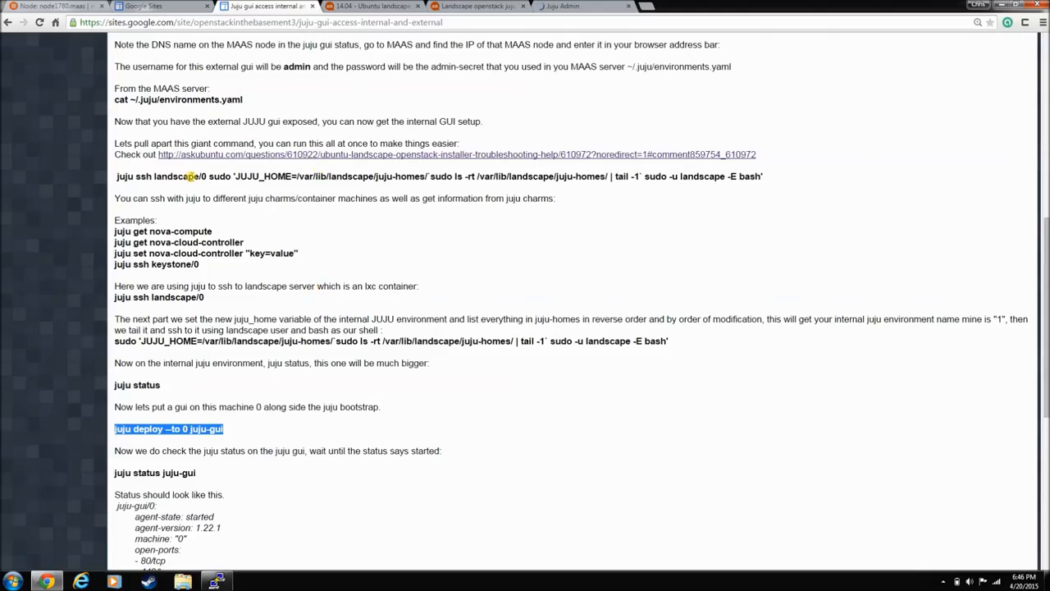
{"action": "scroll", "scroll_direction": "down", "scroll_amount": 3}
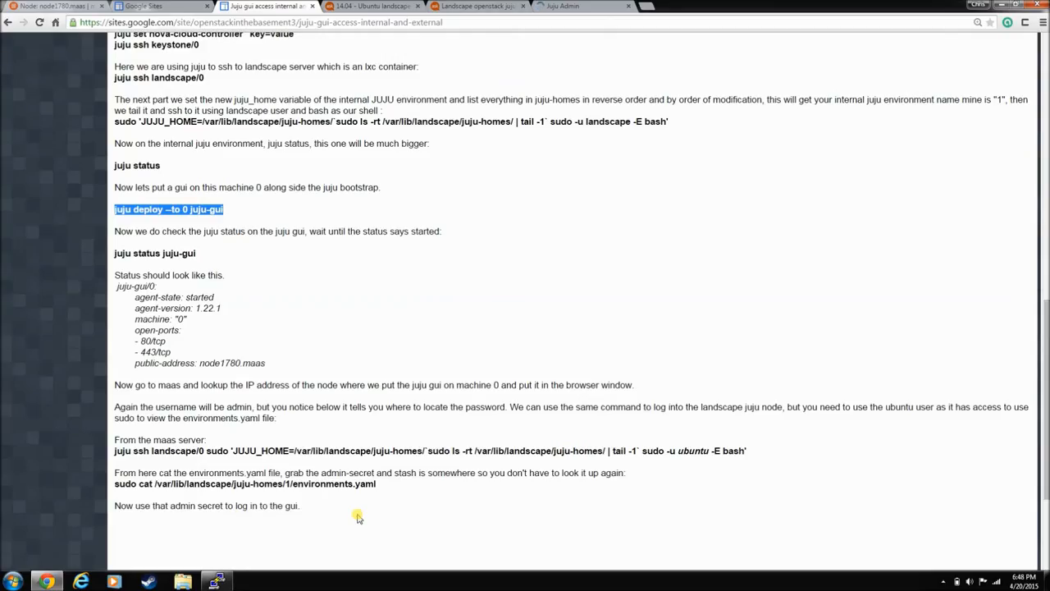
{"action": "mouse_move", "coordinate": [135, 517]}
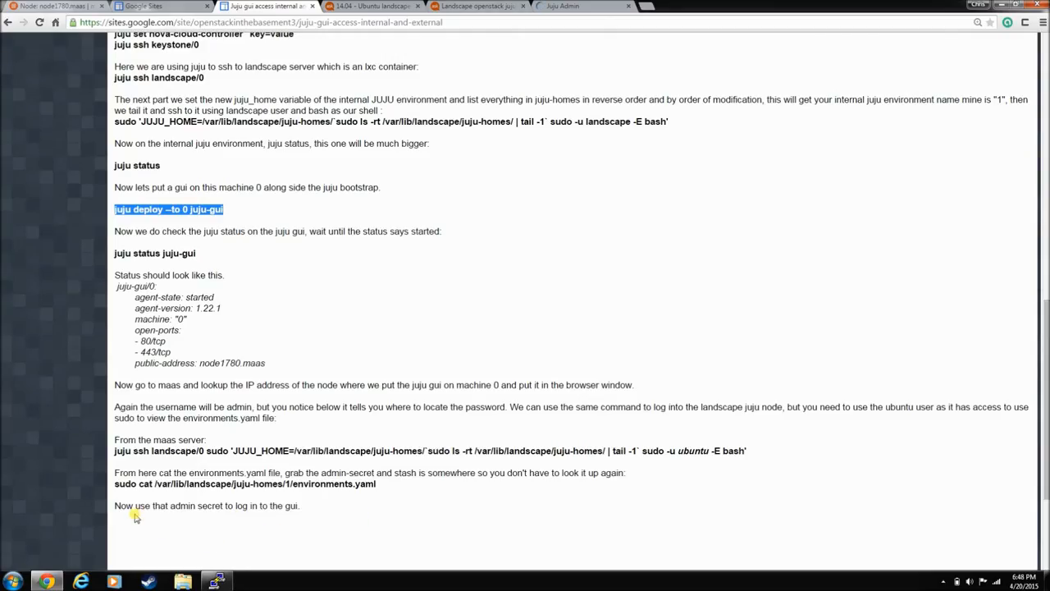
{"action": "scroll", "scroll_direction": "down", "scroll_amount": 3}
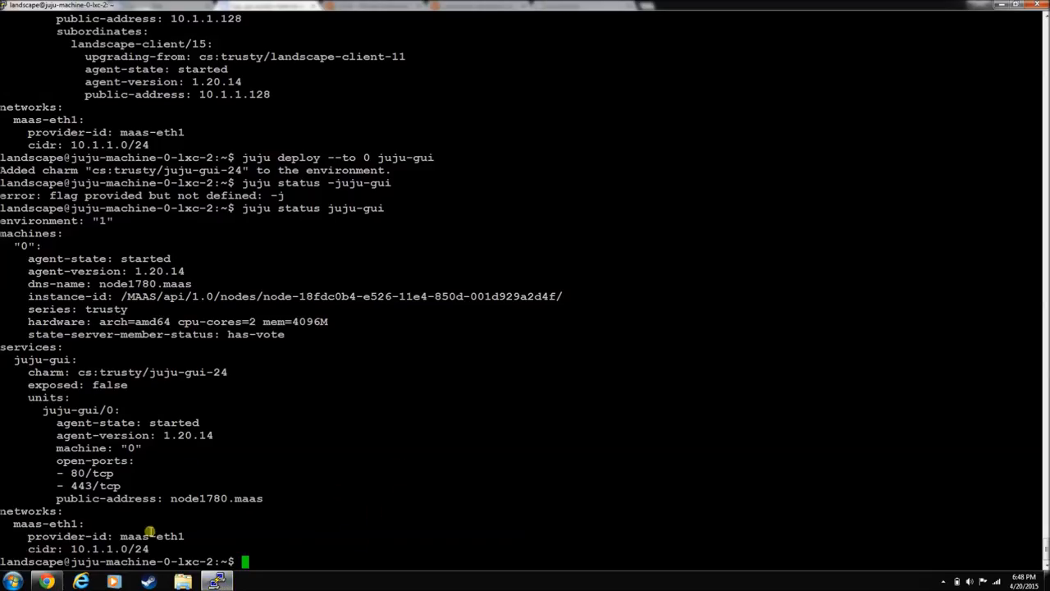
{"action": "mouse_move", "coordinate": [168, 499]}
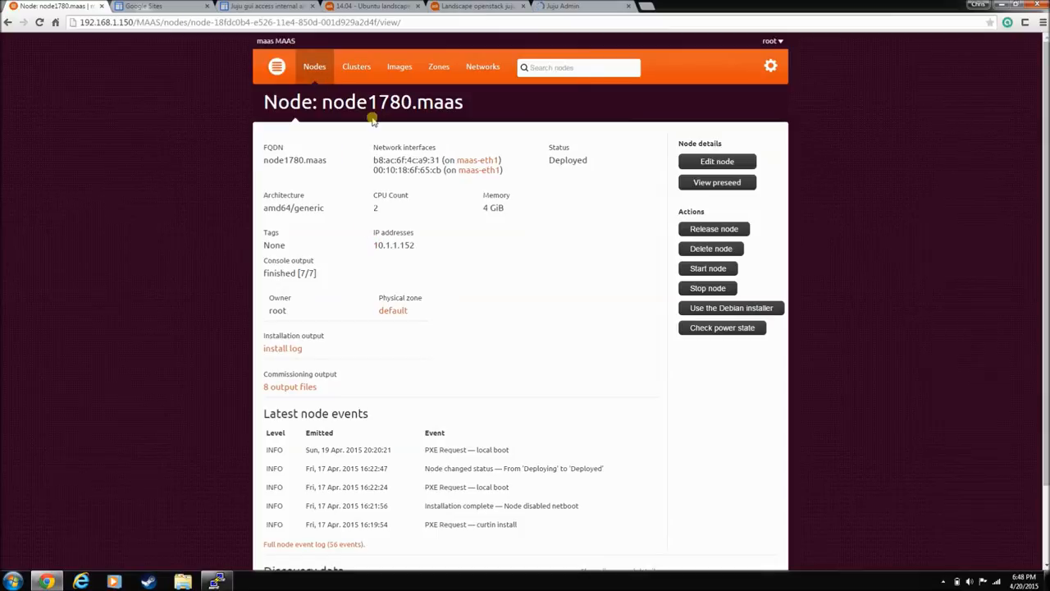
{"action": "mouse_move", "coordinate": [374, 247]}
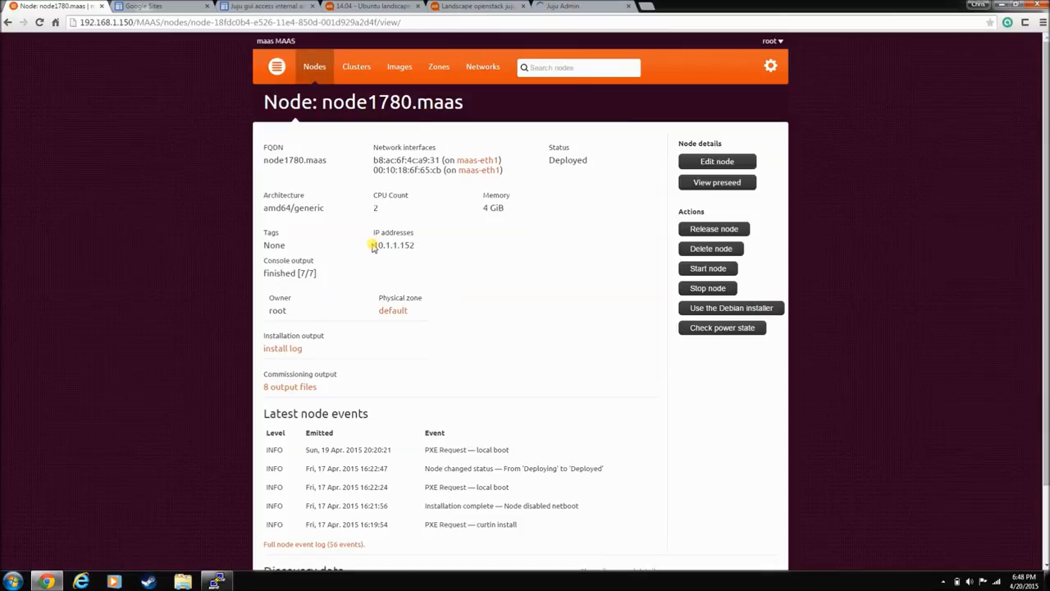
Select node1780.maas's IP address 10.1.1.152 for copying
{"action": "double_click", "coordinate": [394, 244]}
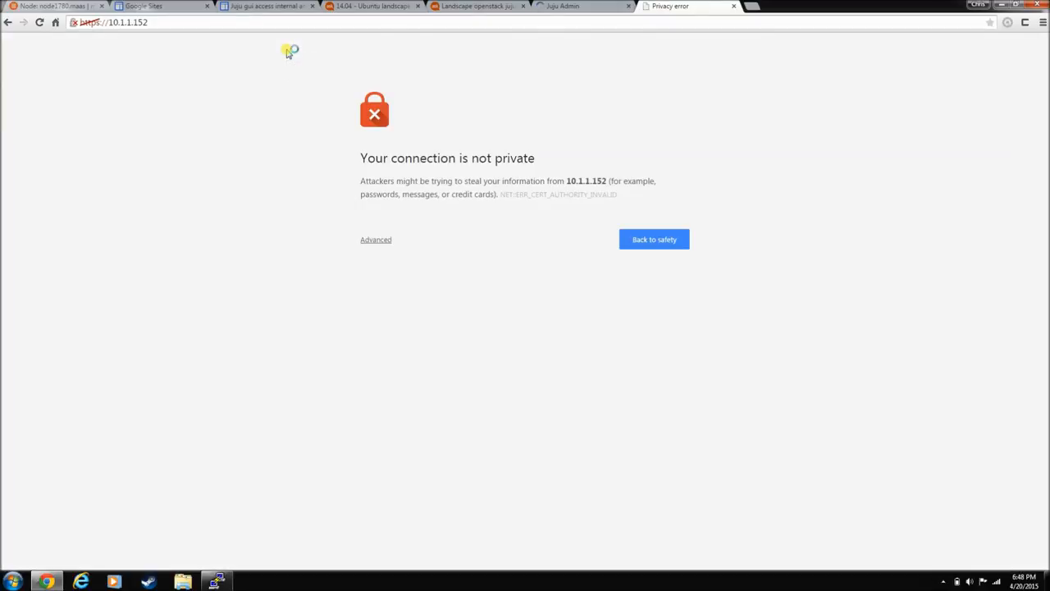
Bypass the certificate warning and proceed to 10.1.1.152 to reach the Juju login
{"action": "left_click", "coordinate": [376, 240]}
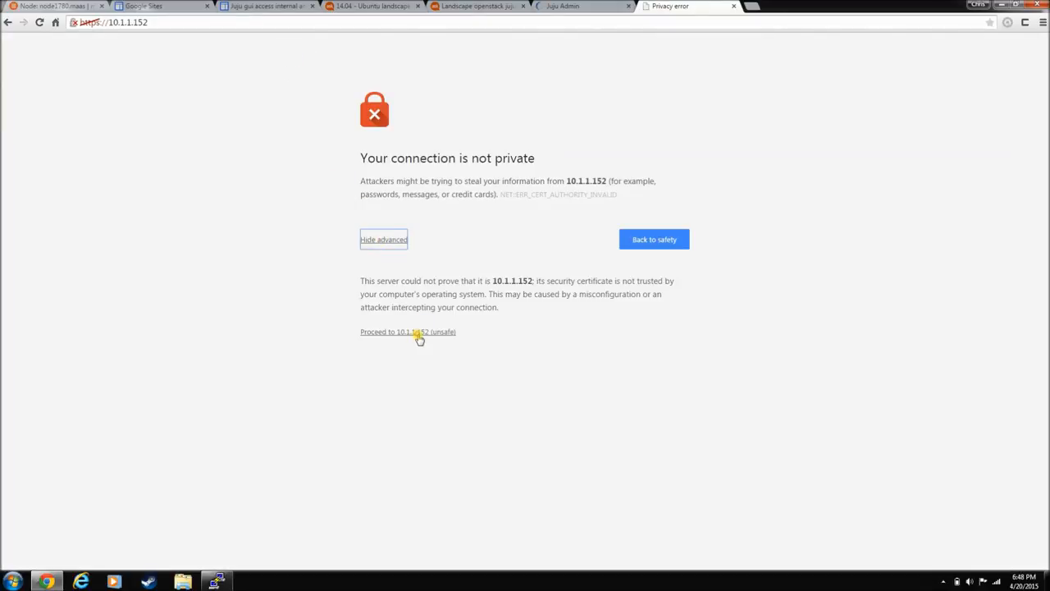
{"action": "left_click", "coordinate": [384, 239]}
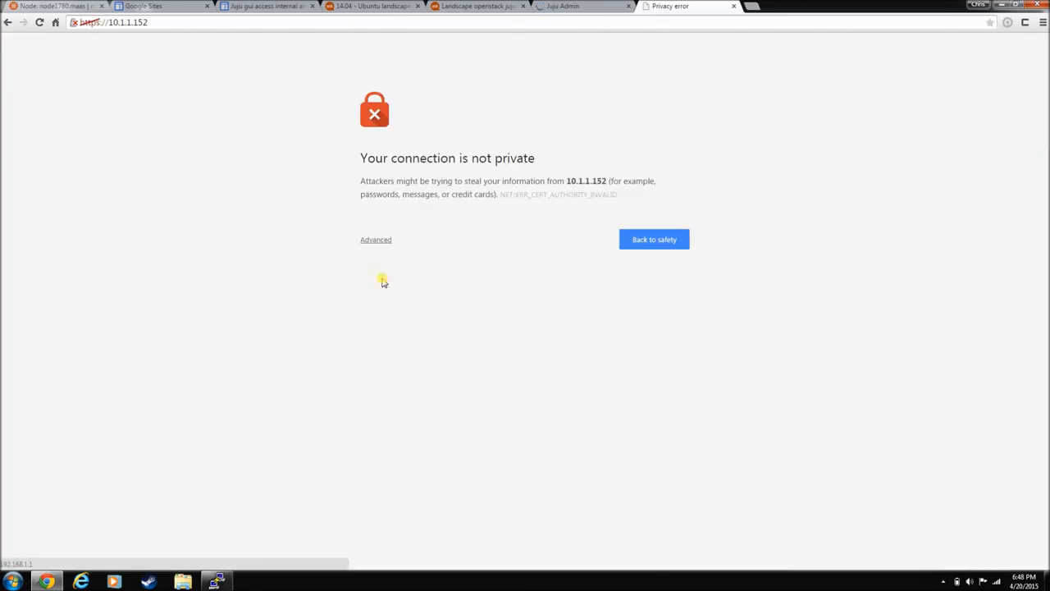
{"action": "left_click", "coordinate": [376, 240]}
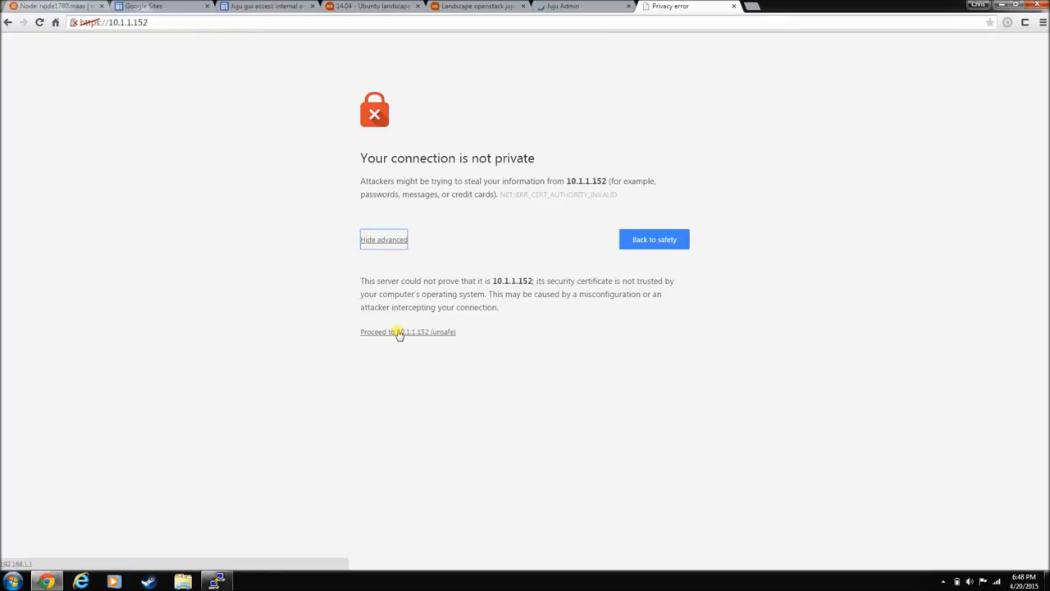
{"action": "left_click", "coordinate": [407, 331]}
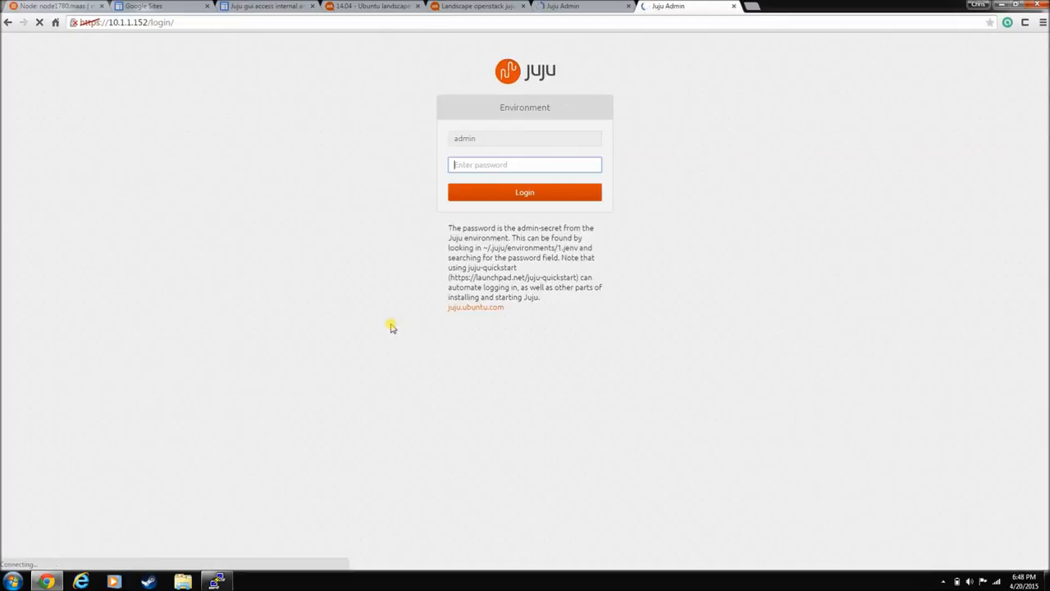
{"action": "mouse_move", "coordinate": [480, 255]}
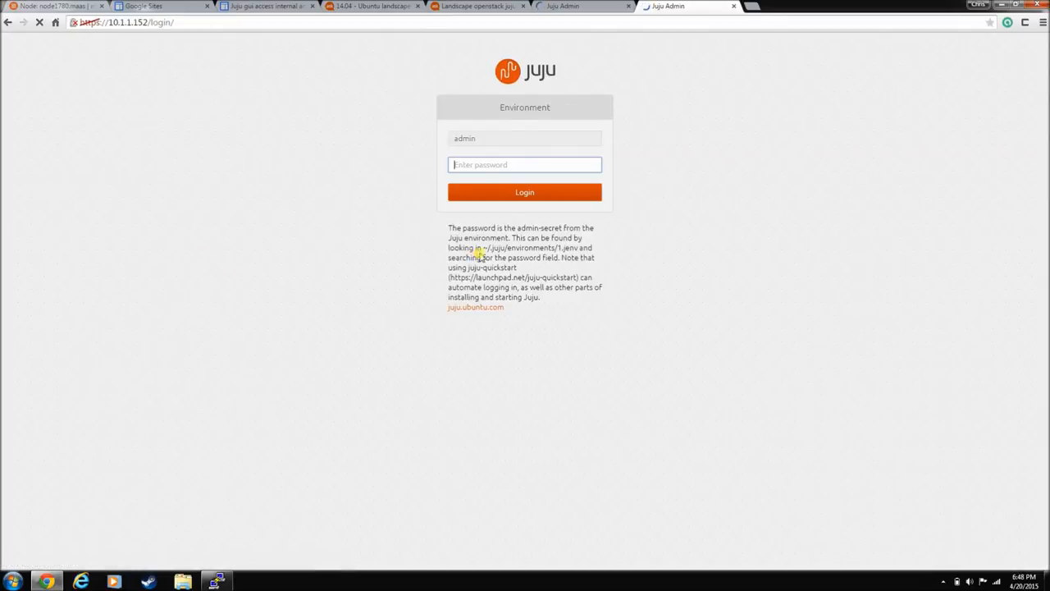
Select the environments file path in the login help text and return to PuTTY
{"action": "left_click_drag", "start_coordinate": [483, 247], "coordinate": [560, 256]}
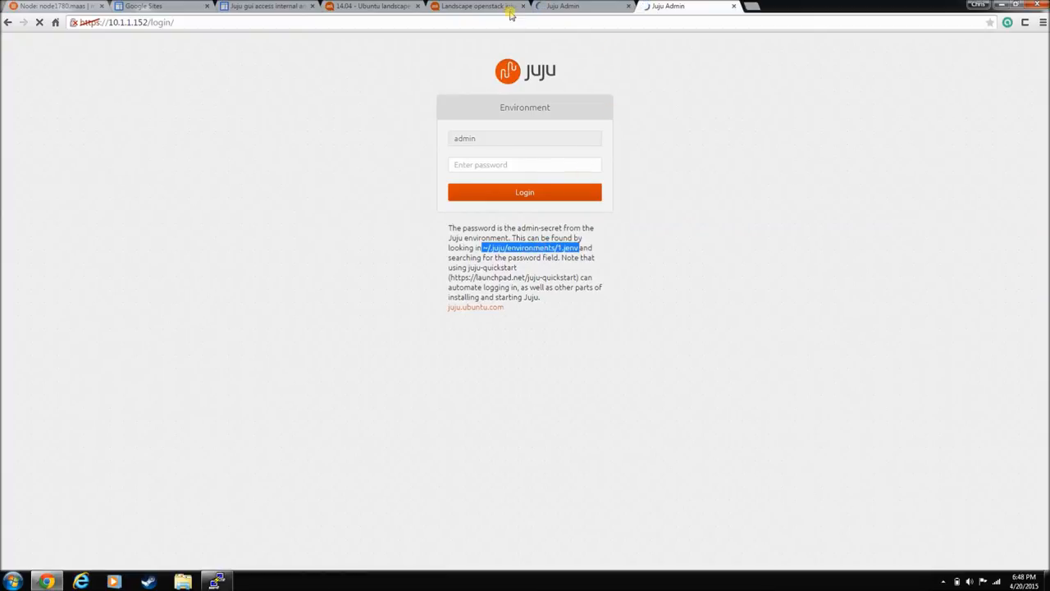
{"action": "left_click", "coordinate": [266, 6]}
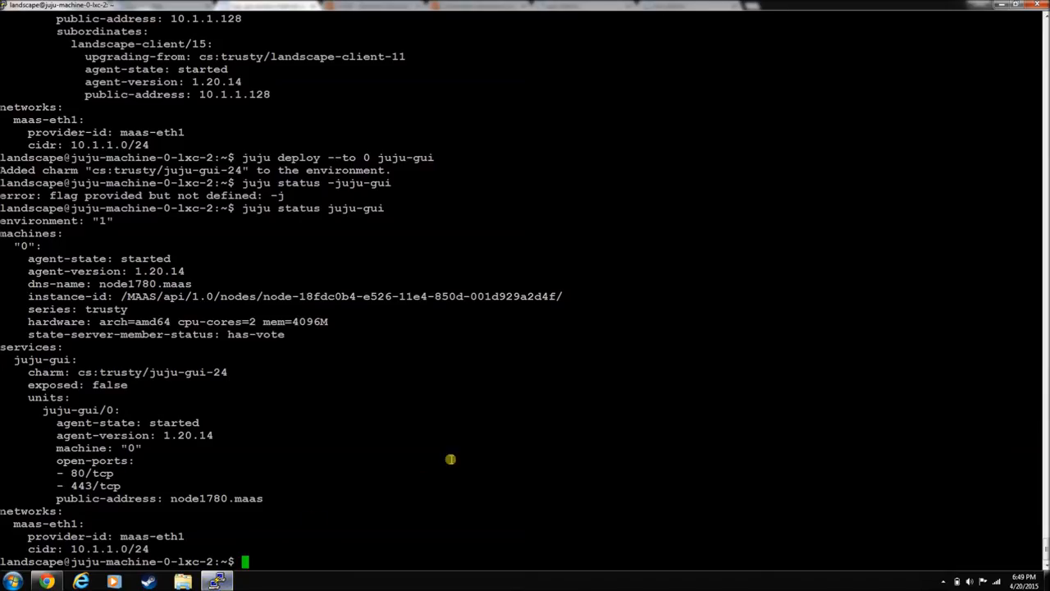
{"action": "mouse_move", "coordinate": [459, 460]}
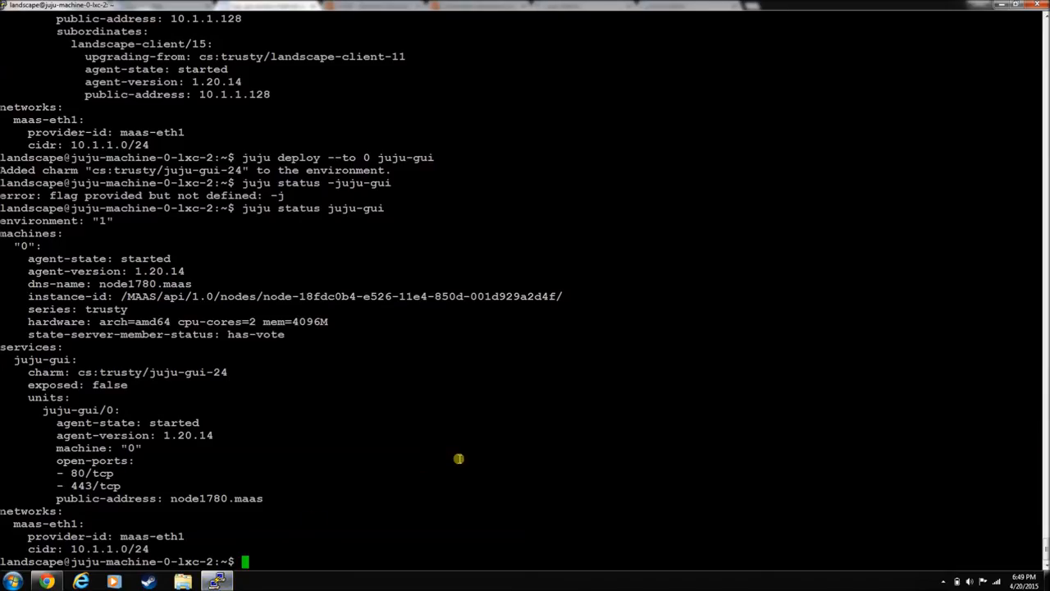
Exit the Landscape container back to the MAAS shell and return to the guide
{"action": "type", "text": "e"}
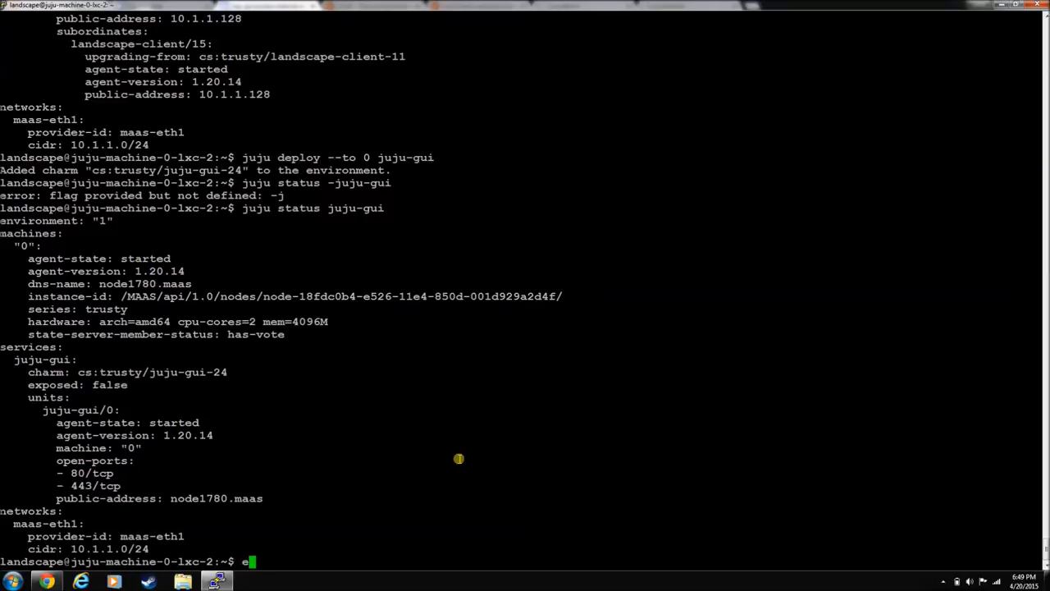
{"action": "type", "text": "xit"}
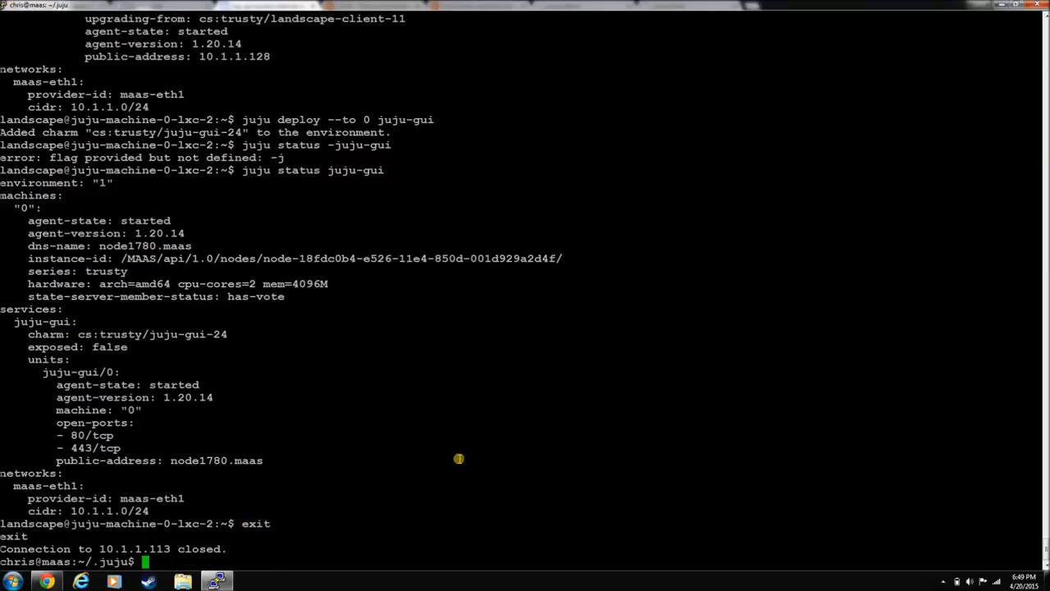
{"action": "type", "text": "10.1.1.152"}
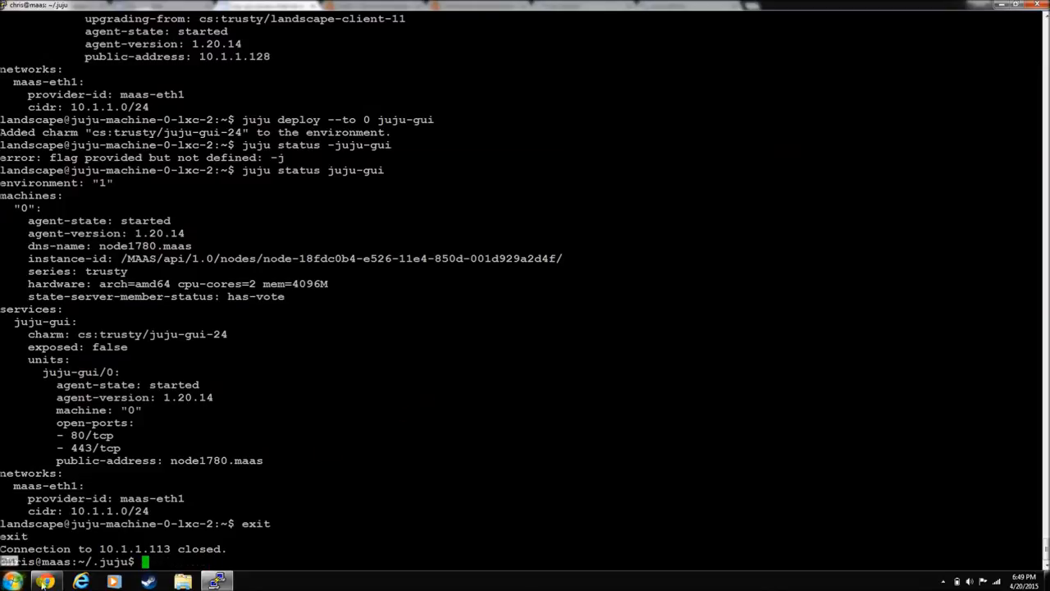
{"action": "left_click", "coordinate": [46, 581]}
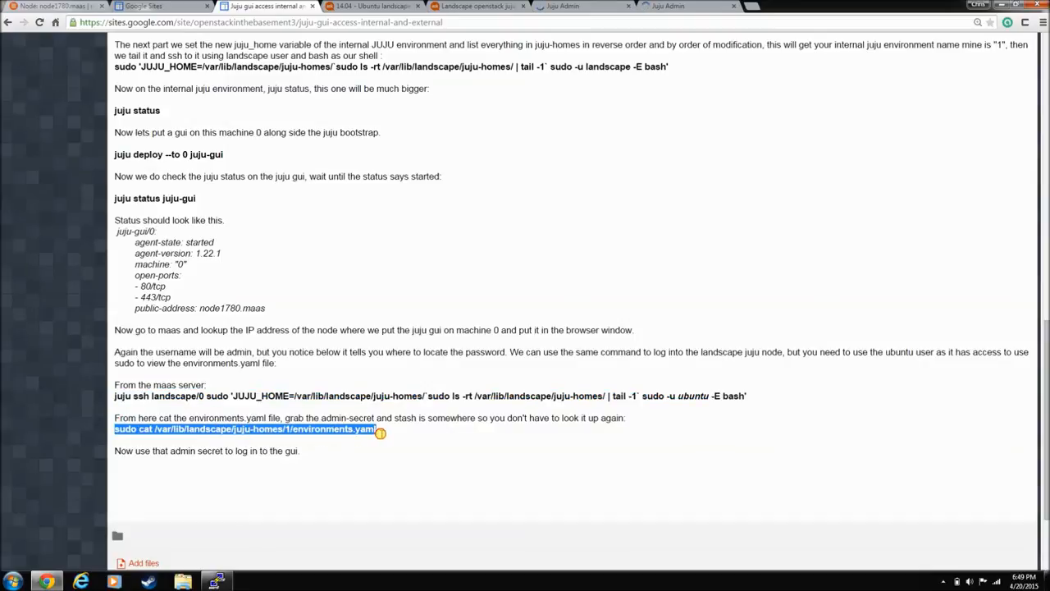
Copy the guide's 'sudo cat …/environments.yaml' command
{"action": "right_click", "coordinate": [381, 433]}
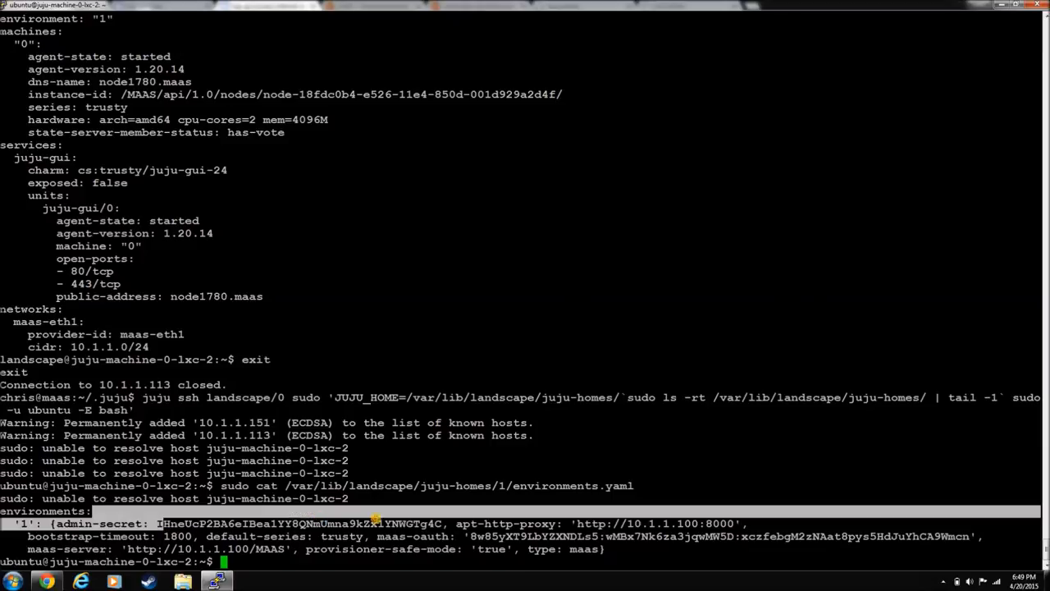
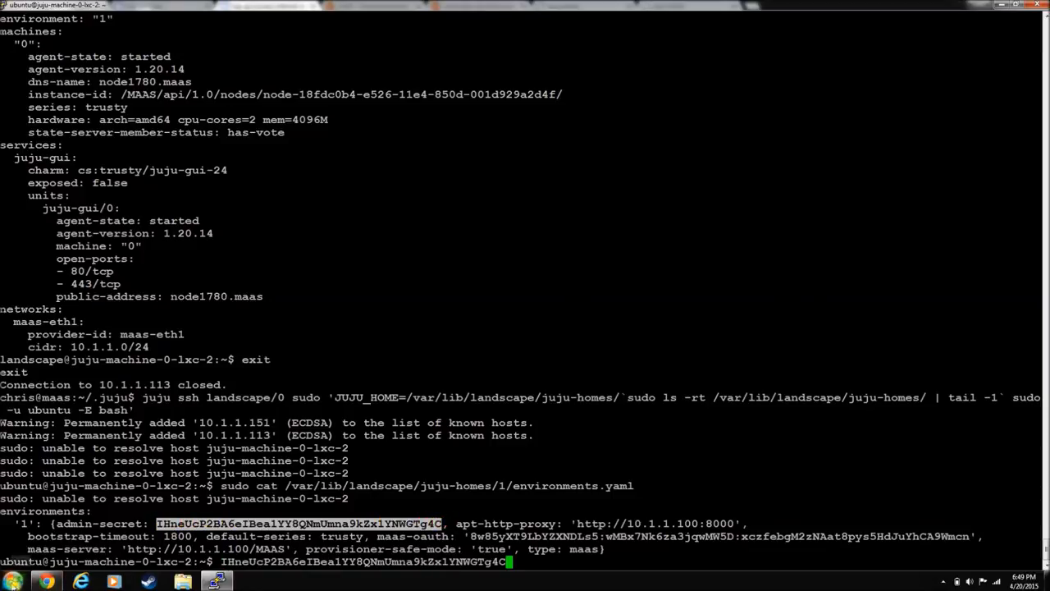
{"action": "left_click", "coordinate": [13, 582]}
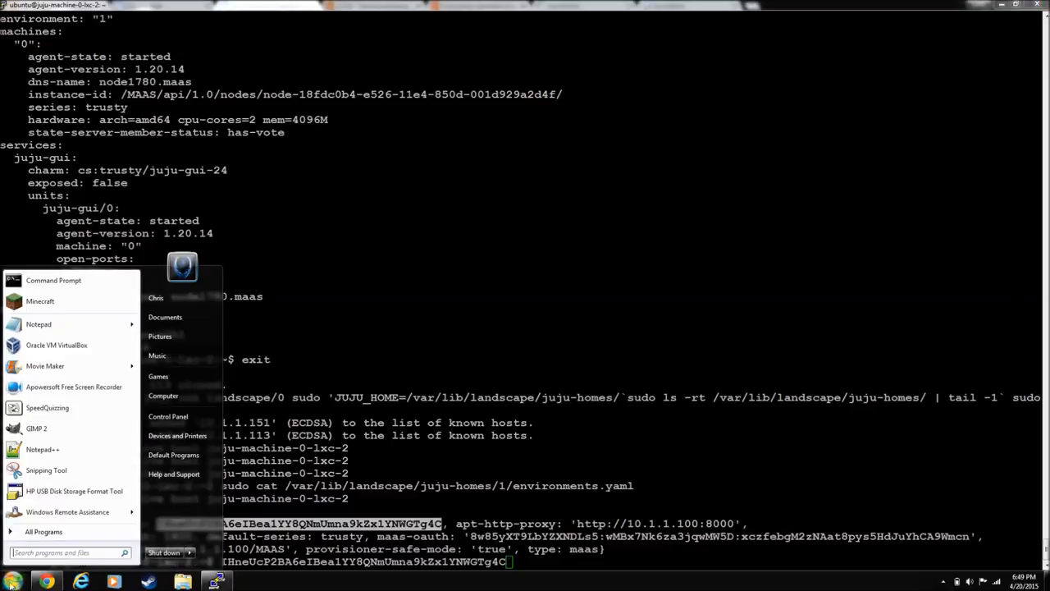
{"action": "left_click", "coordinate": [42, 449]}
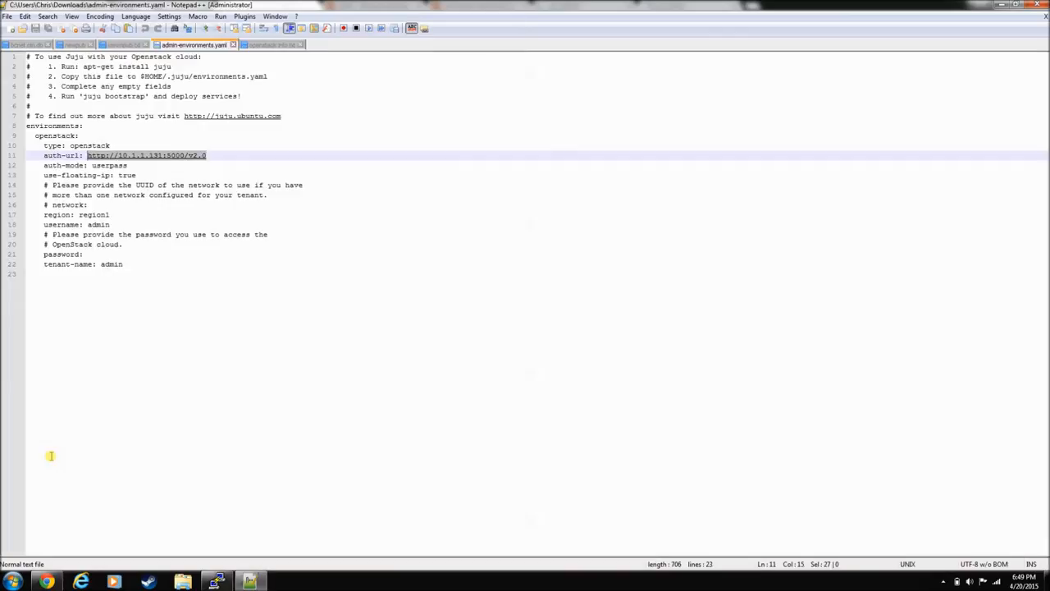
{"action": "left_click", "coordinate": [275, 44]}
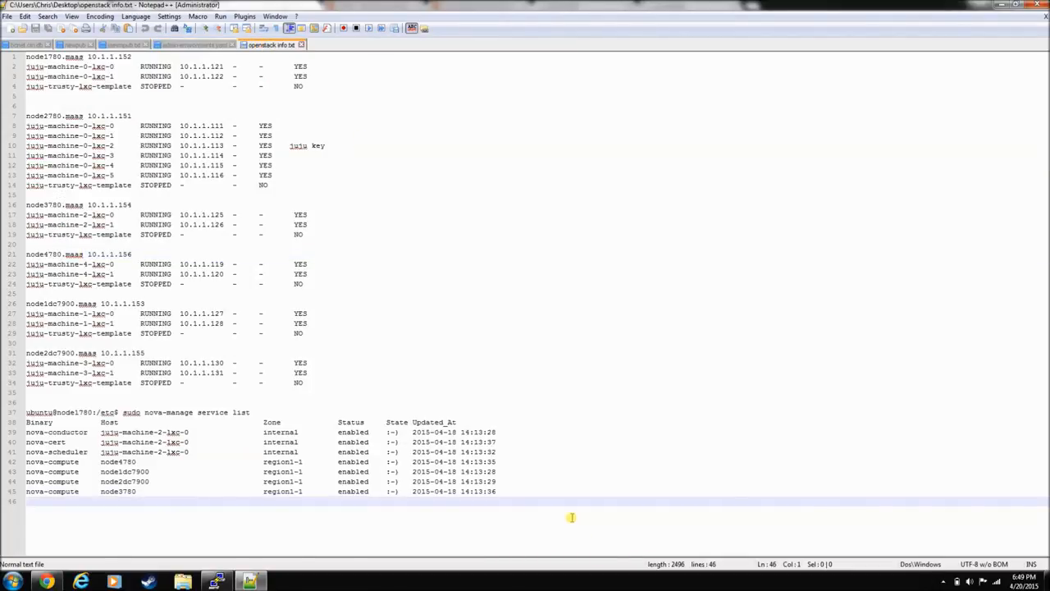
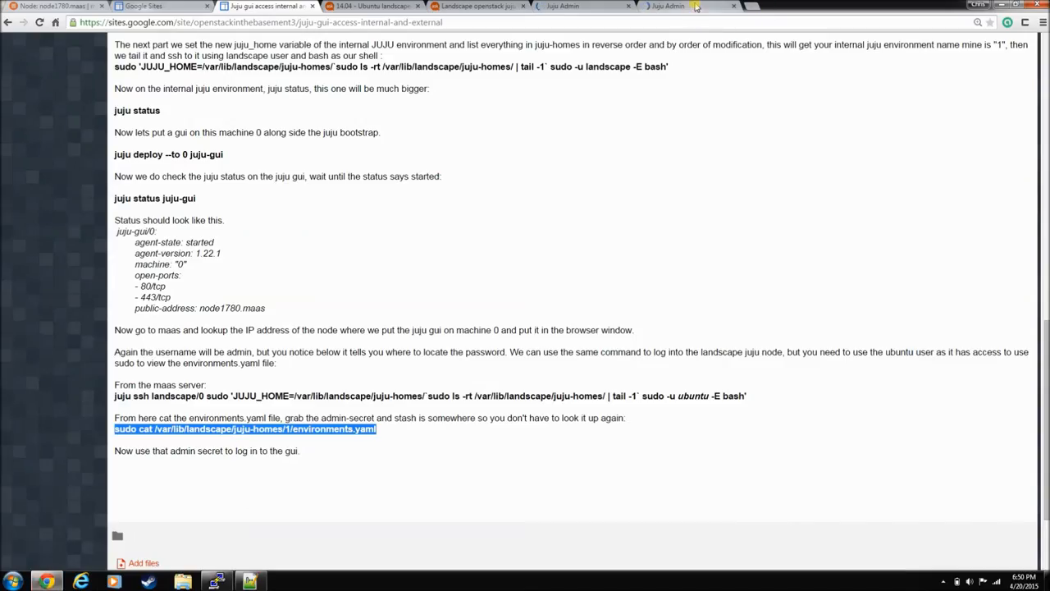
Log in to the Juju GUI at 10.1.1.152 using the admin-secret as password
{"action": "left_click", "coordinate": [667, 7]}
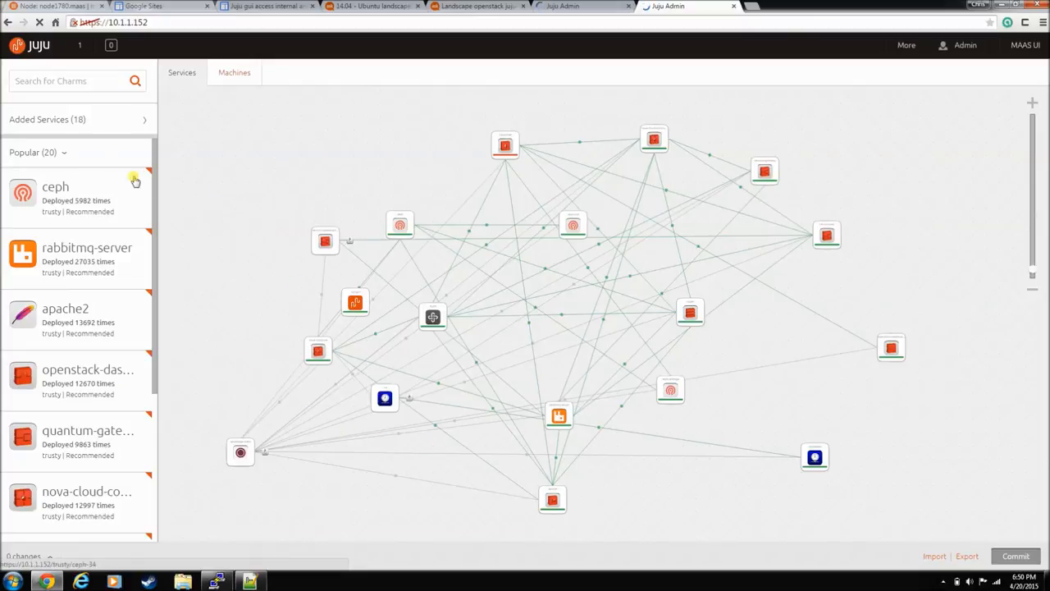
View nova-cloud-controller under Added Services, inspecting running unit nova-cloud-controller/0 and its relations
{"action": "left_click", "coordinate": [46, 118]}
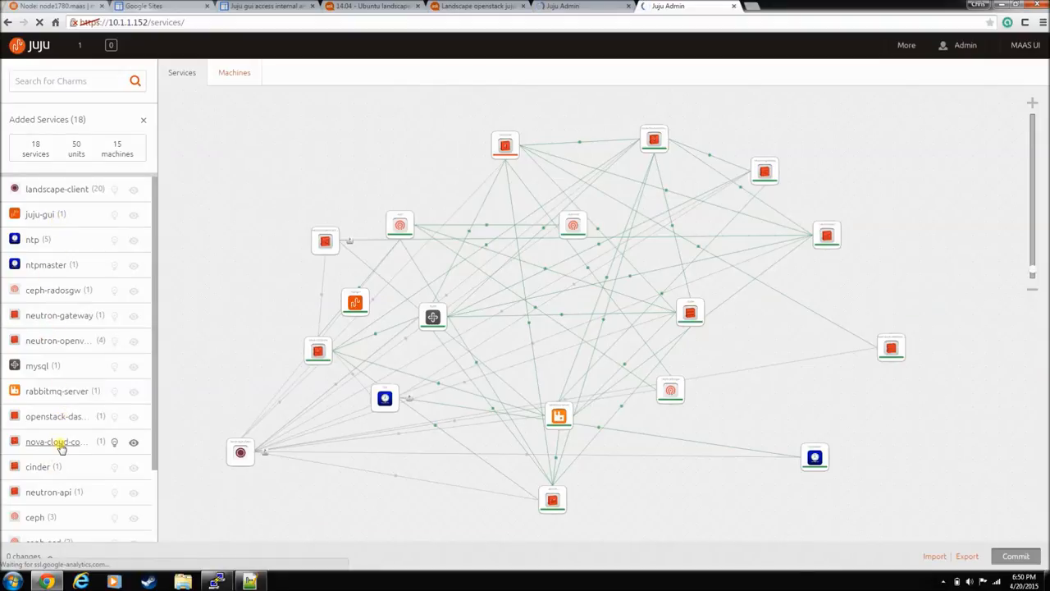
{"action": "left_click", "coordinate": [56, 441]}
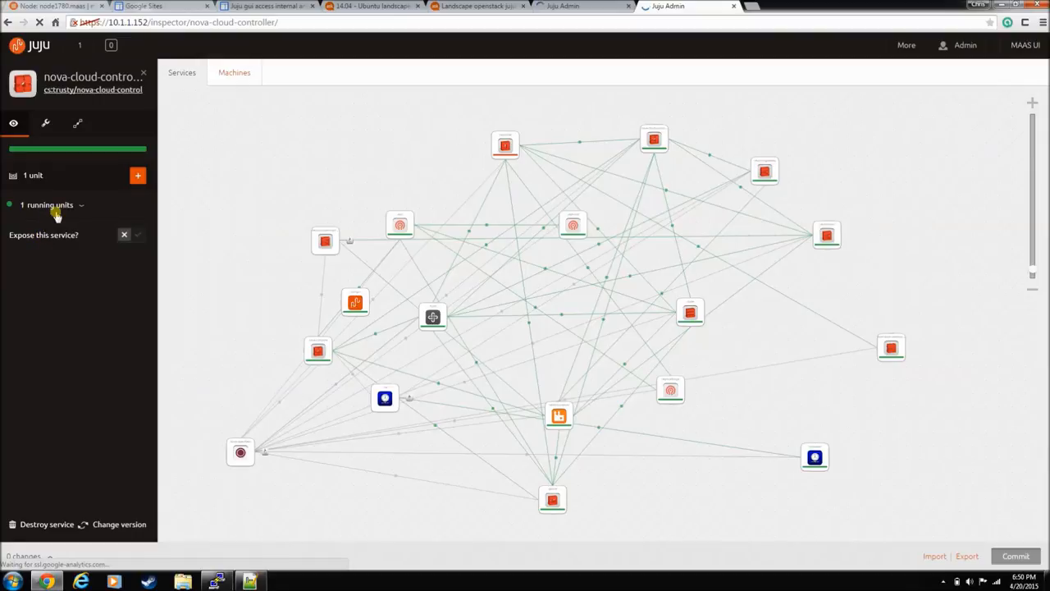
{"action": "left_click", "coordinate": [48, 204]}
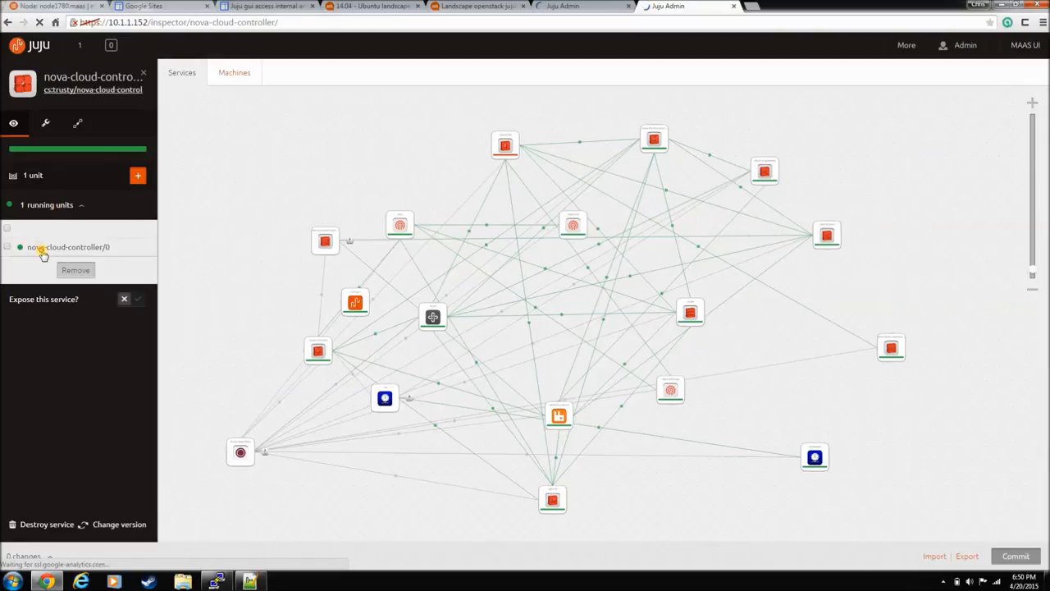
{"action": "left_click", "coordinate": [69, 246]}
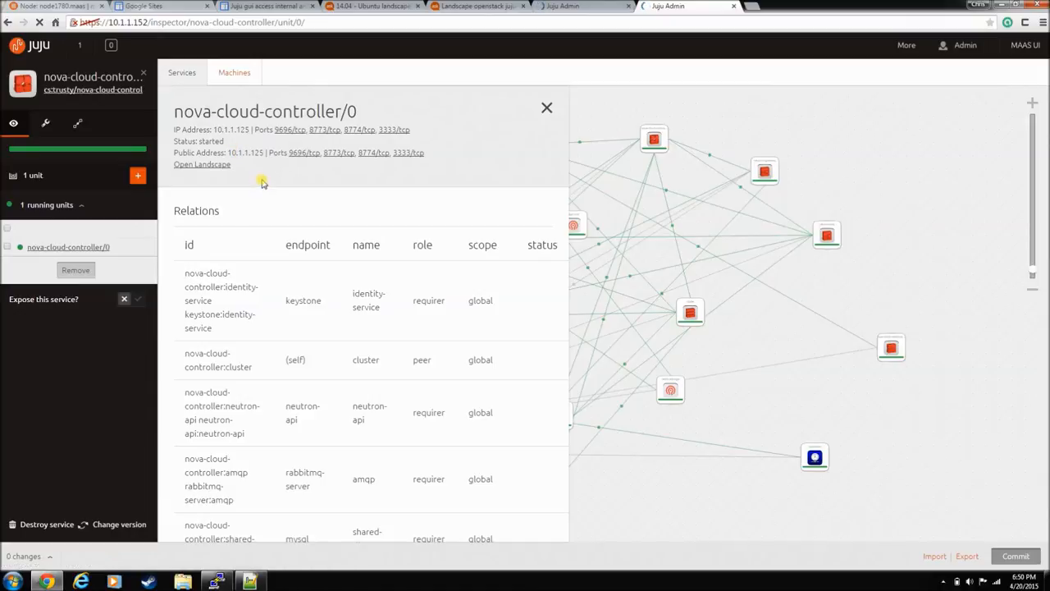
{"action": "mouse_move", "coordinate": [239, 499]}
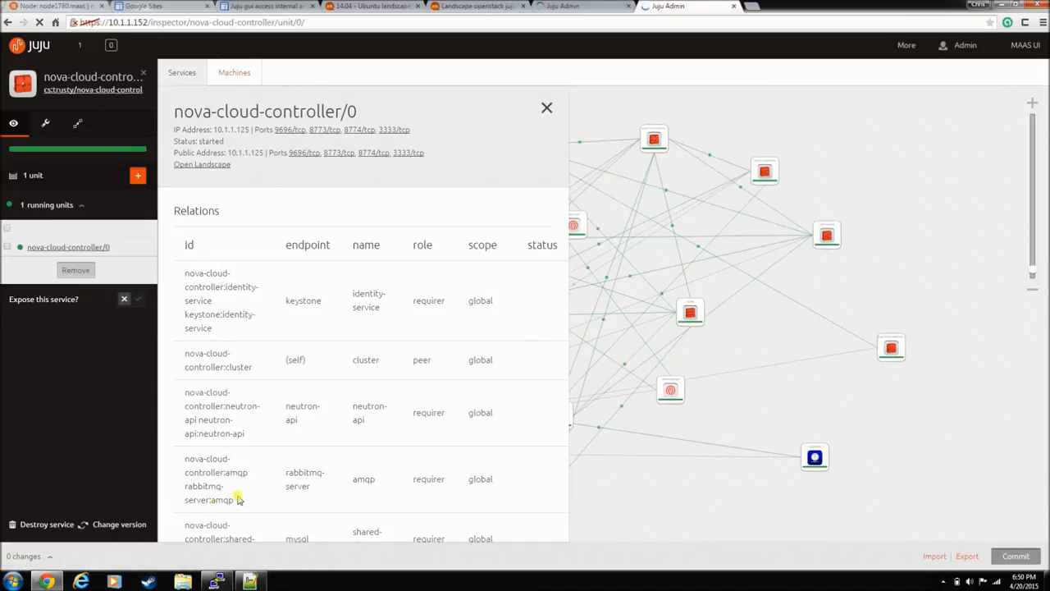
{"action": "left_click", "coordinate": [547, 108]}
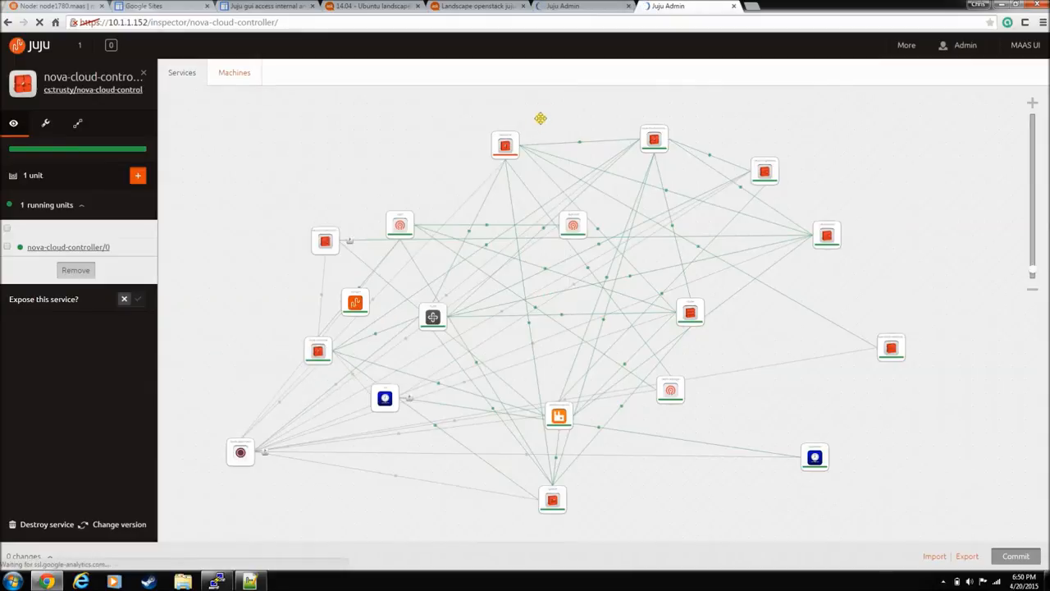
{"action": "mouse_move", "coordinate": [298, 210]}
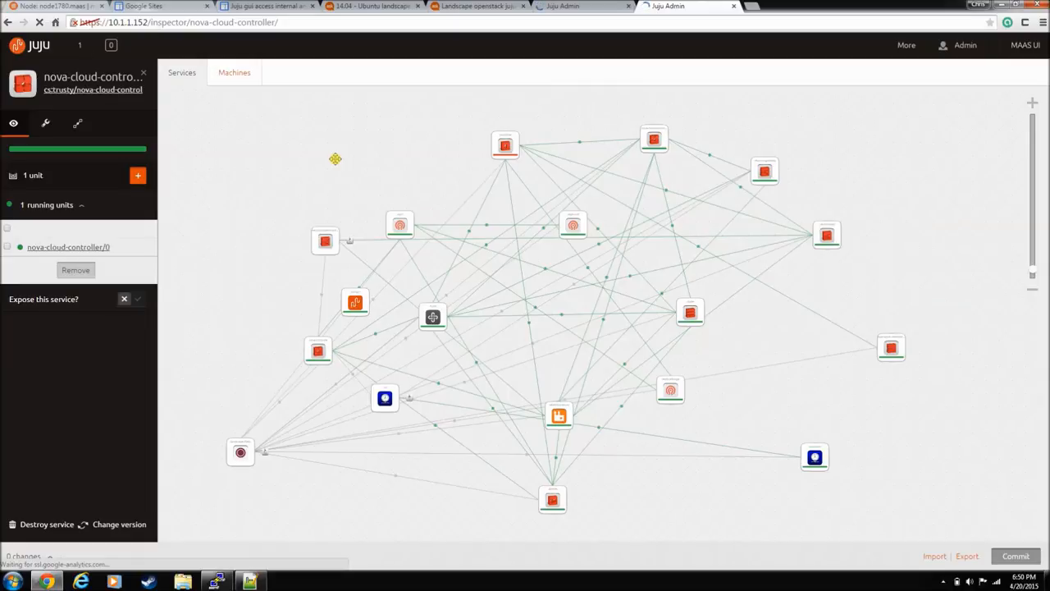
{"action": "mouse_move", "coordinate": [437, 137]}
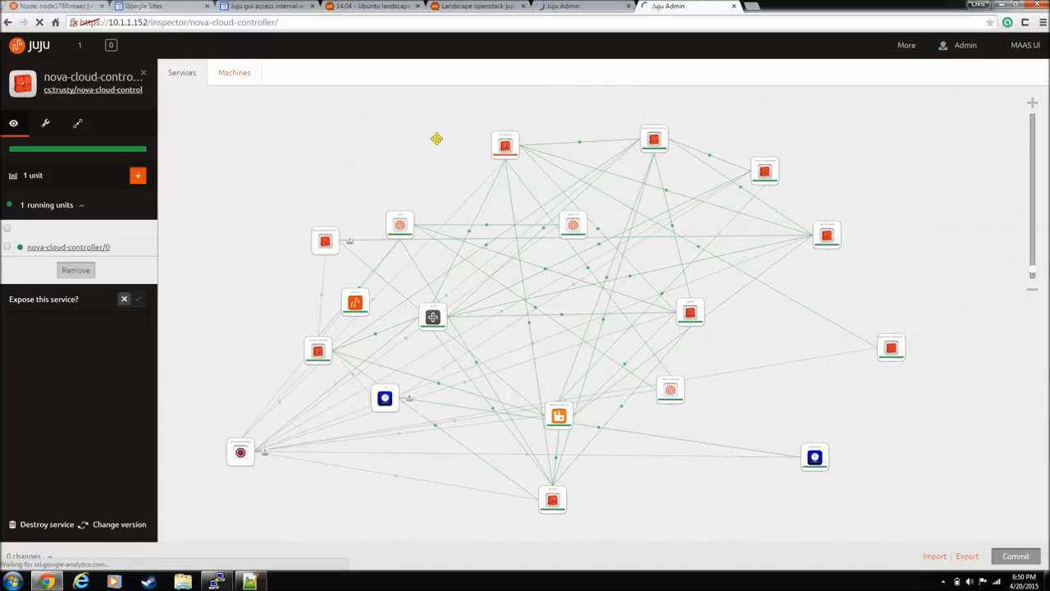
{"action": "mouse_move", "coordinate": [307, 184]}
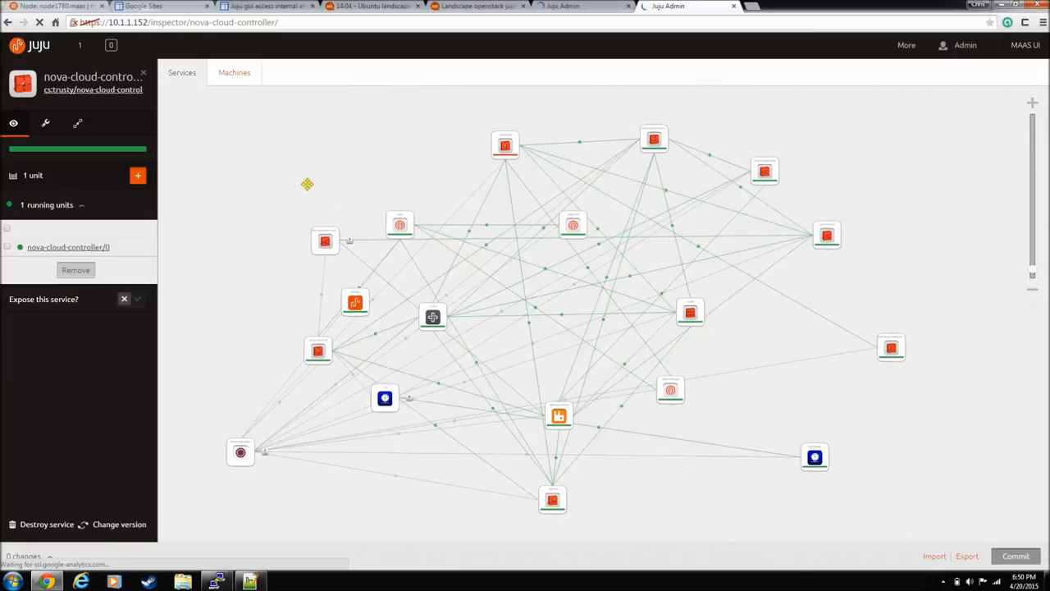